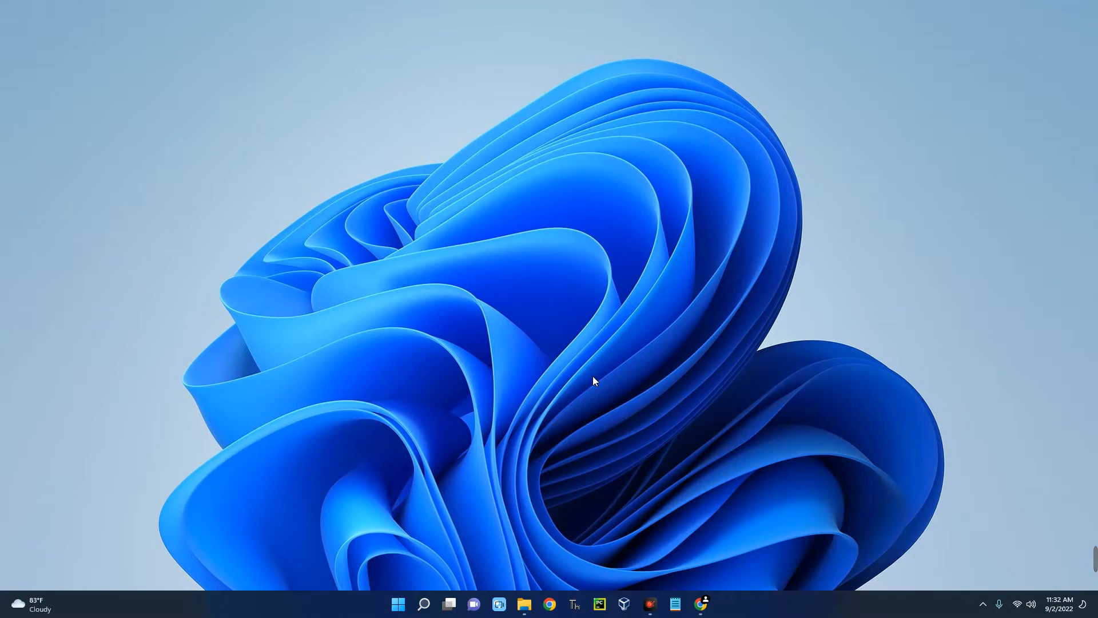
{"action": "mouse_move", "coordinate": [587, 384]}
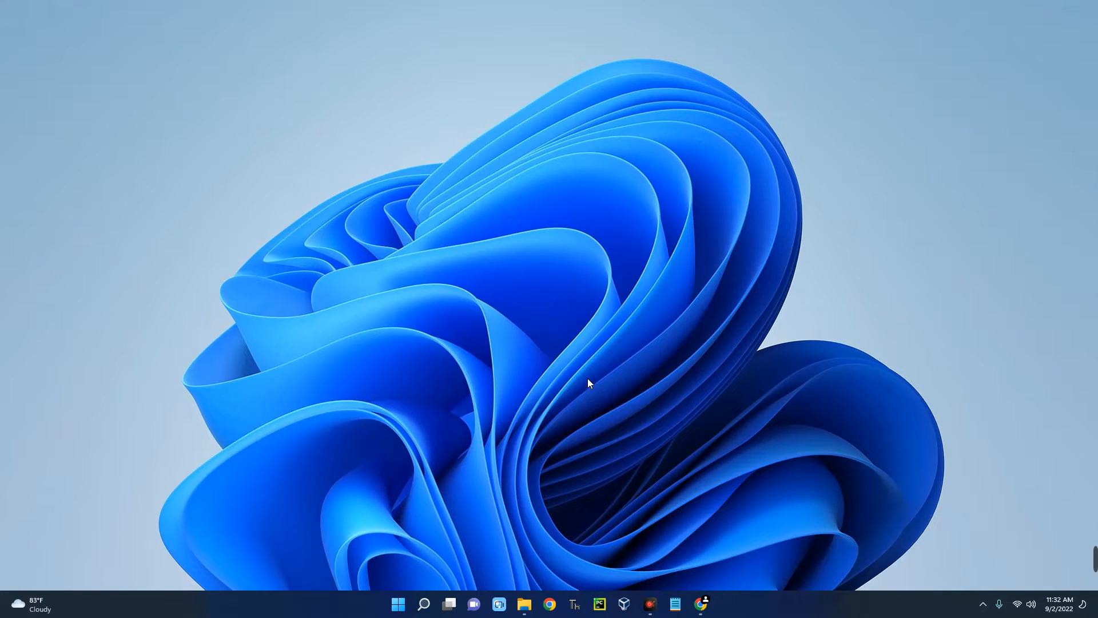
{"action": "mouse_move", "coordinate": [595, 398]}
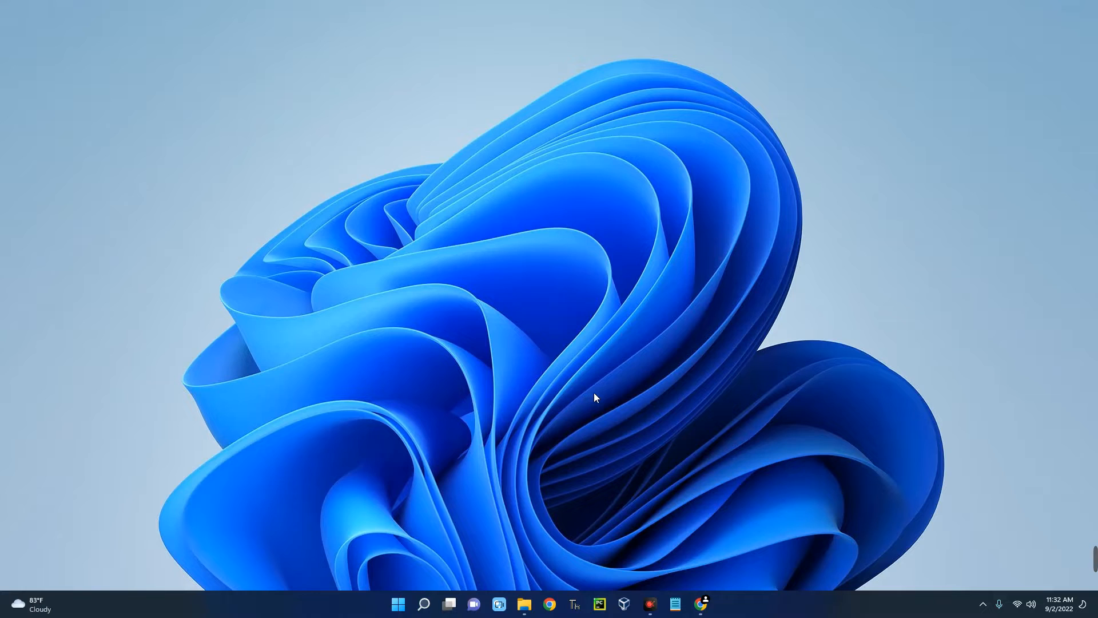
{"action": "mouse_move", "coordinate": [611, 408]}
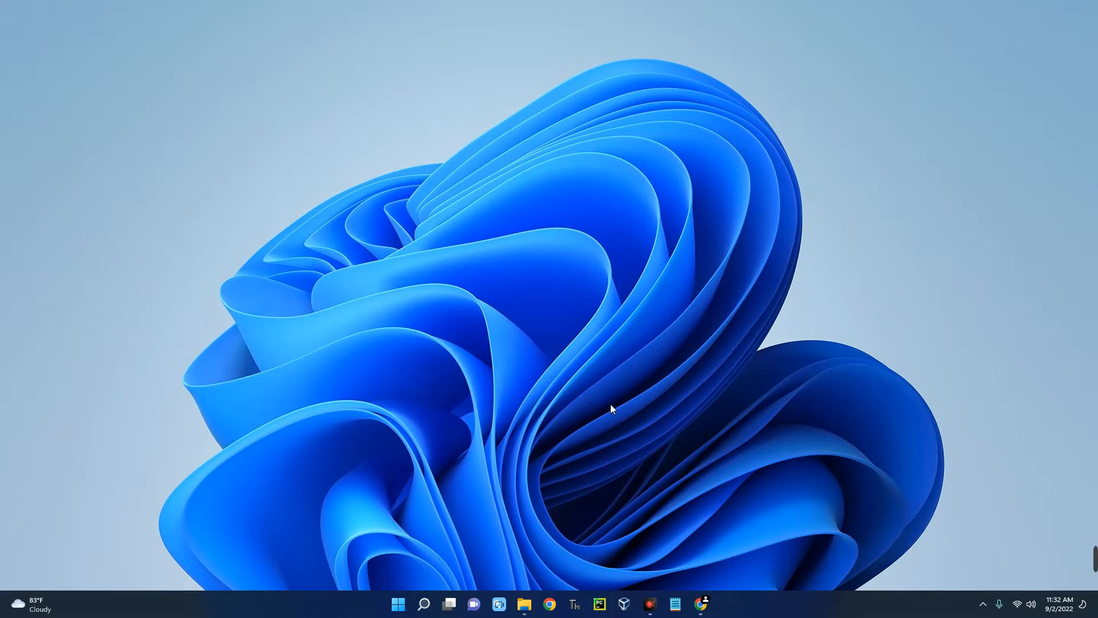
{"action": "mouse_move", "coordinate": [622, 602]}
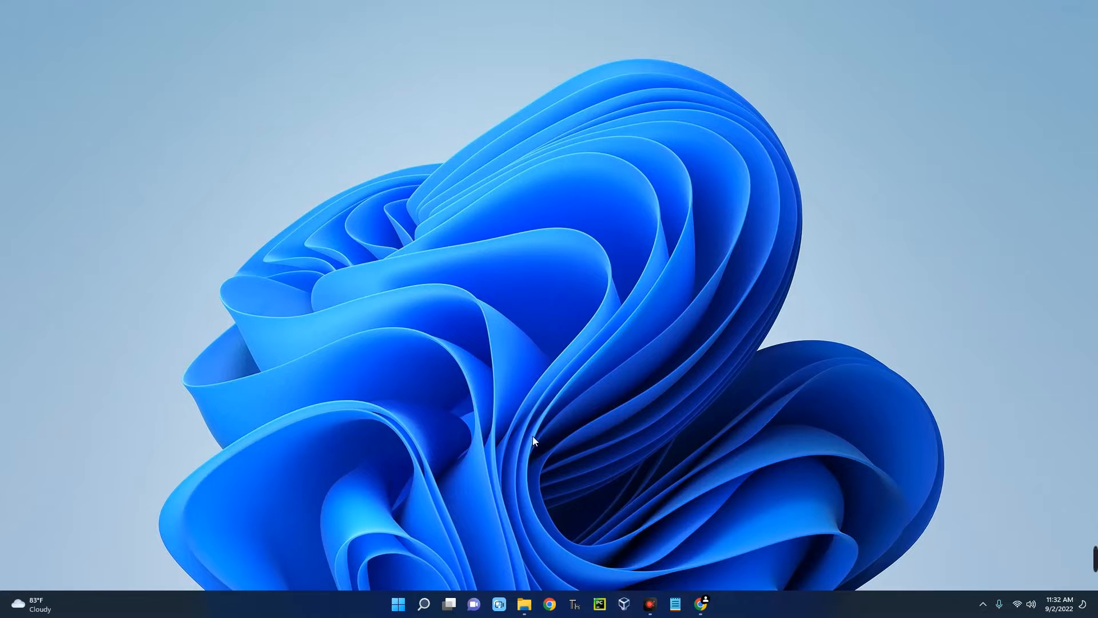
Bring VirtualBox Manager forward from the taskbar, showing the powered-off Windows Server VM, and reposition it
{"action": "left_click", "coordinate": [622, 603]}
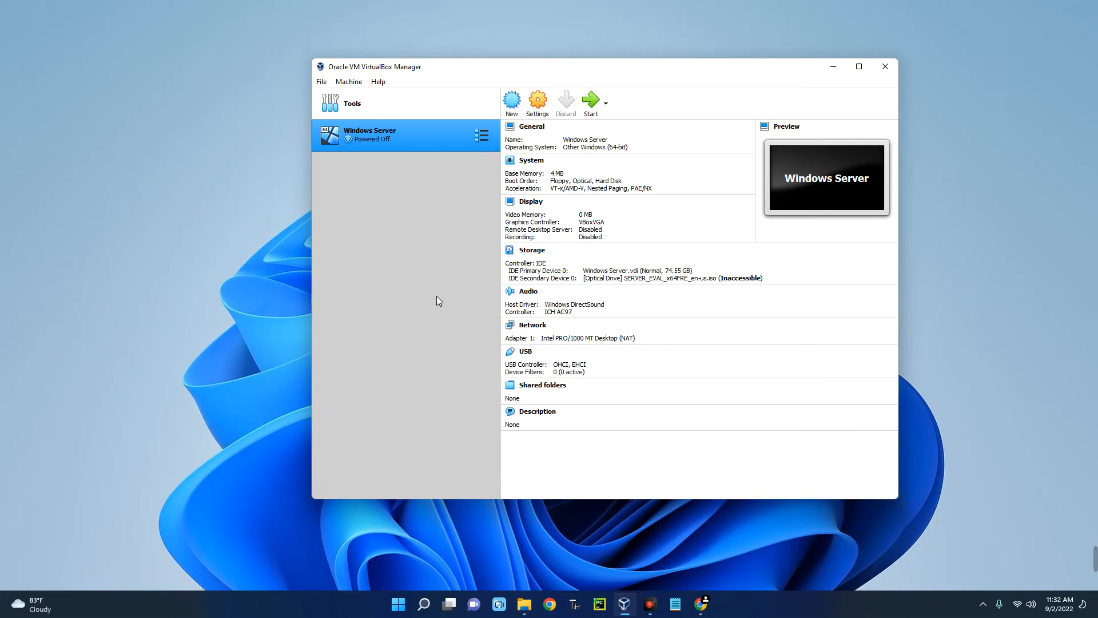
{"action": "left_click", "coordinate": [591, 102]}
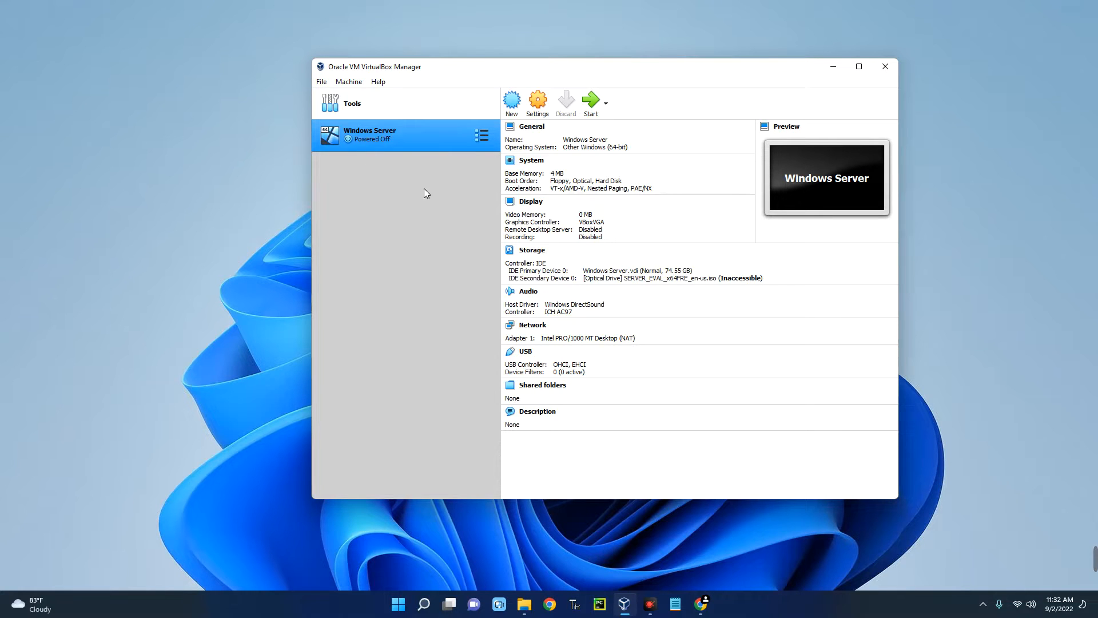
{"action": "mouse_move", "coordinate": [474, 124]}
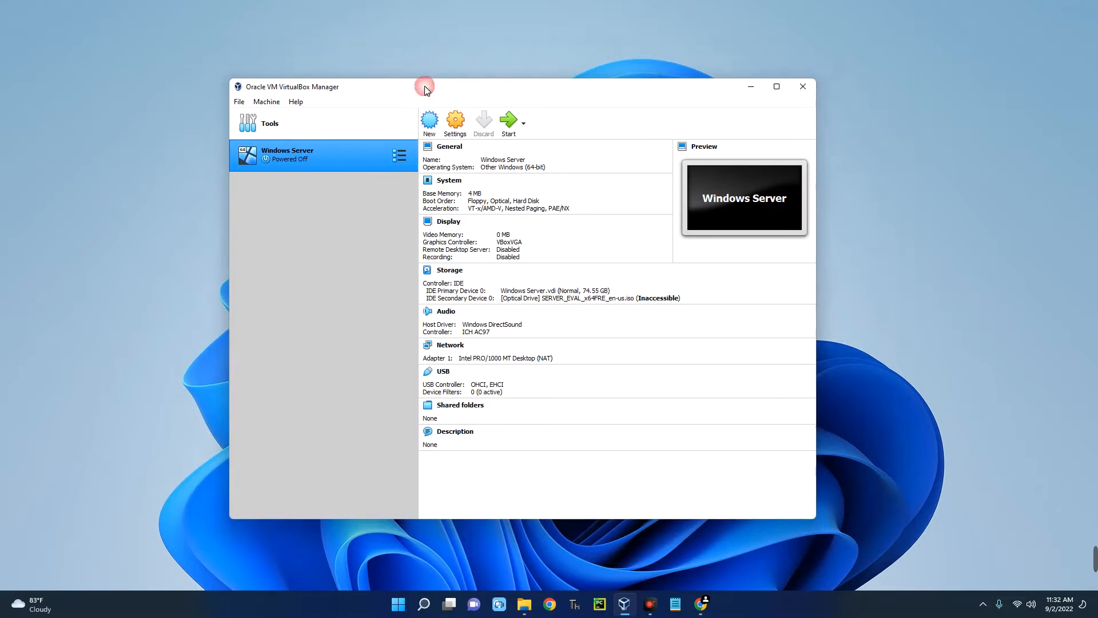
{"action": "mouse_move", "coordinate": [318, 197]}
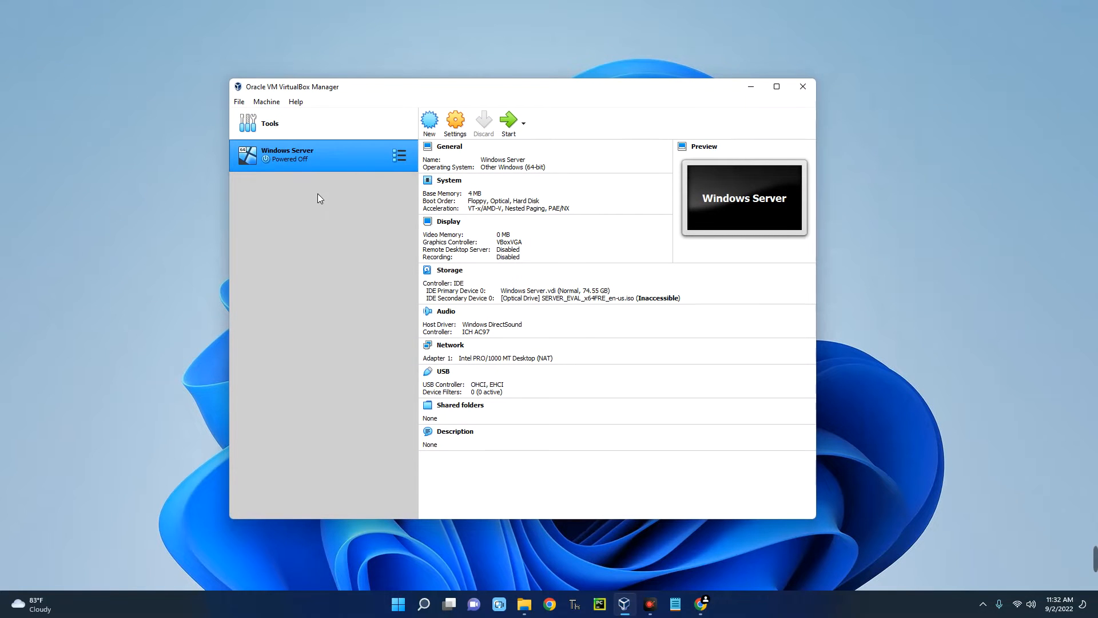
{"action": "mouse_move", "coordinate": [395, 231]}
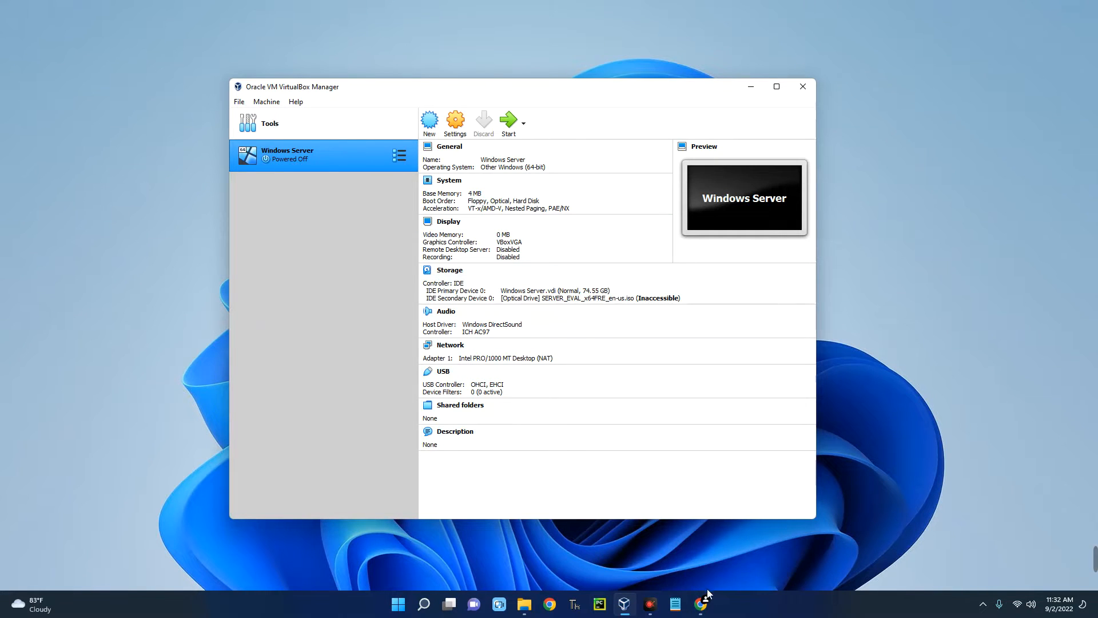
Search 'virtualbox' in Chrome and open the official Oracle VM VirtualBox website
{"action": "left_click", "coordinate": [700, 603]}
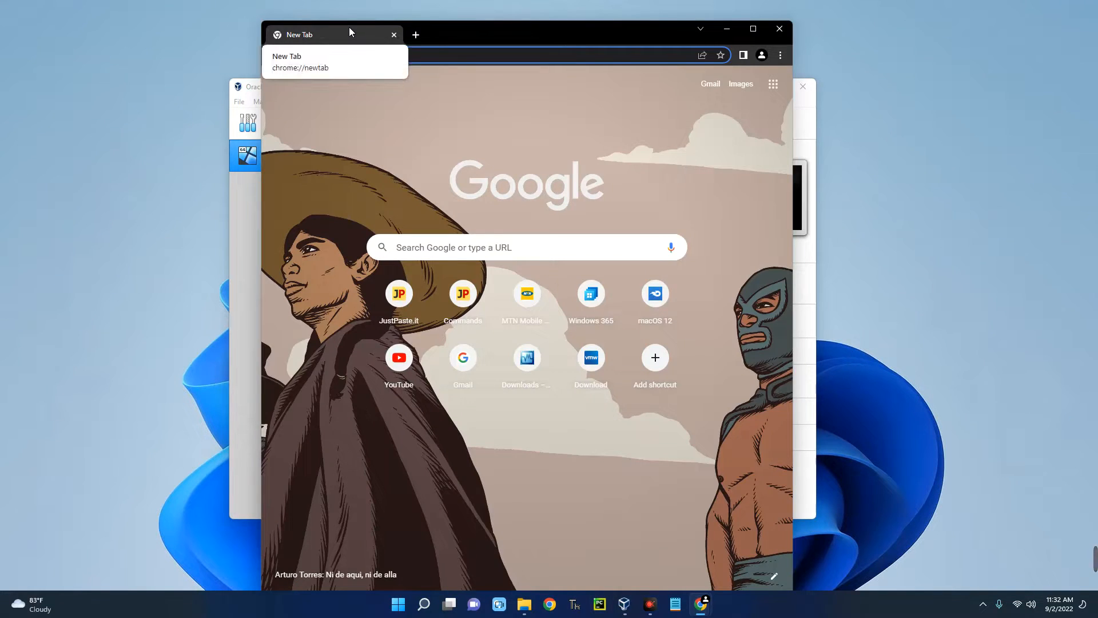
{"action": "type", "text": "virtualbox&rlz=1C1AVUC_enNG1005NG1005&oq=virtualbox&aqs=c..."}
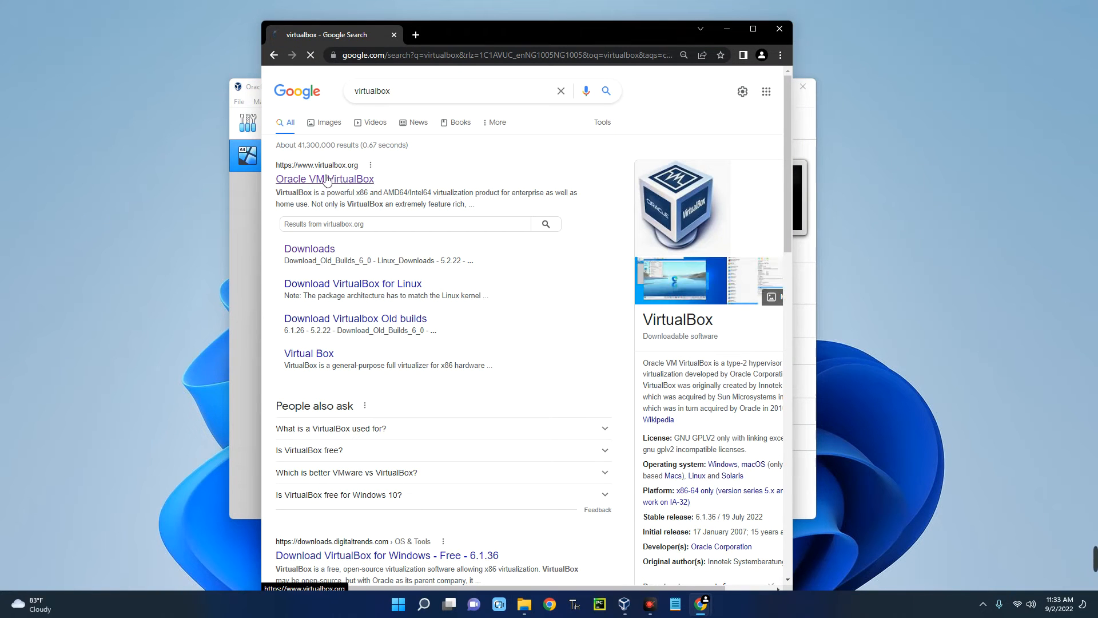
{"action": "left_click", "coordinate": [325, 179]}
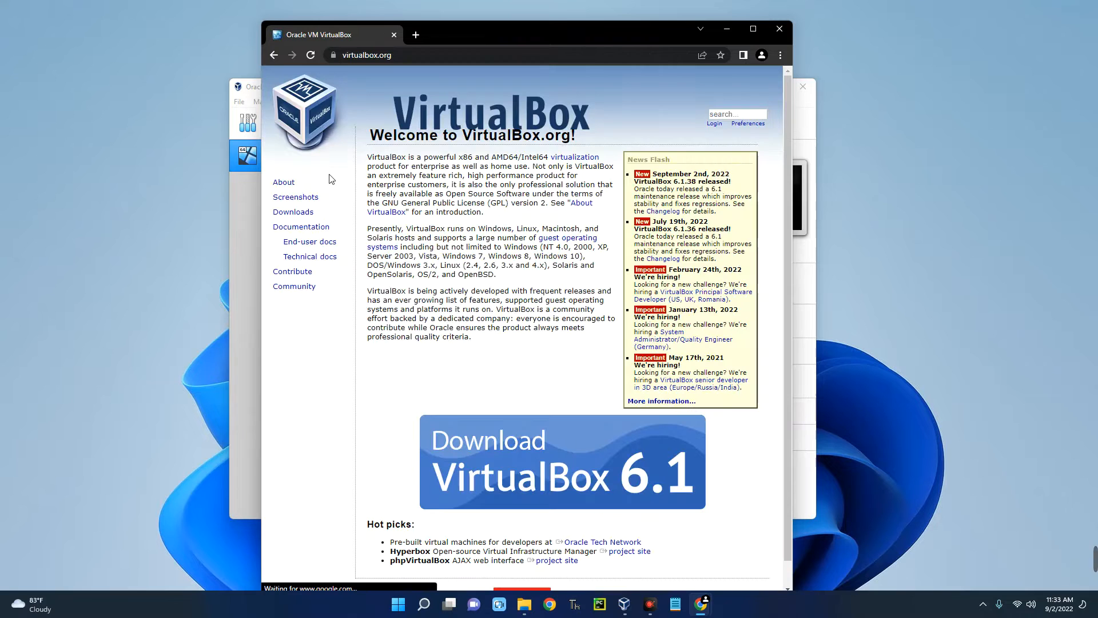
{"action": "mouse_move", "coordinate": [292, 212]}
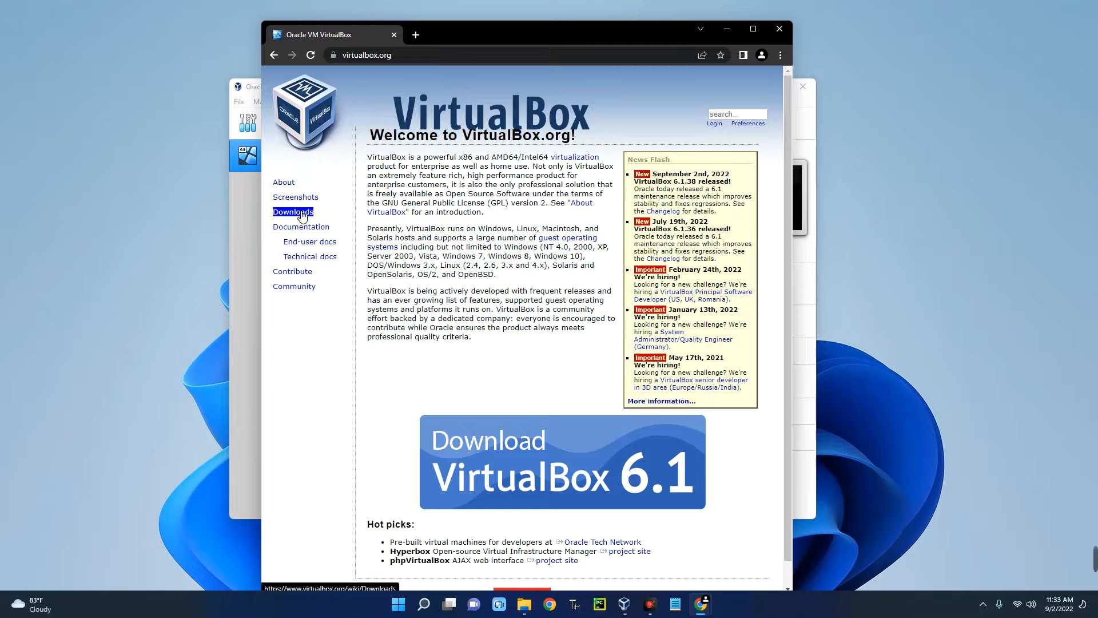
On the 6.1.38 Downloads page, start then cancel the Windows hosts installer download
{"action": "left_click", "coordinate": [293, 211]}
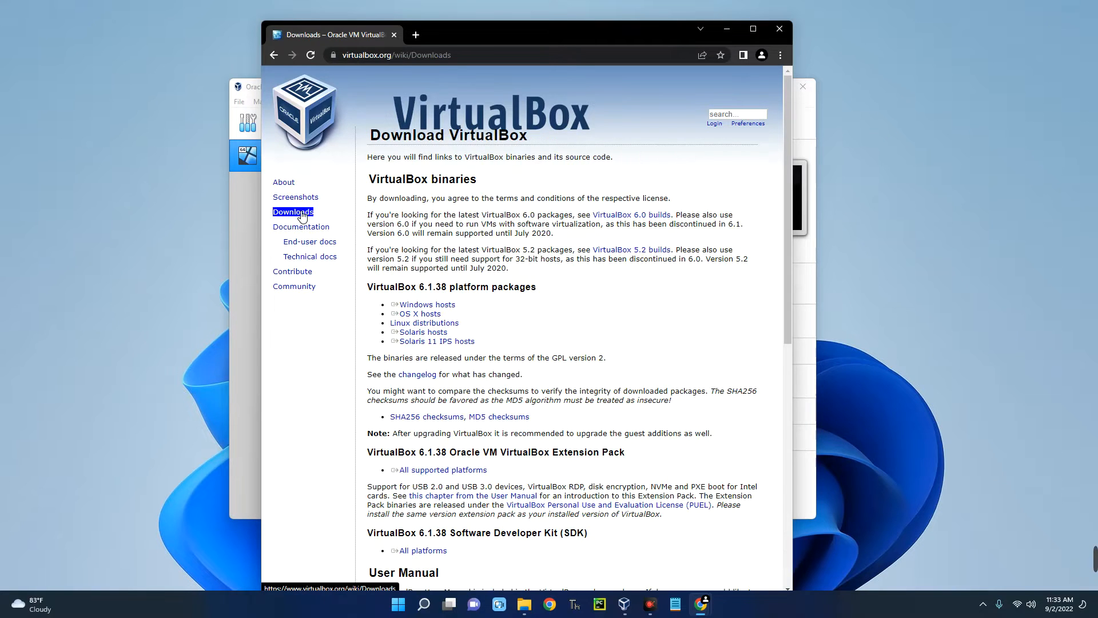
{"action": "scroll", "scroll_direction": "down", "scroll_amount": 3}
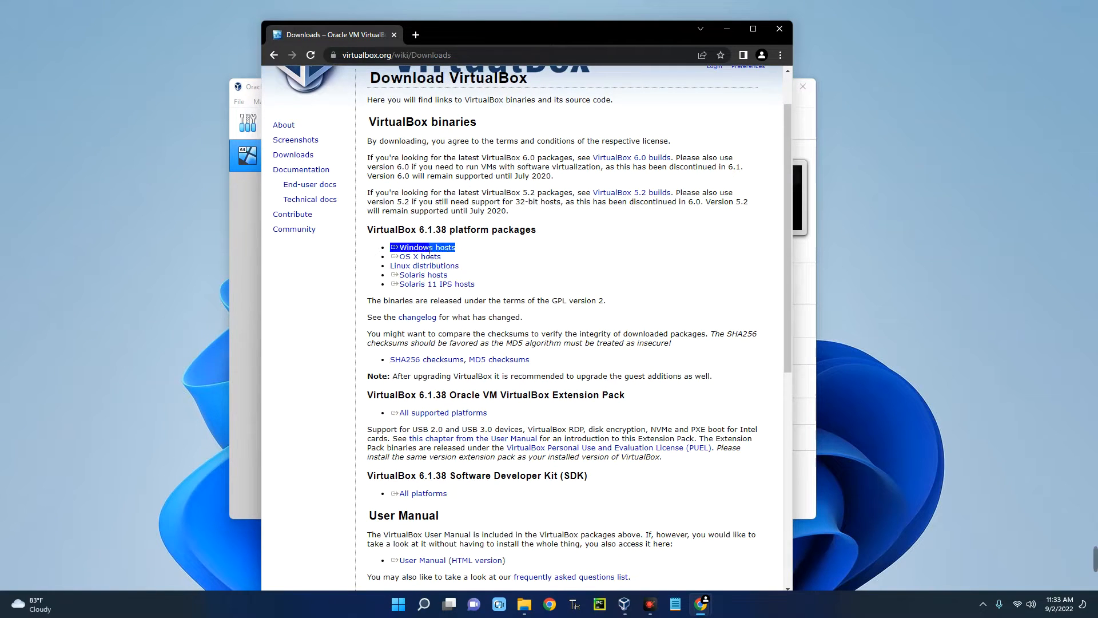
{"action": "mouse_move", "coordinate": [424, 250]}
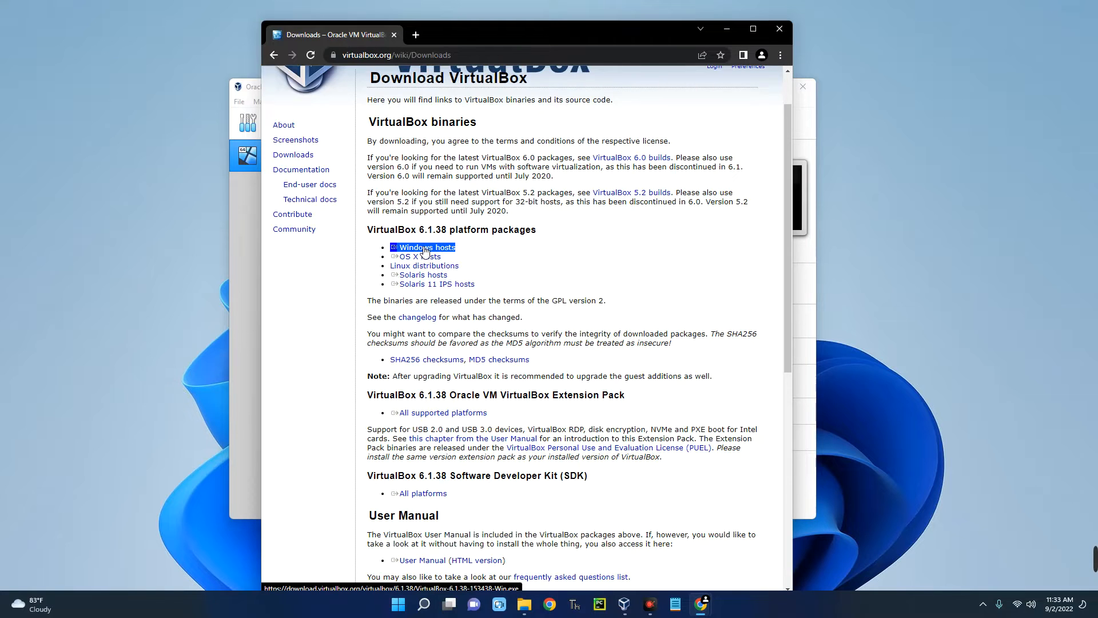
{"action": "mouse_move", "coordinate": [436, 253]}
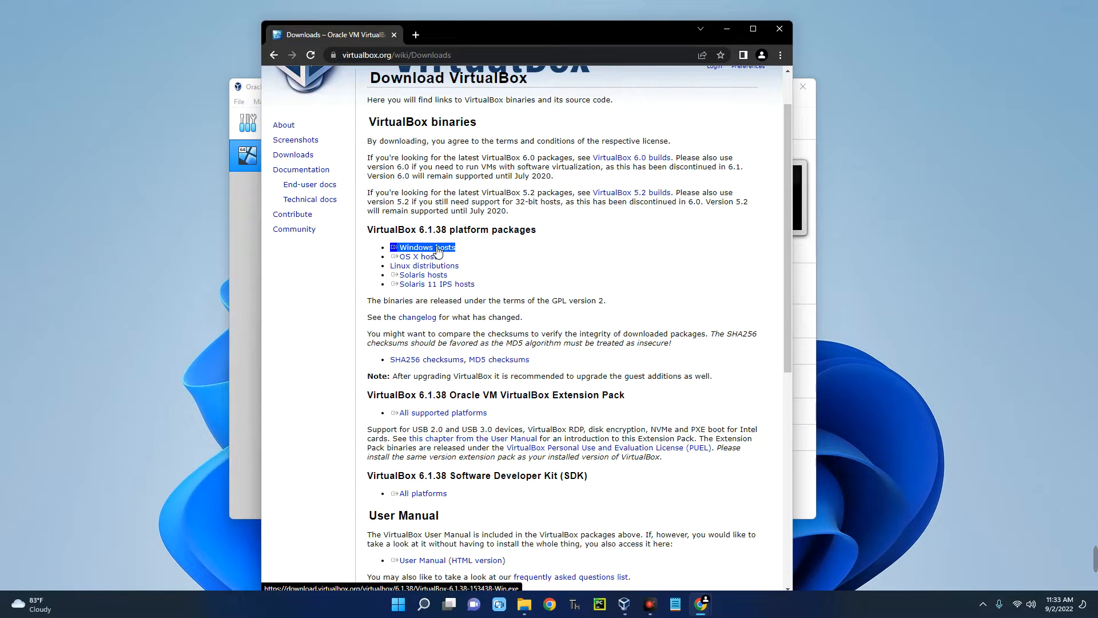
{"action": "left_click", "coordinate": [416, 247]}
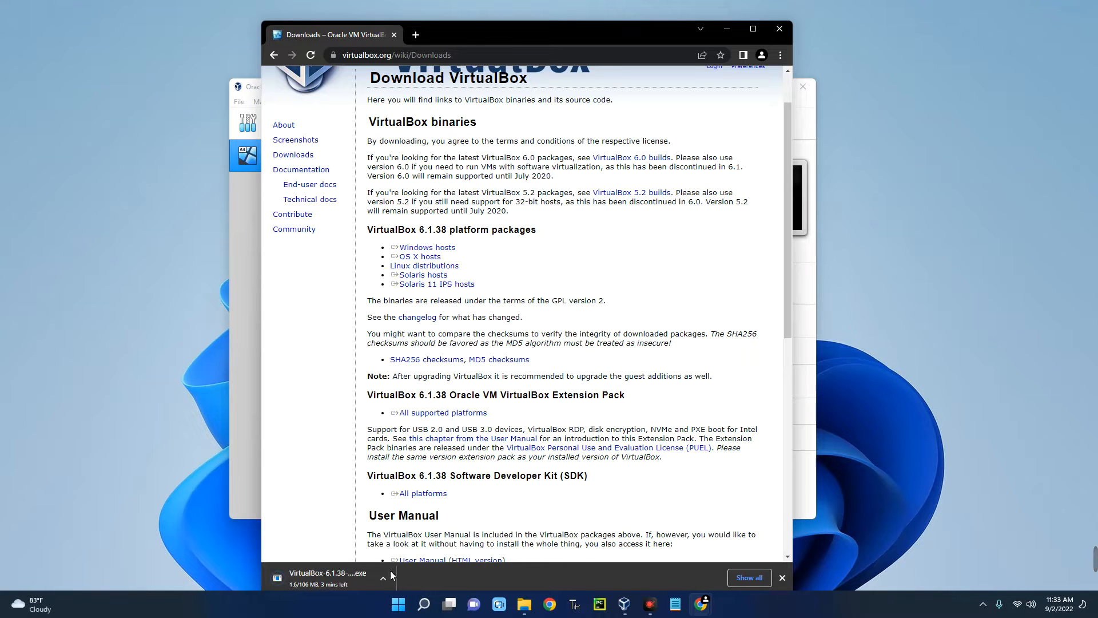
{"action": "left_click", "coordinate": [383, 577]}
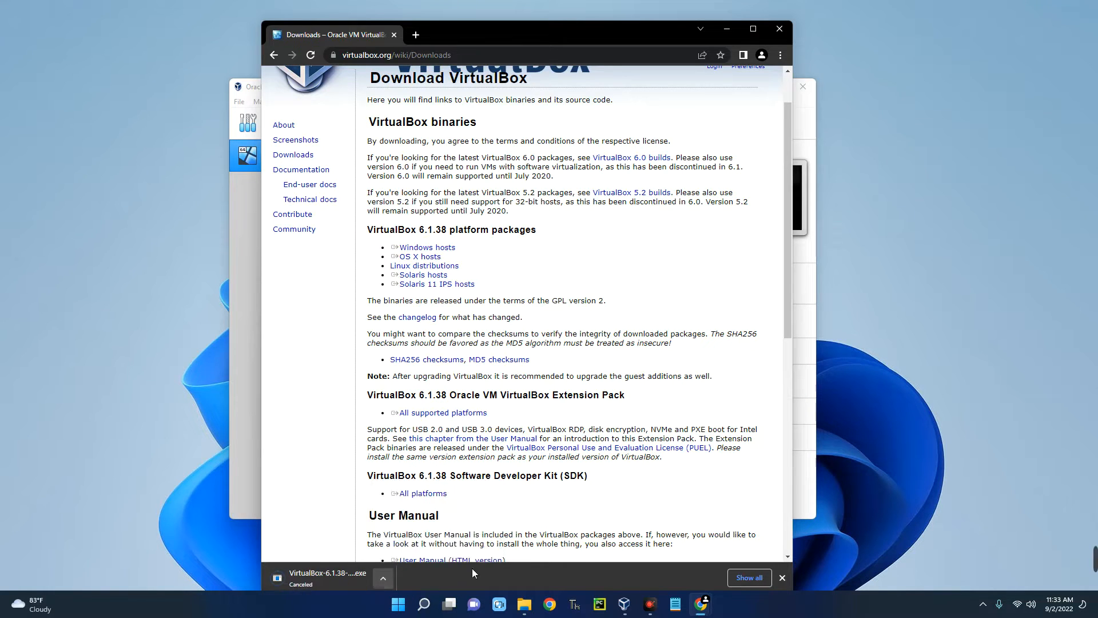
{"action": "left_click", "coordinate": [783, 577]}
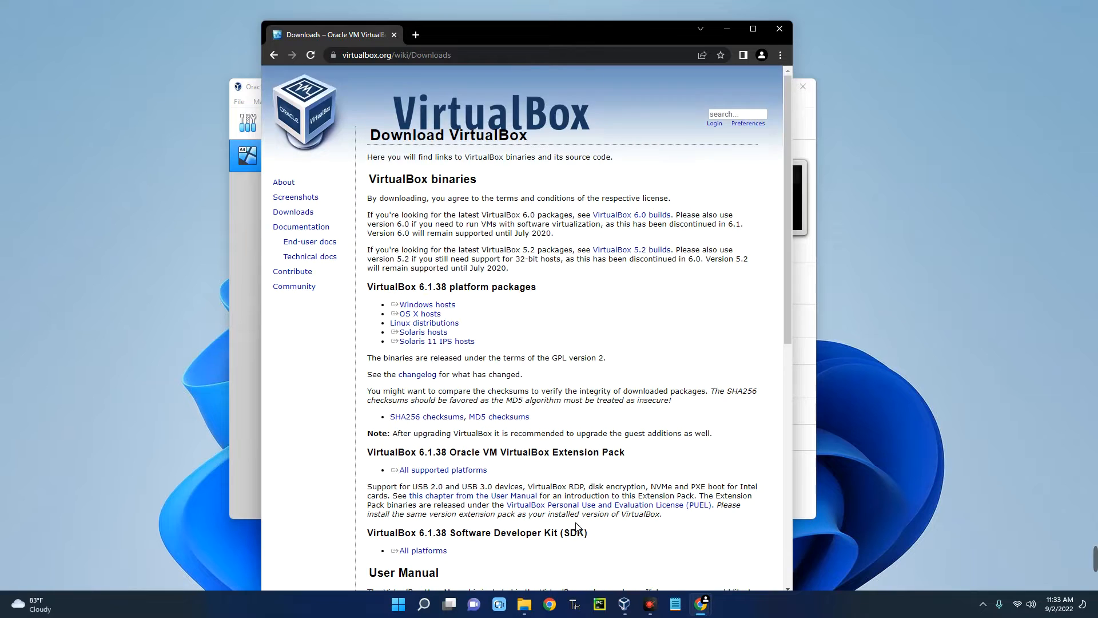
{"action": "mouse_move", "coordinate": [525, 438]}
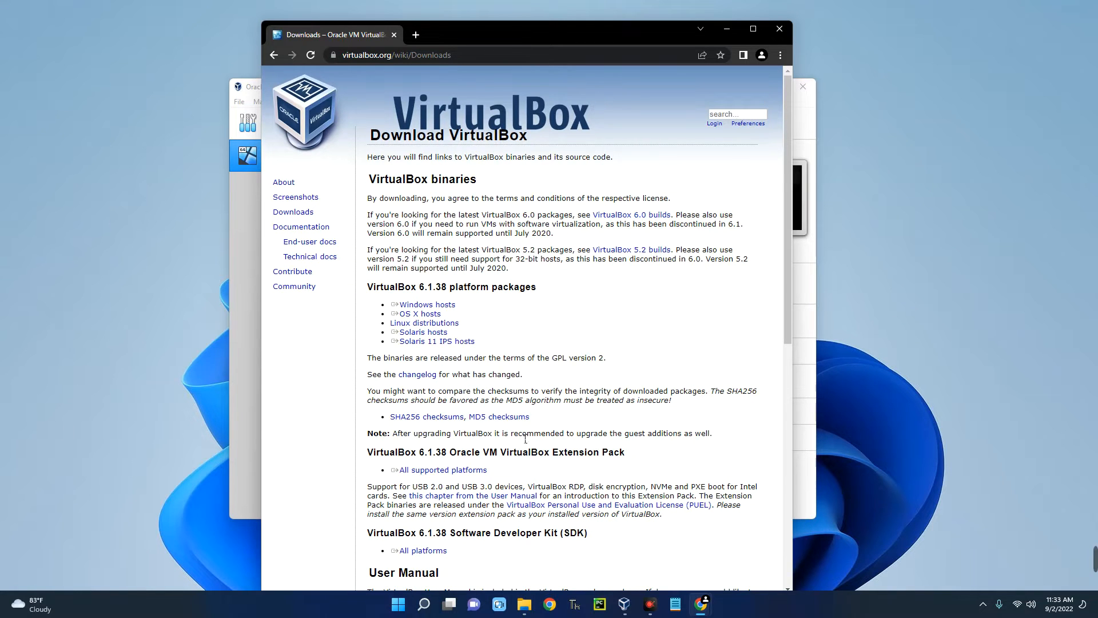
{"action": "mouse_move", "coordinate": [608, 301]}
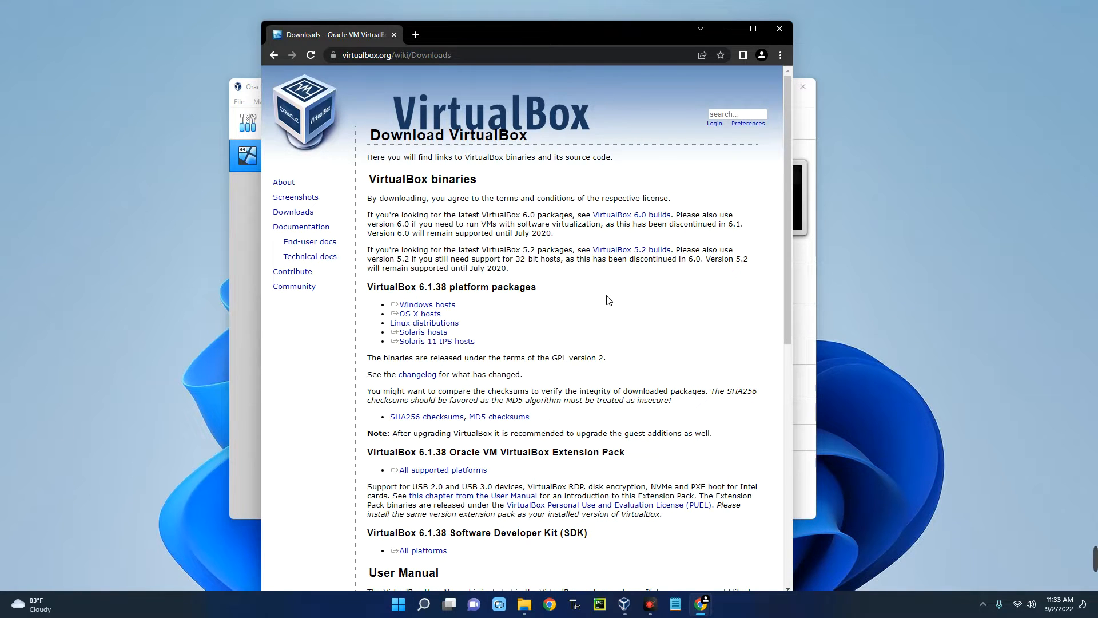
{"action": "mouse_move", "coordinate": [604, 275]}
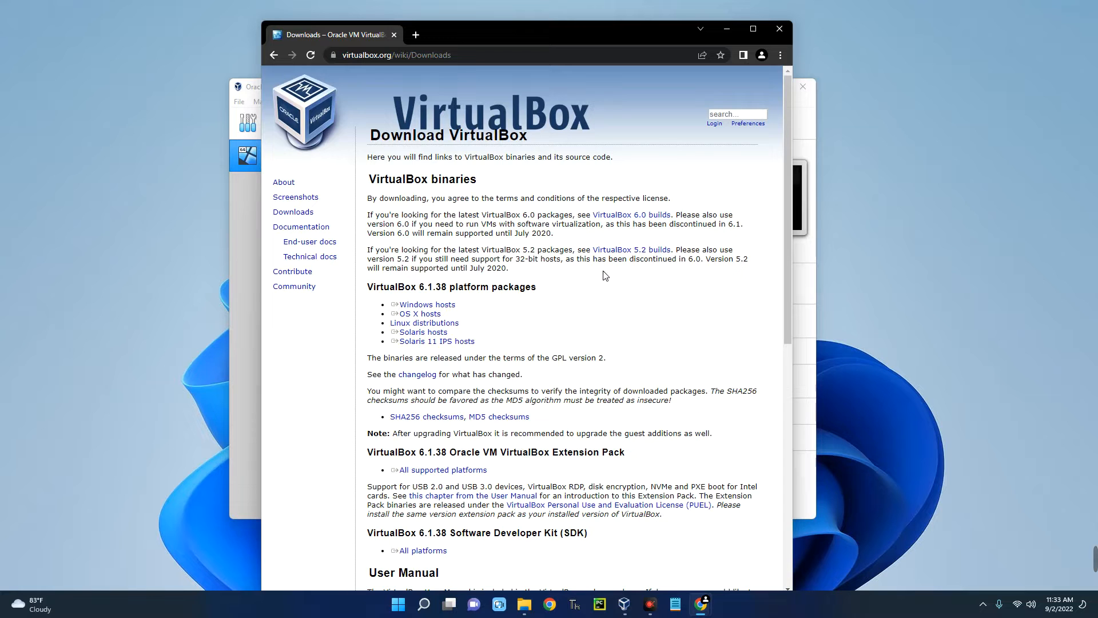
{"action": "mouse_move", "coordinate": [415, 34]}
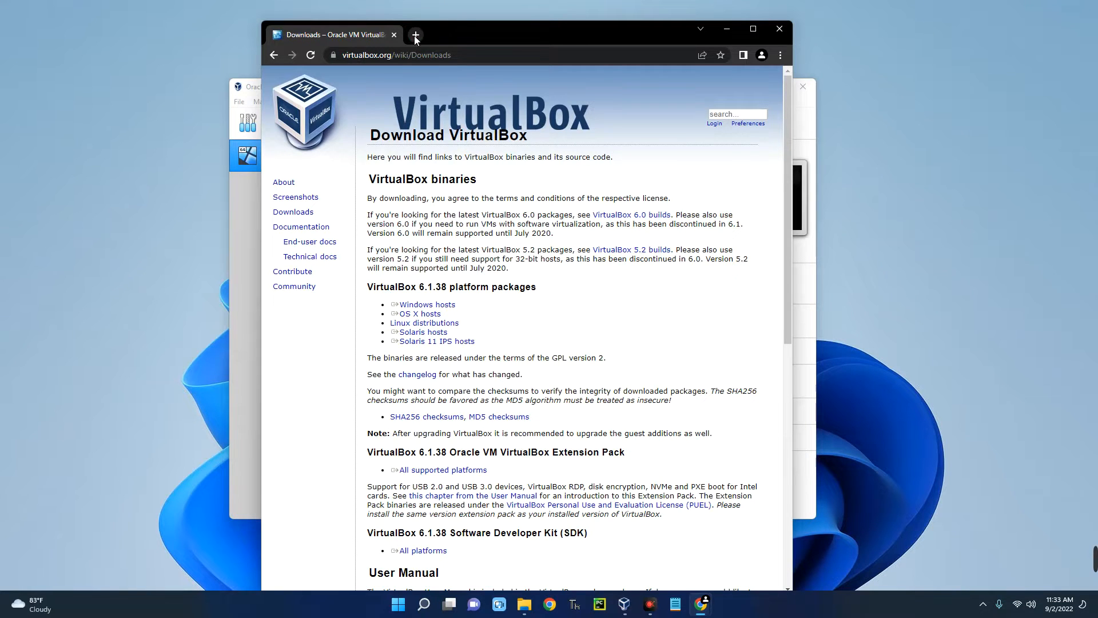
In a new tab, open getfedora.org and scroll to the Workstation, Server and IoT editions
{"action": "left_click", "coordinate": [415, 35]}
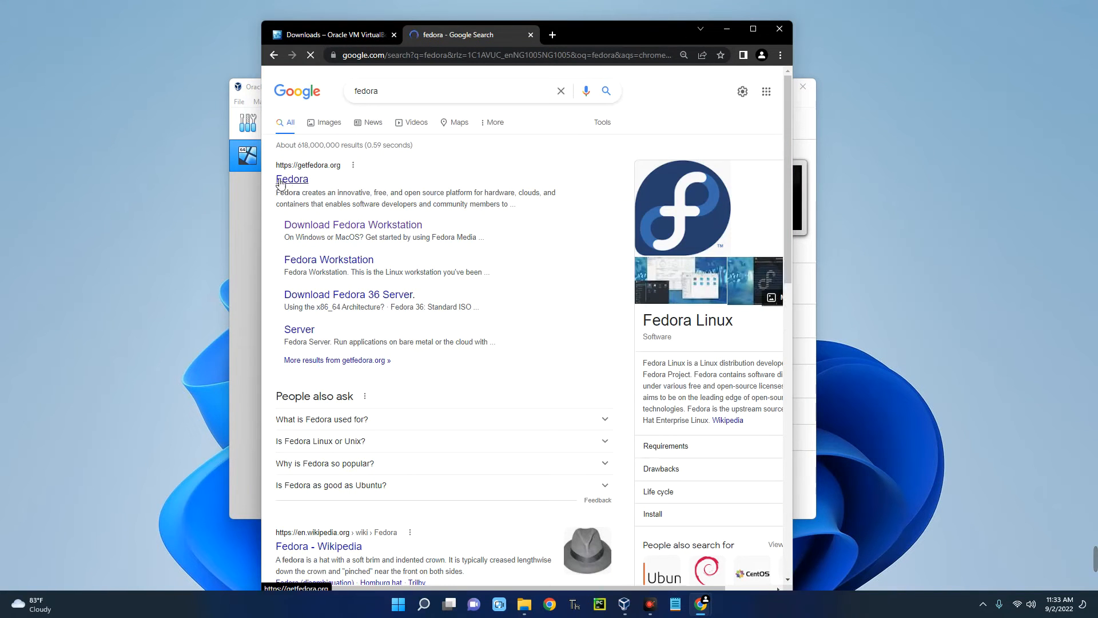
{"action": "left_click", "coordinate": [291, 179]}
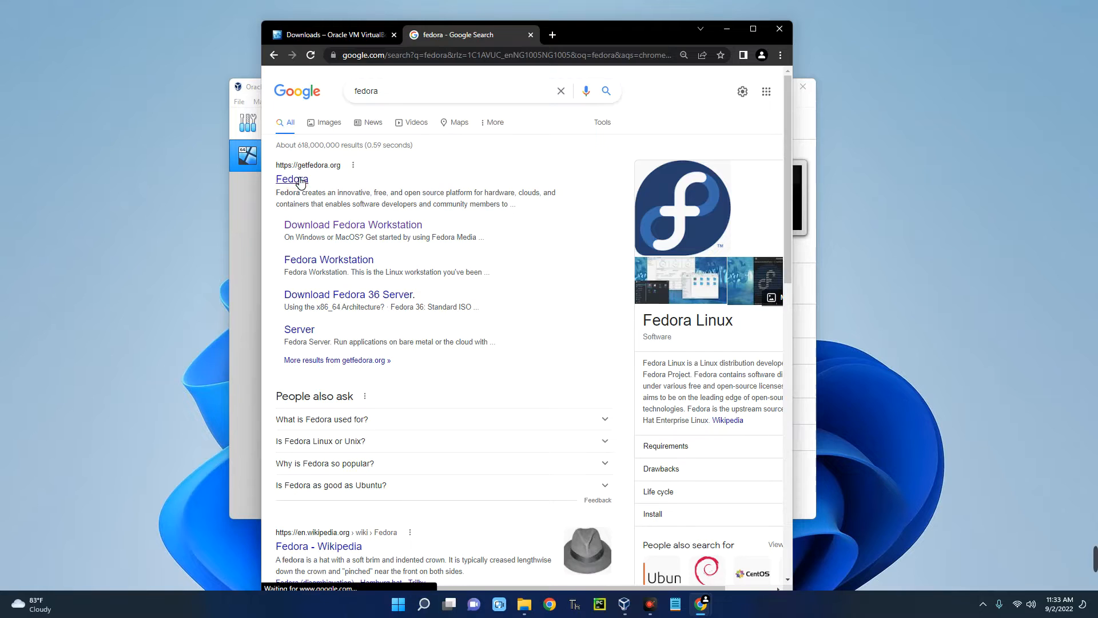
{"action": "left_click", "coordinate": [291, 179]}
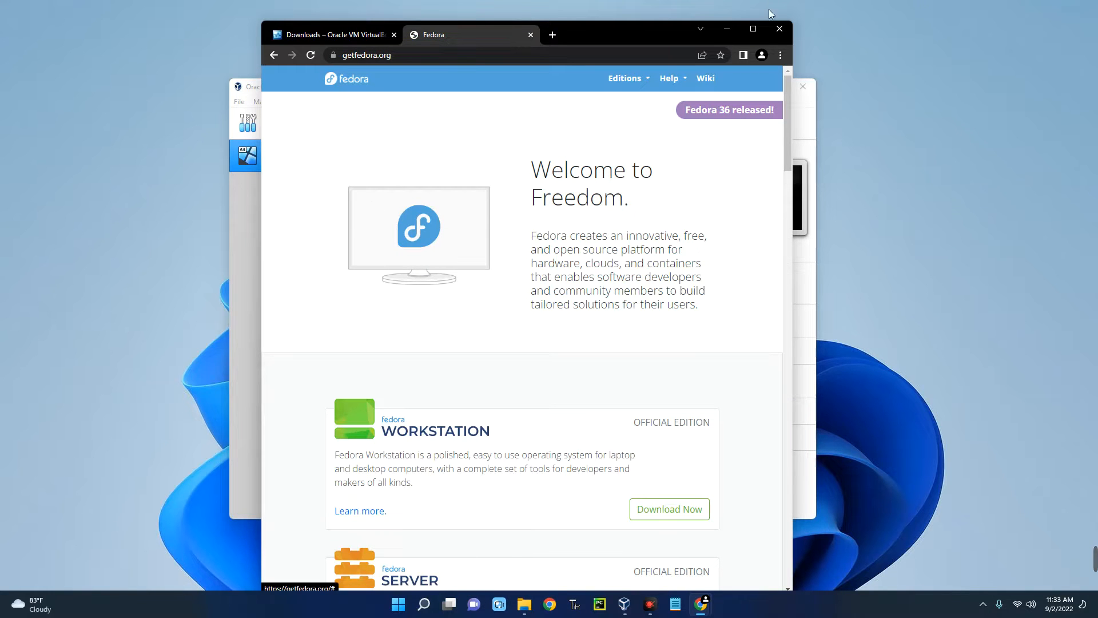
{"action": "left_click", "coordinate": [753, 28]}
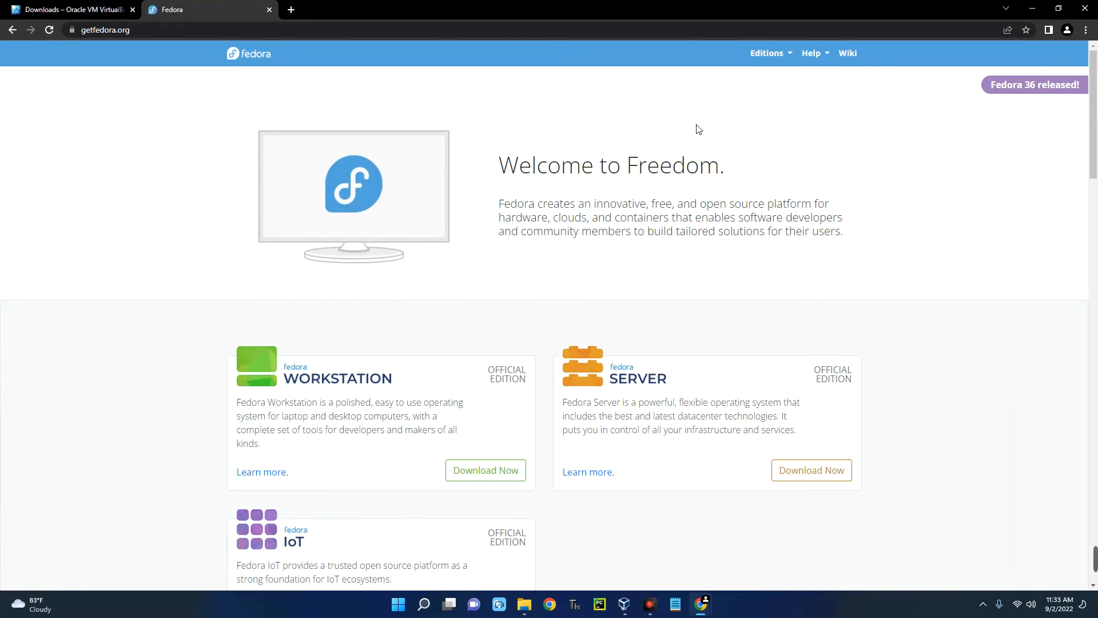
{"action": "mouse_move", "coordinate": [1045, 91]}
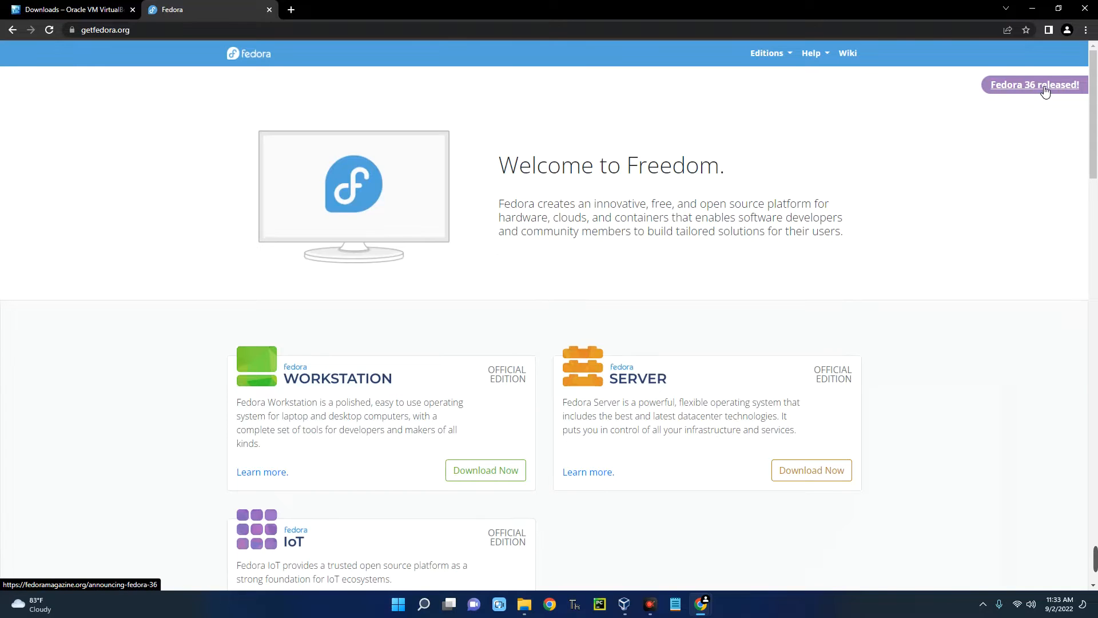
{"action": "scroll", "scroll_direction": "down", "scroll_amount": 3}
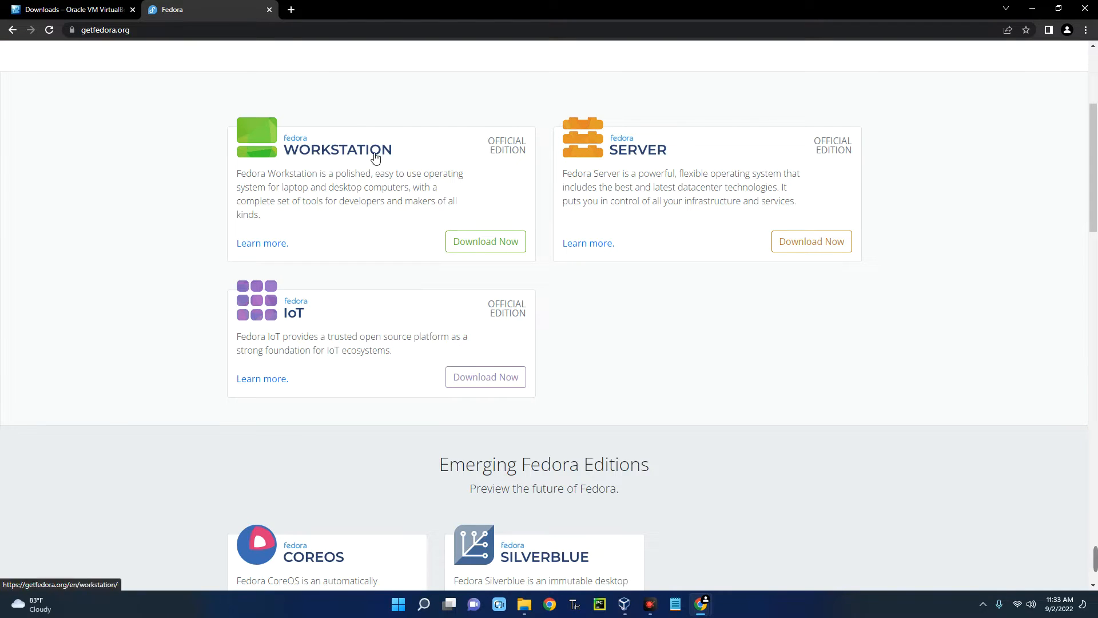
{"action": "mouse_move", "coordinate": [458, 173]}
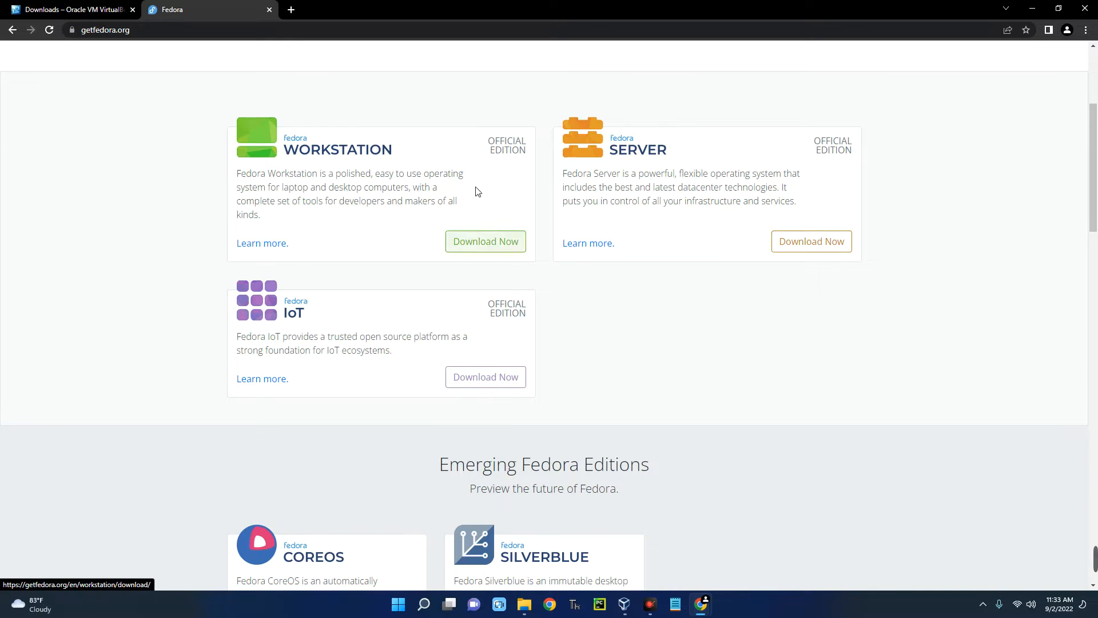
Via Workstation's Download Now, start the Fedora 36 x86_64 Live ISO download, then cancel it
{"action": "left_click", "coordinate": [485, 241]}
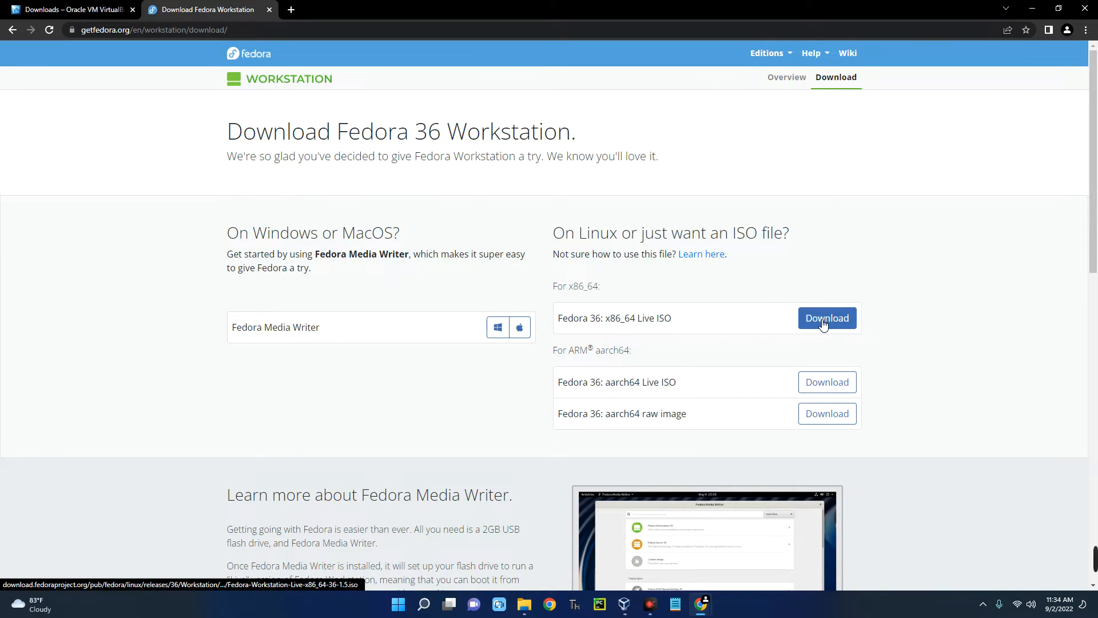
{"action": "left_click", "coordinate": [826, 318]}
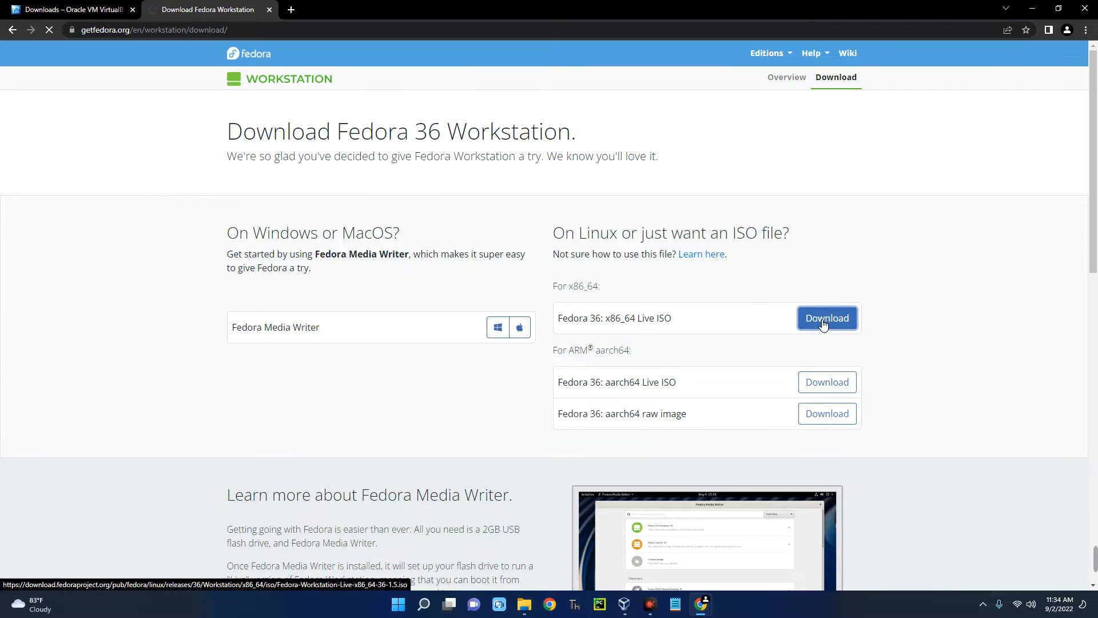
{"action": "left_click", "coordinate": [827, 318]}
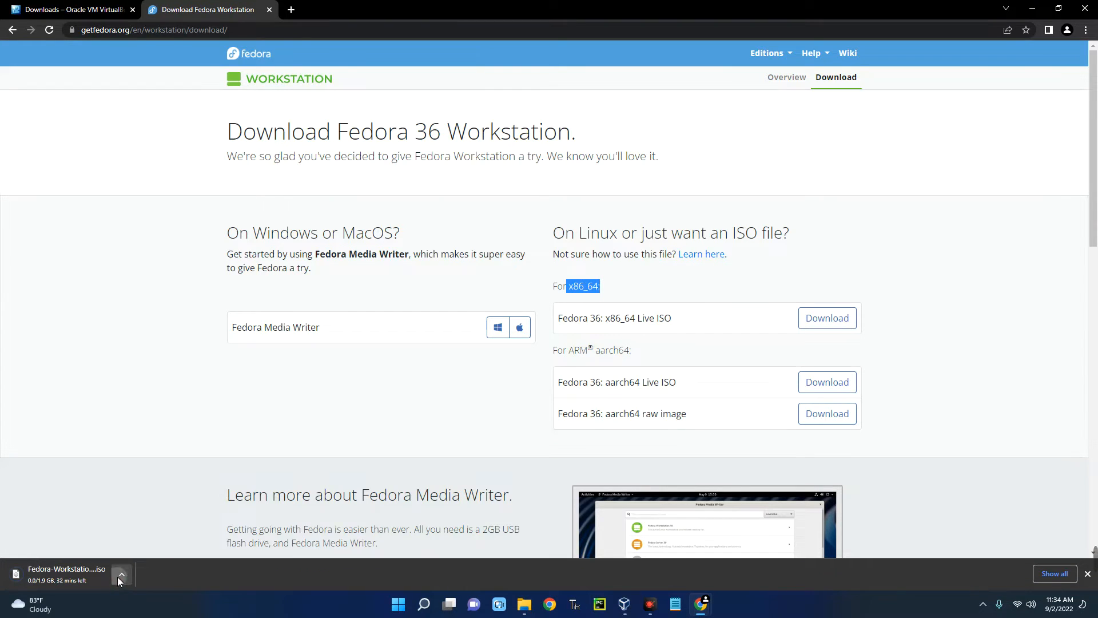
{"action": "left_click", "coordinate": [120, 574]}
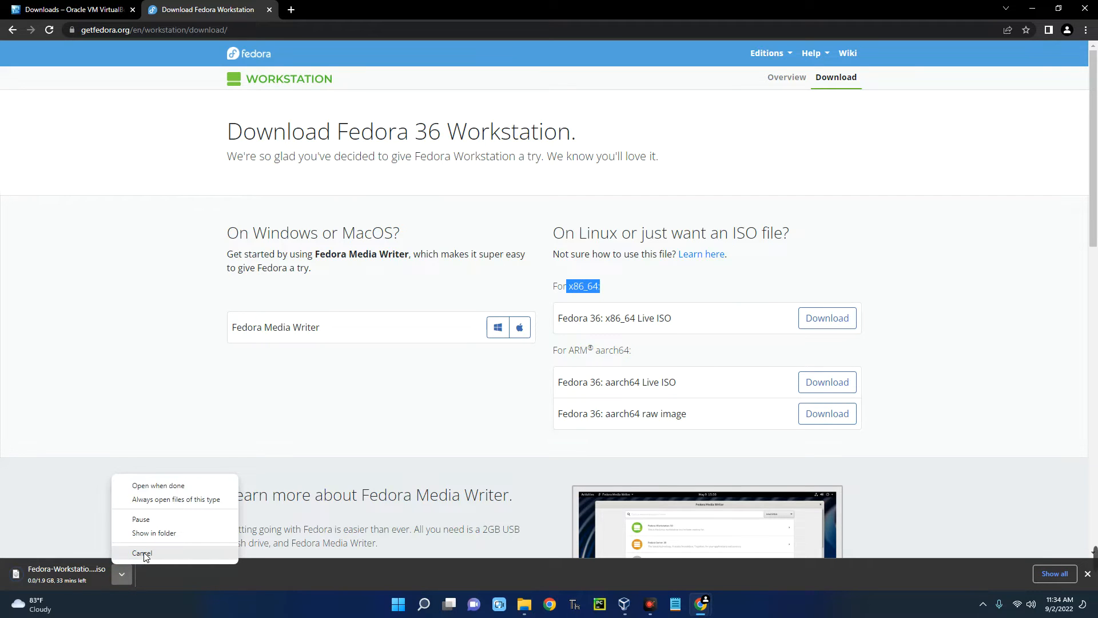
{"action": "left_click", "coordinate": [141, 553]}
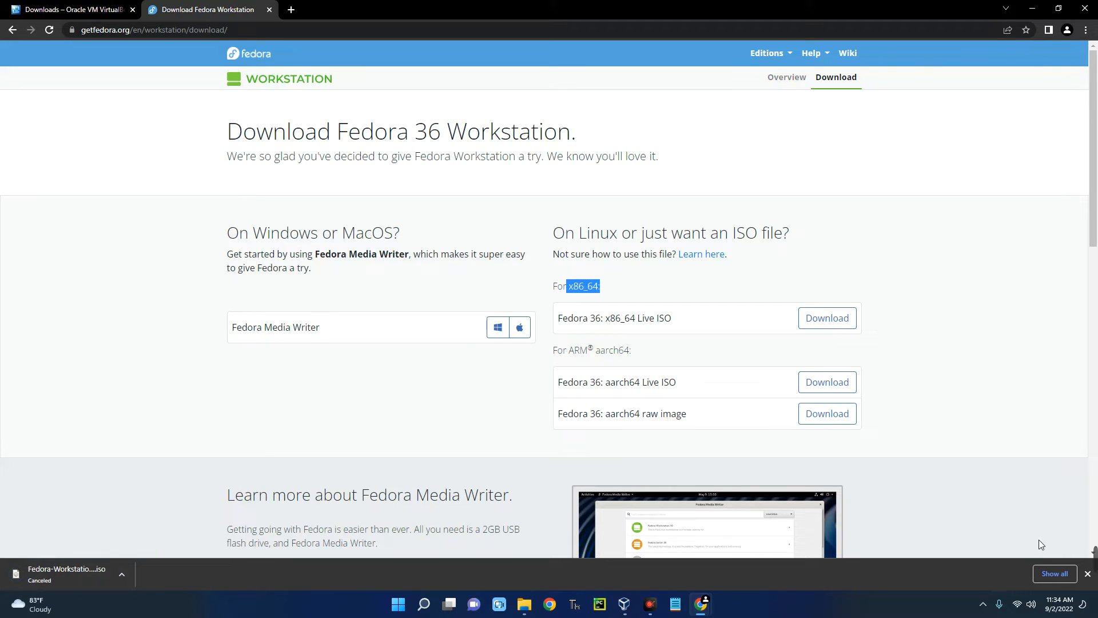
{"action": "left_click", "coordinate": [1086, 573]}
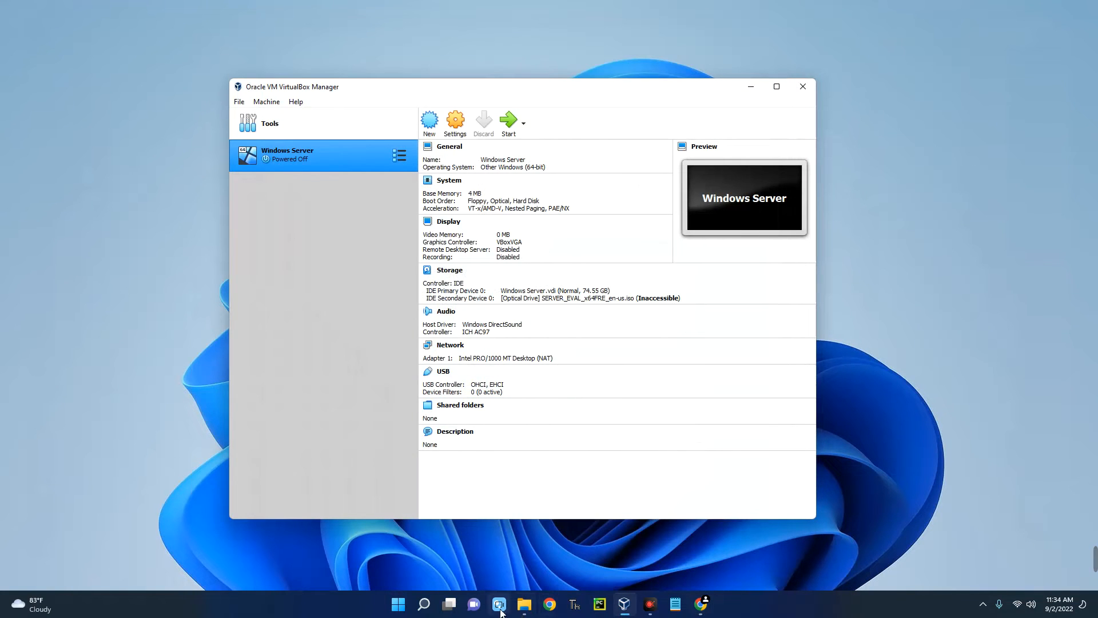
Select the Fedora Workstation Live x86_64 36 ISO in Downloads, then minimize File Explorer
{"action": "left_click", "coordinate": [523, 604]}
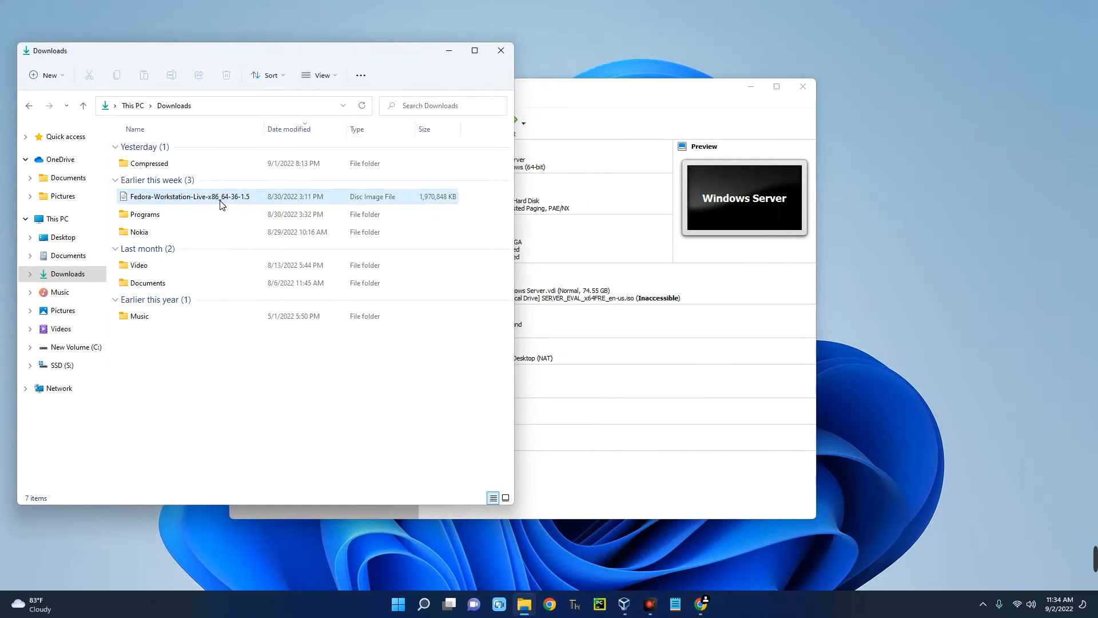
{"action": "left_click", "coordinate": [189, 196]}
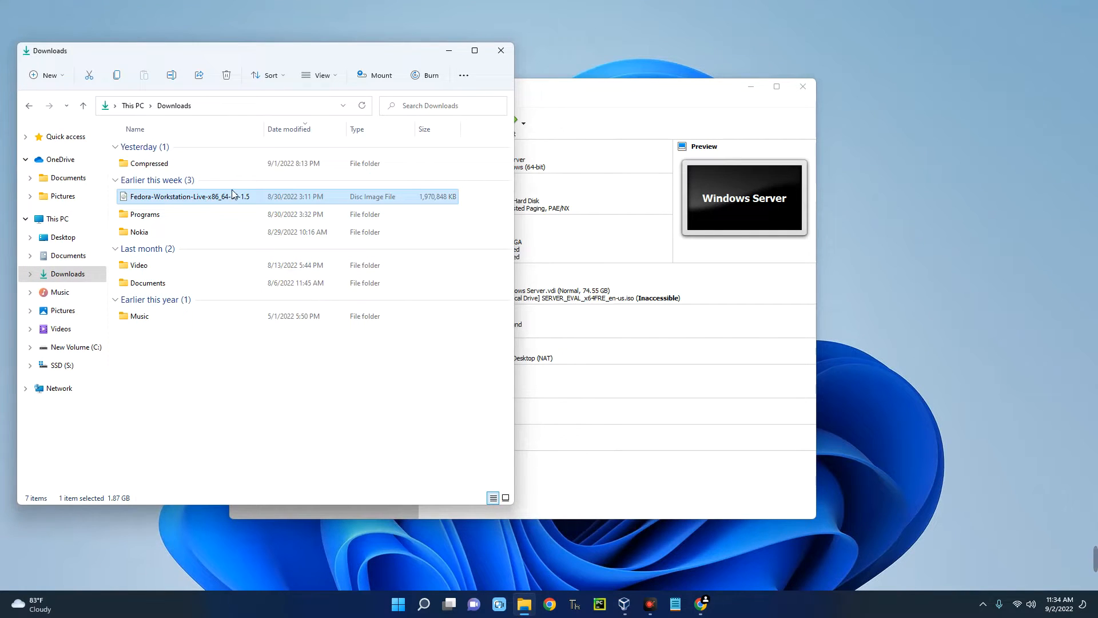
{"action": "mouse_move", "coordinate": [420, 205]}
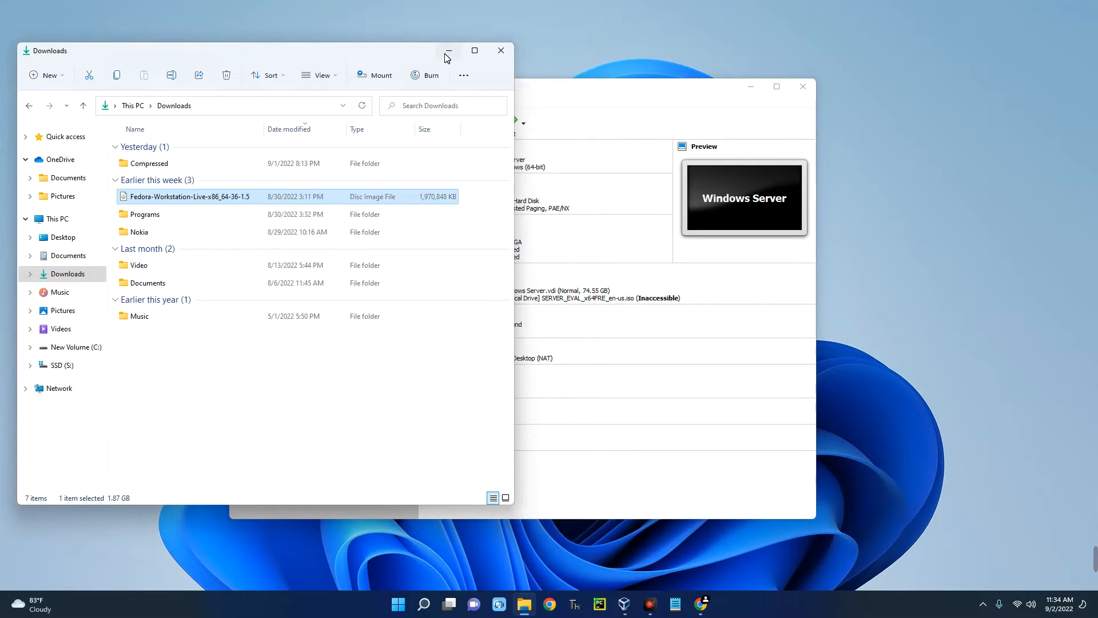
{"action": "left_click", "coordinate": [447, 50]}
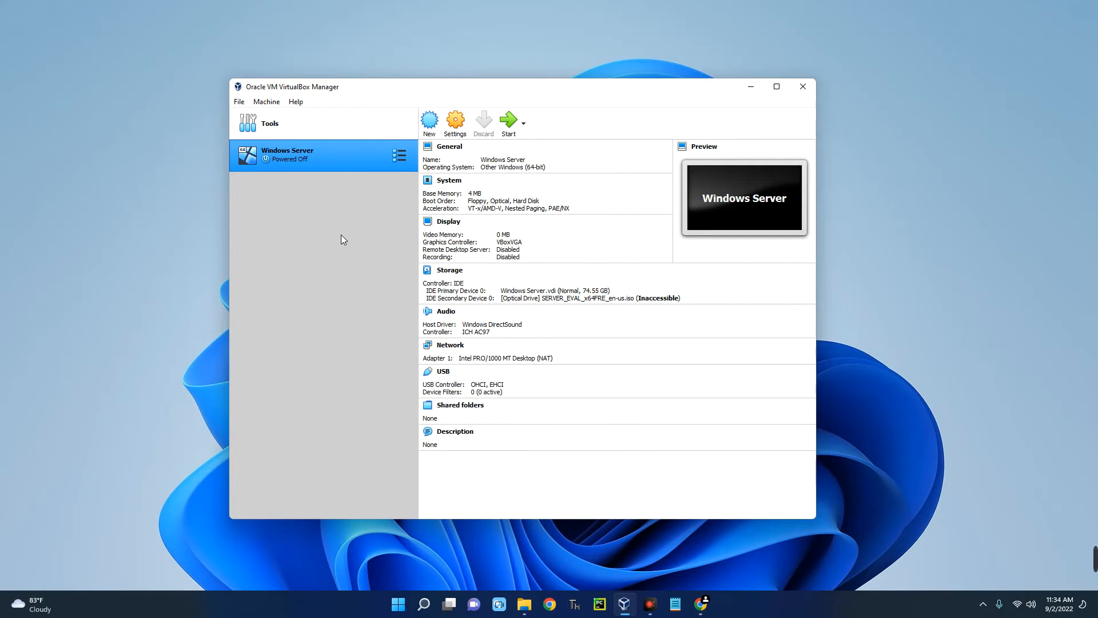
{"action": "mouse_move", "coordinate": [363, 240]}
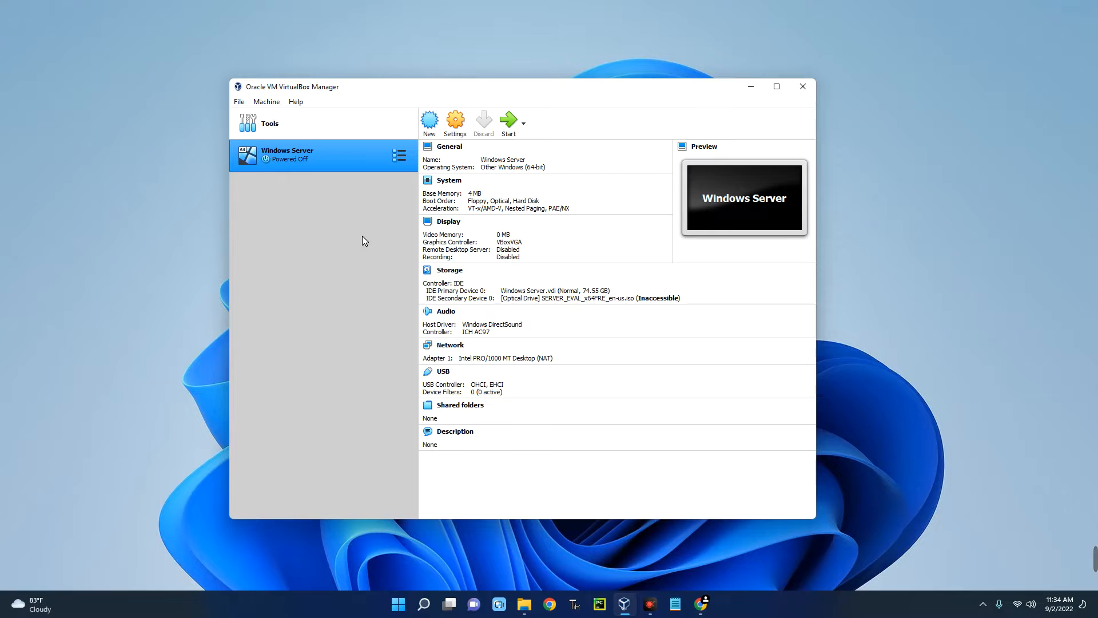
Name a new VM 'Fedora' with type Linux, version Fedora (64-bit), and advance to memory
{"action": "left_click", "coordinate": [269, 124]}
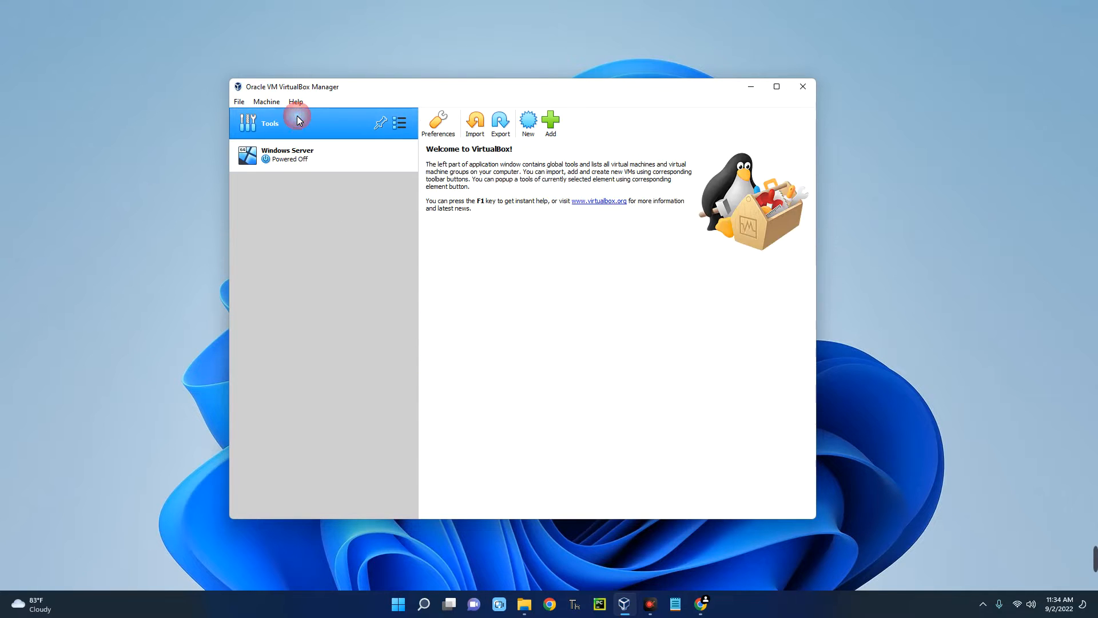
{"action": "mouse_move", "coordinate": [527, 119]}
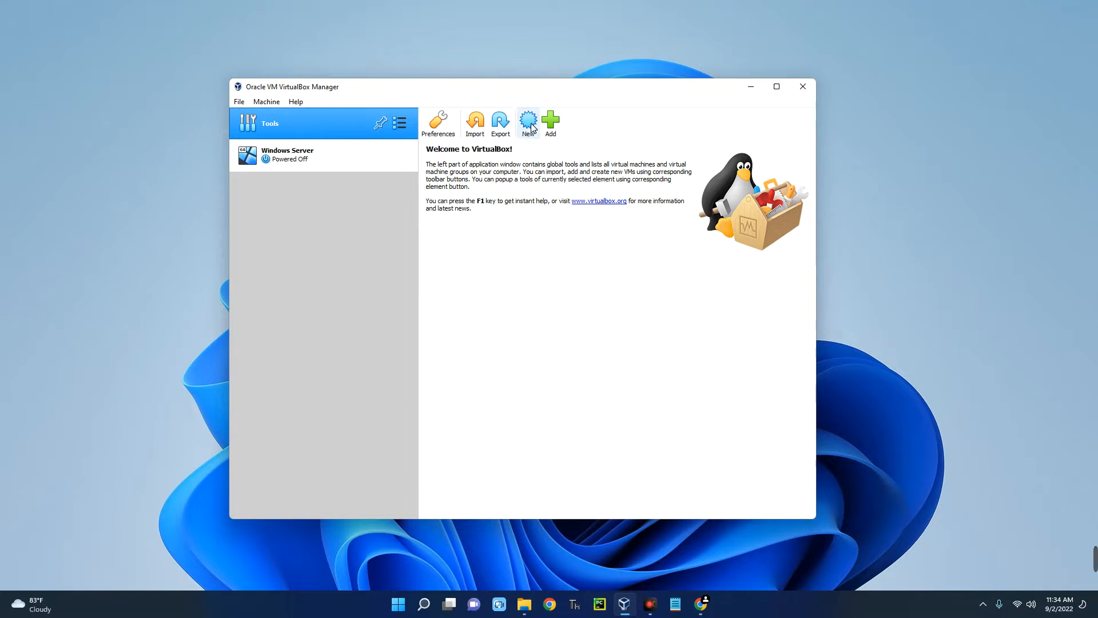
{"action": "left_click", "coordinate": [527, 121]}
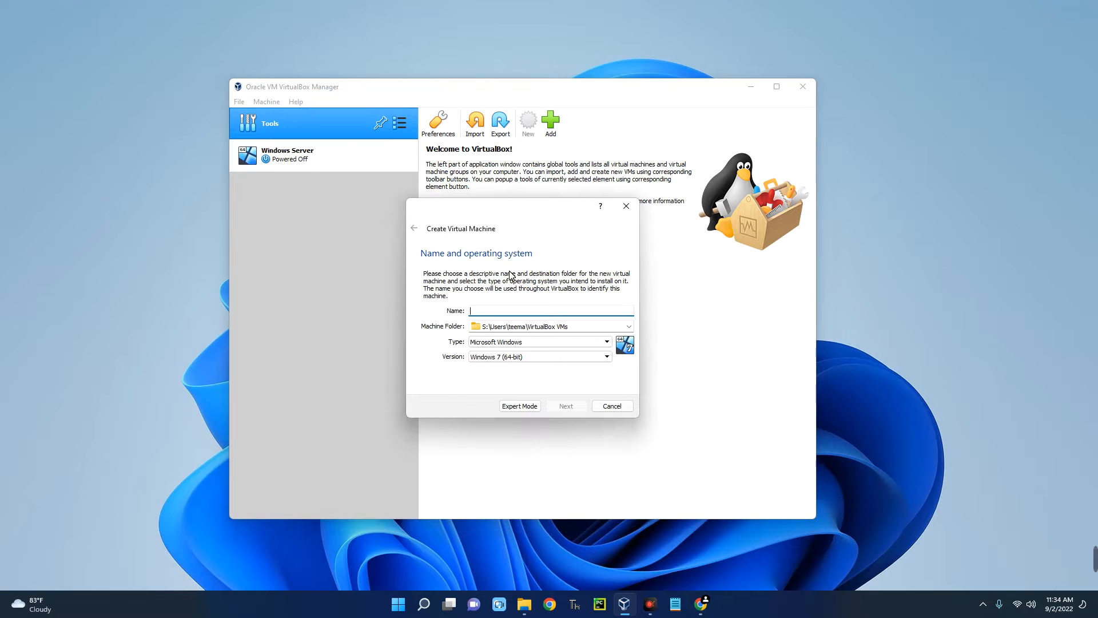
{"action": "type", "text": "Fedora"}
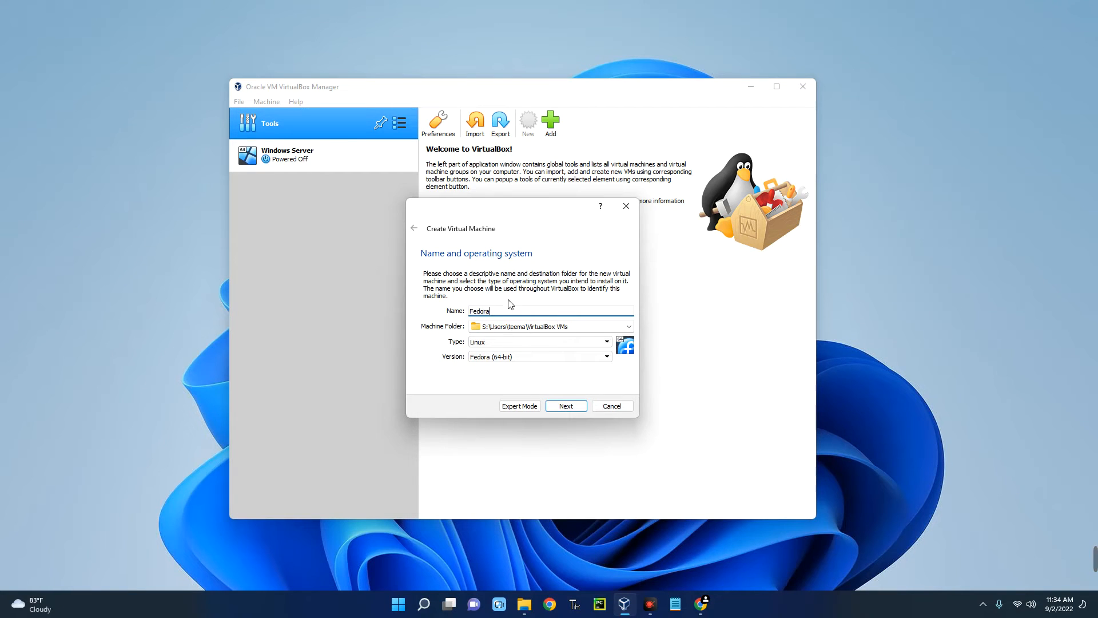
{"action": "left_click", "coordinate": [605, 341]}
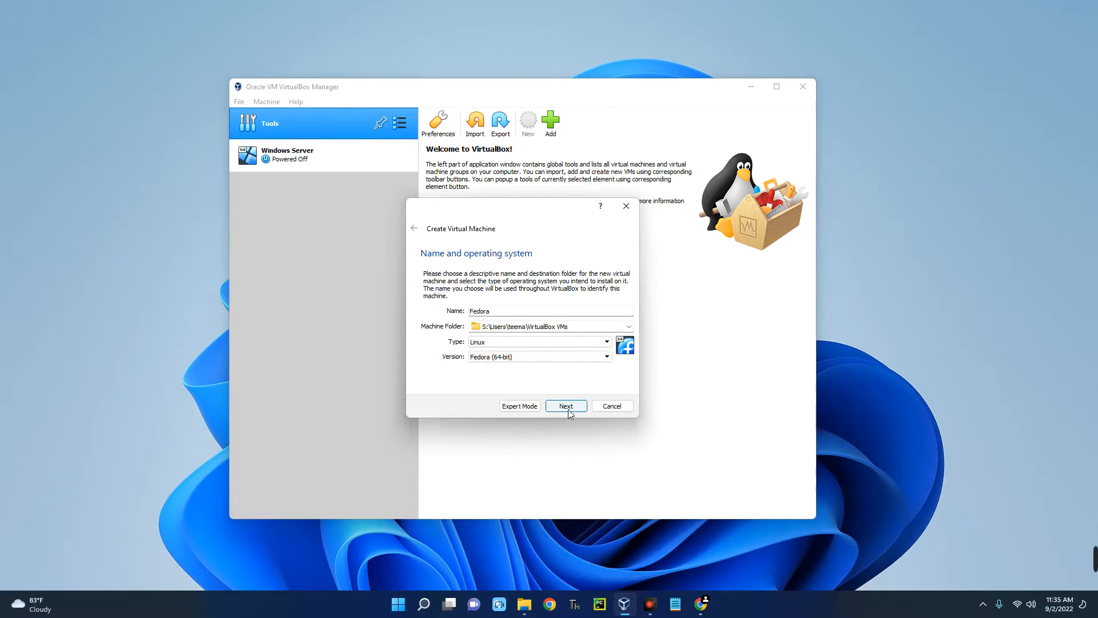
{"action": "left_click", "coordinate": [565, 405]}
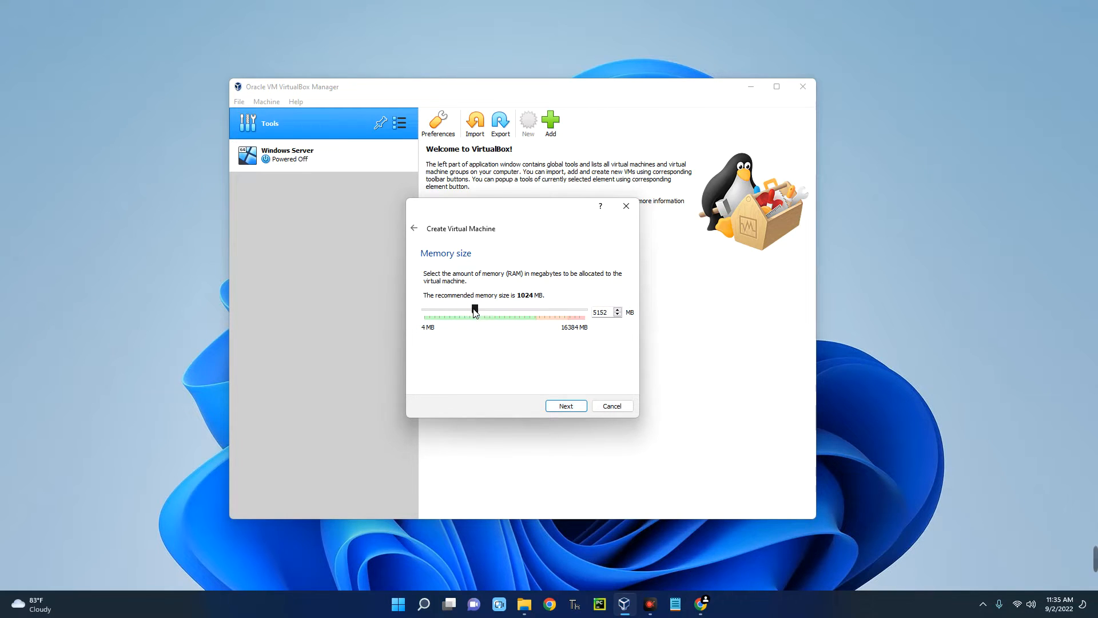
{"action": "mouse_move", "coordinate": [630, 315]}
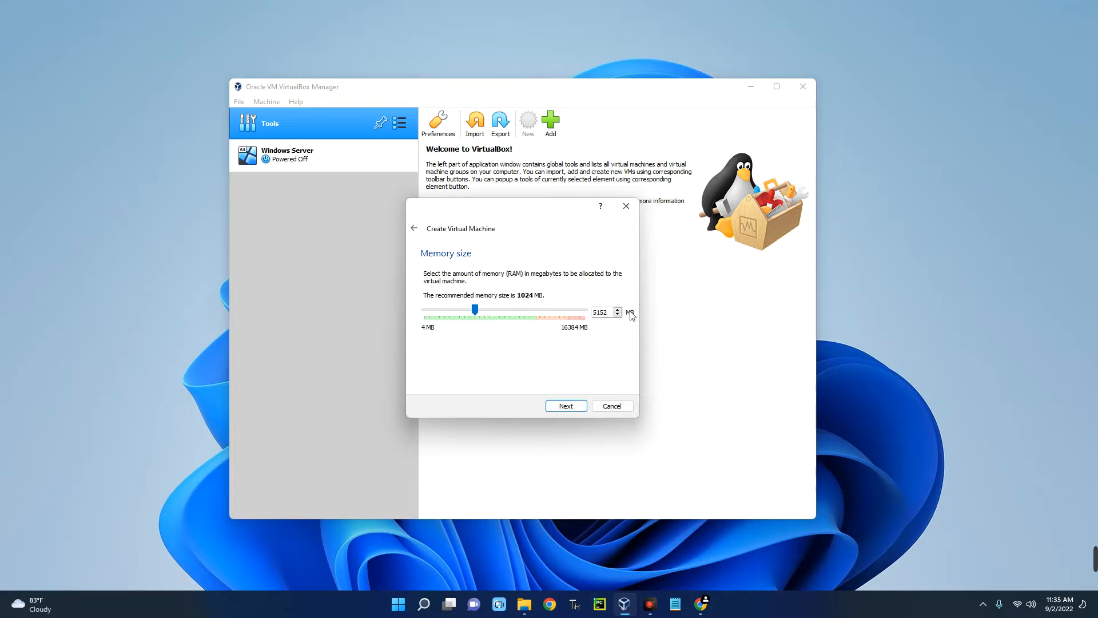
{"action": "mouse_move", "coordinate": [539, 333]}
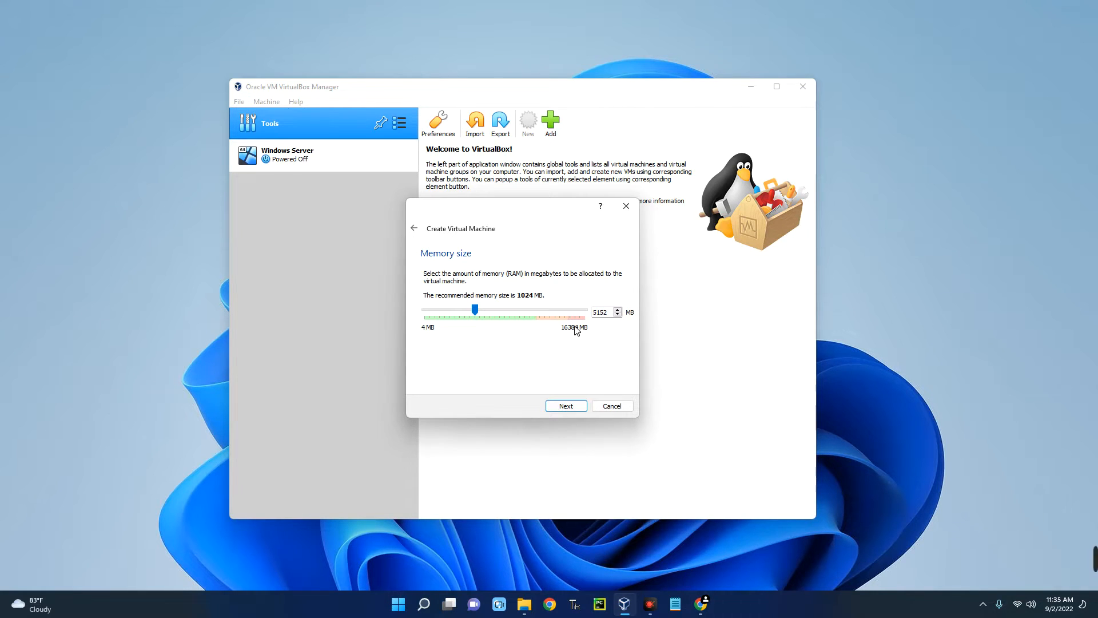
{"action": "mouse_move", "coordinate": [577, 344]}
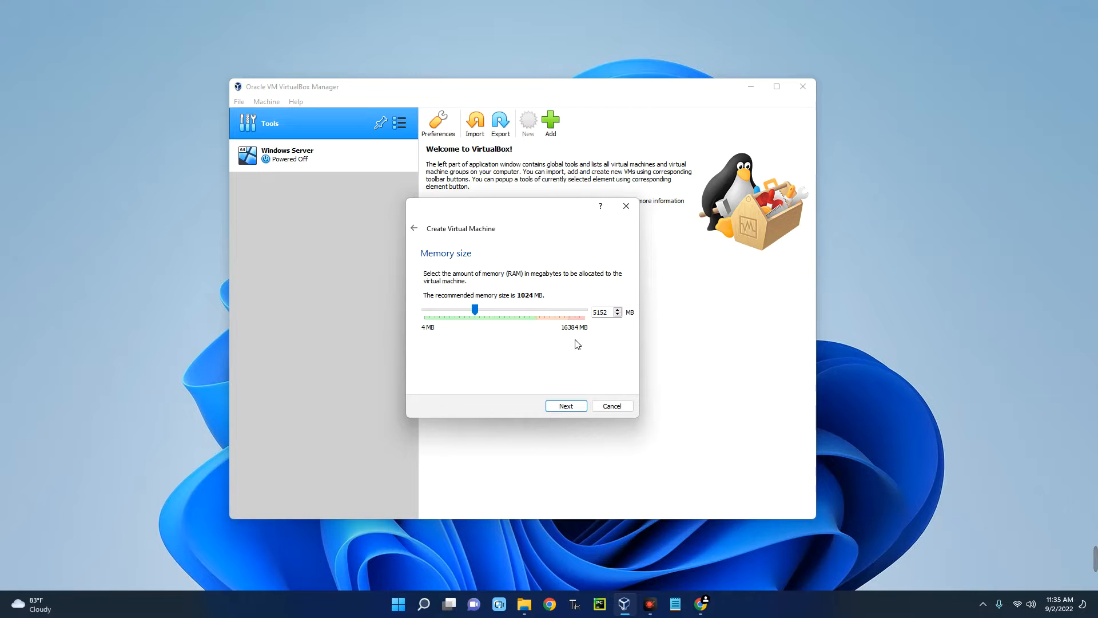
Keep 5152 MB memory and create a dynamically allocated 65.84 GB Fedora.vdi VDI disk
{"action": "left_click", "coordinate": [564, 406]}
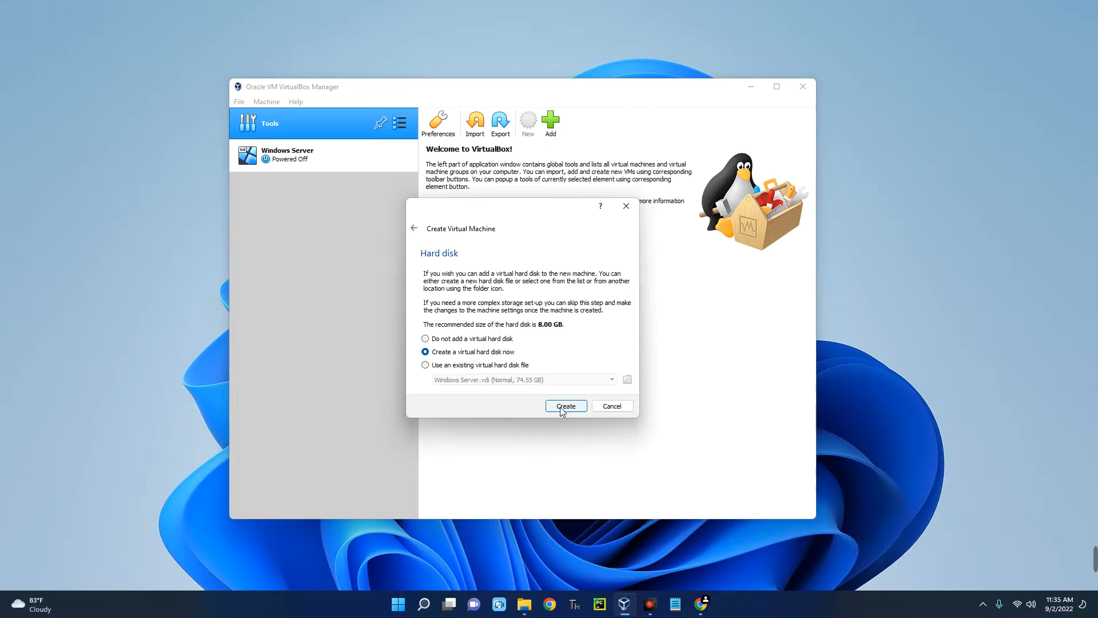
{"action": "left_click", "coordinate": [565, 406]}
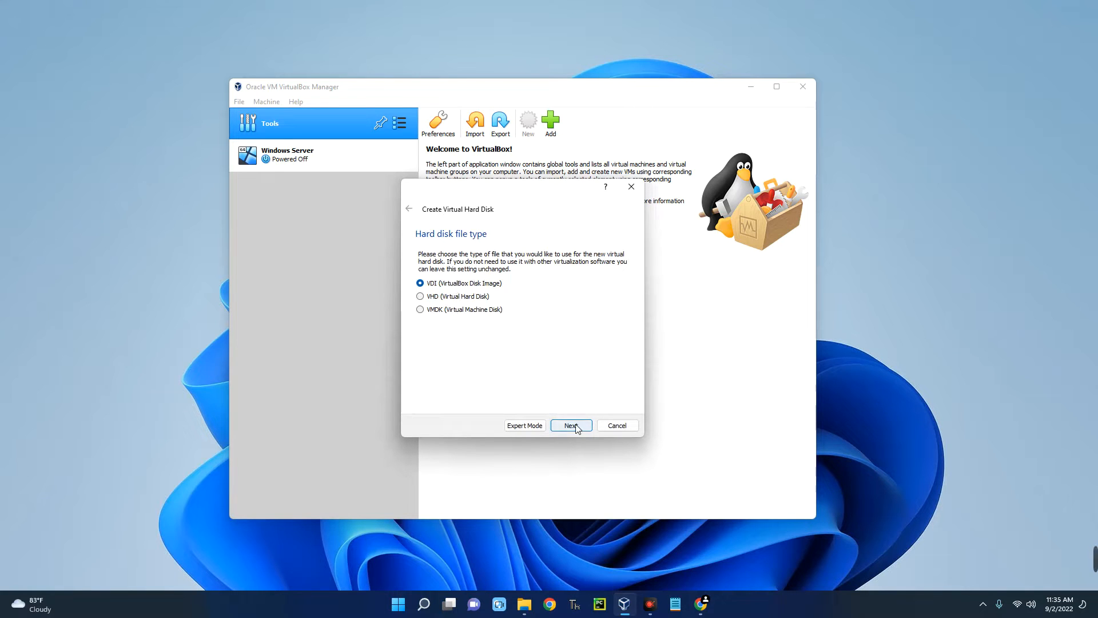
{"action": "left_click", "coordinate": [570, 425]}
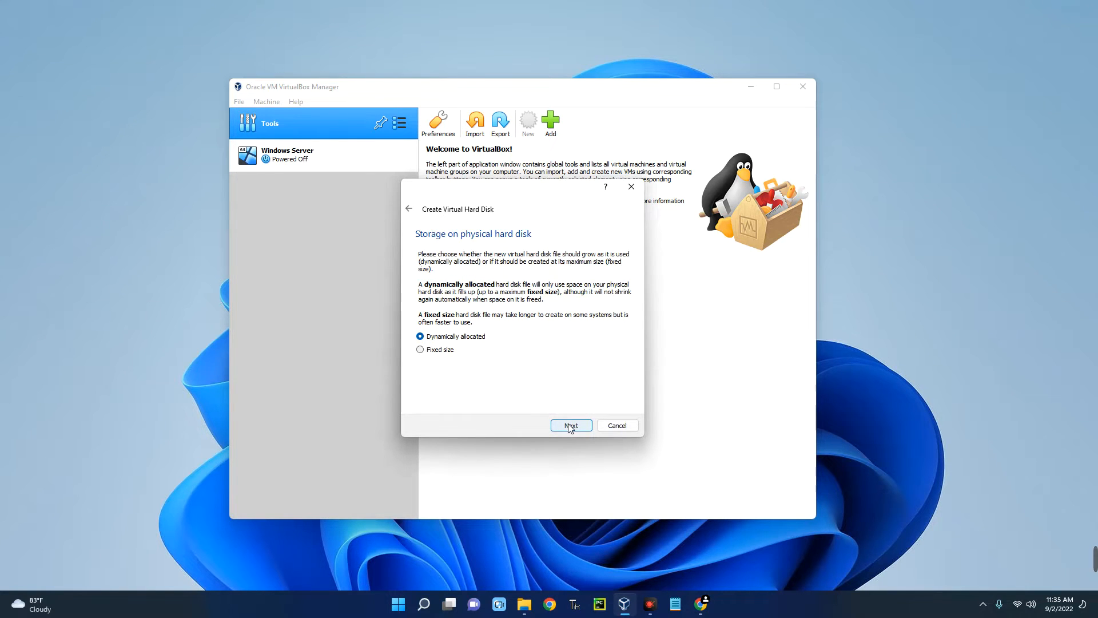
{"action": "left_click", "coordinate": [570, 425]}
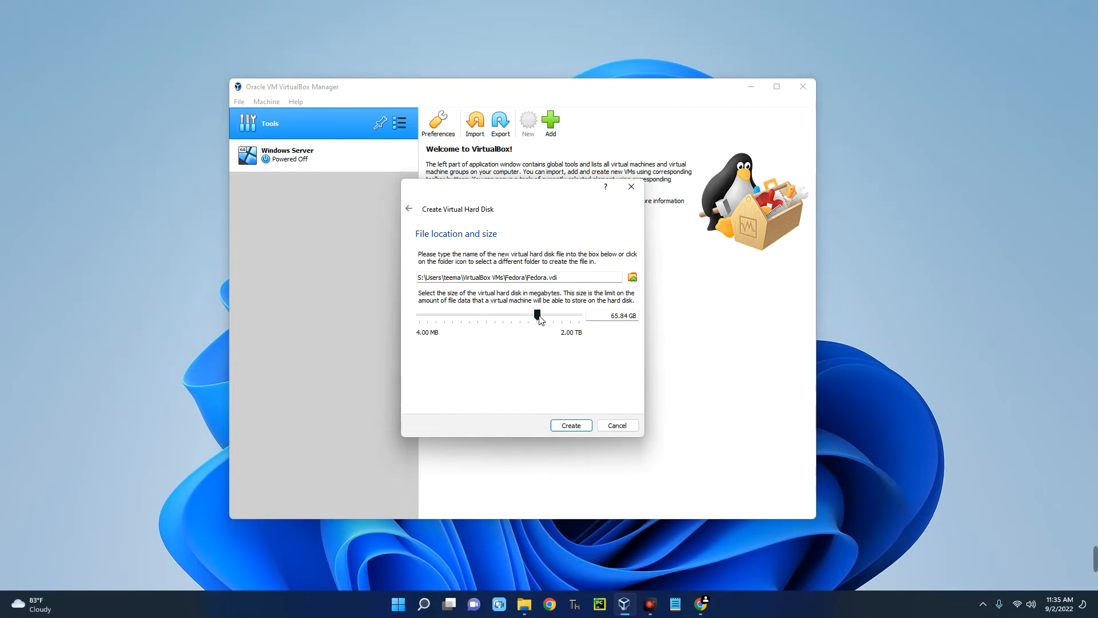
{"action": "mouse_move", "coordinate": [538, 315]}
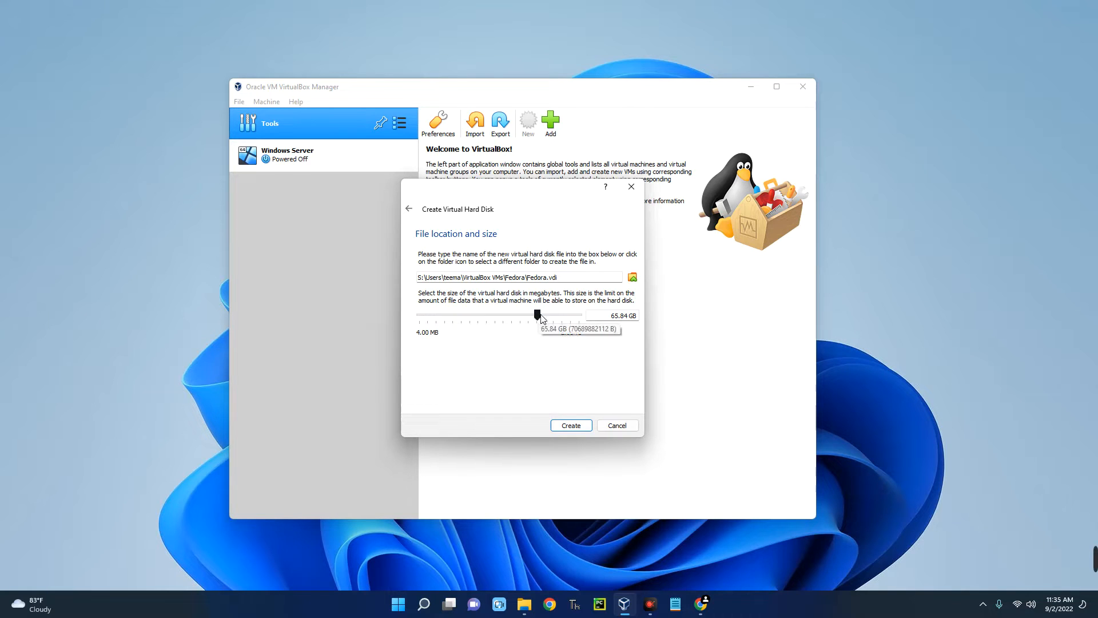
{"action": "mouse_move", "coordinate": [633, 326]}
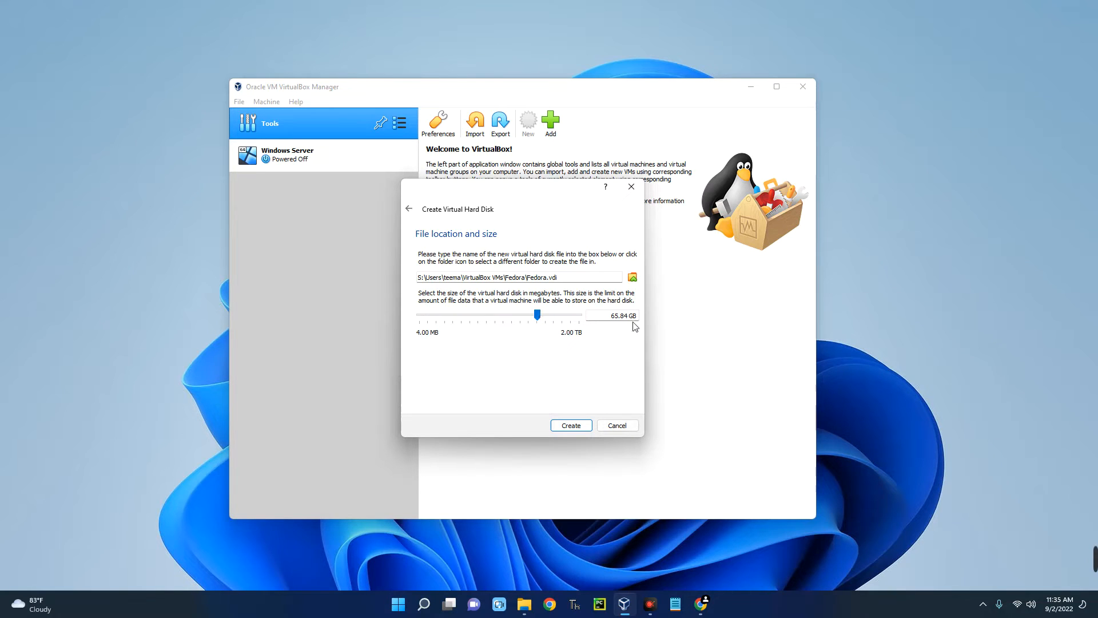
{"action": "mouse_move", "coordinate": [571, 422]}
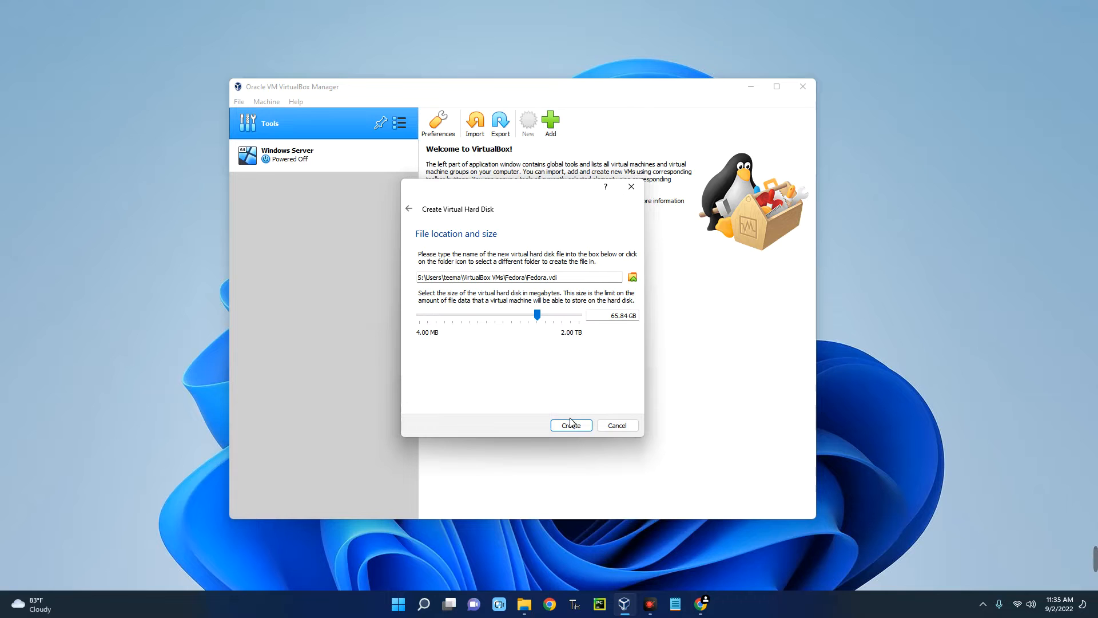
{"action": "left_click", "coordinate": [571, 425]}
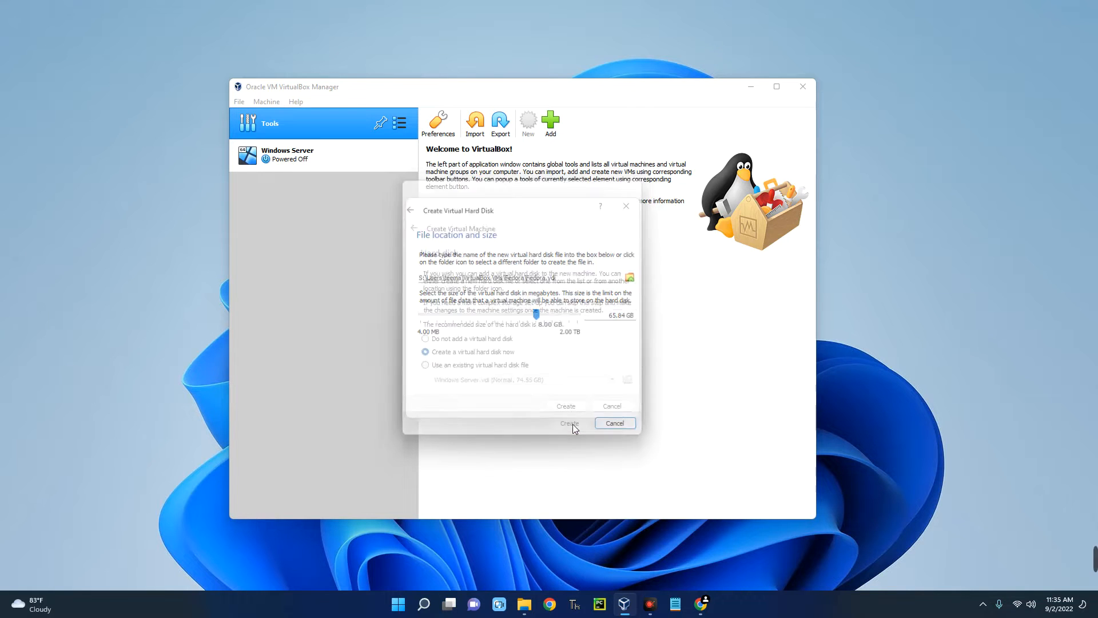
Finish the wizard and select the new Fedora VM in the Manager list
{"action": "left_click", "coordinate": [567, 422]}
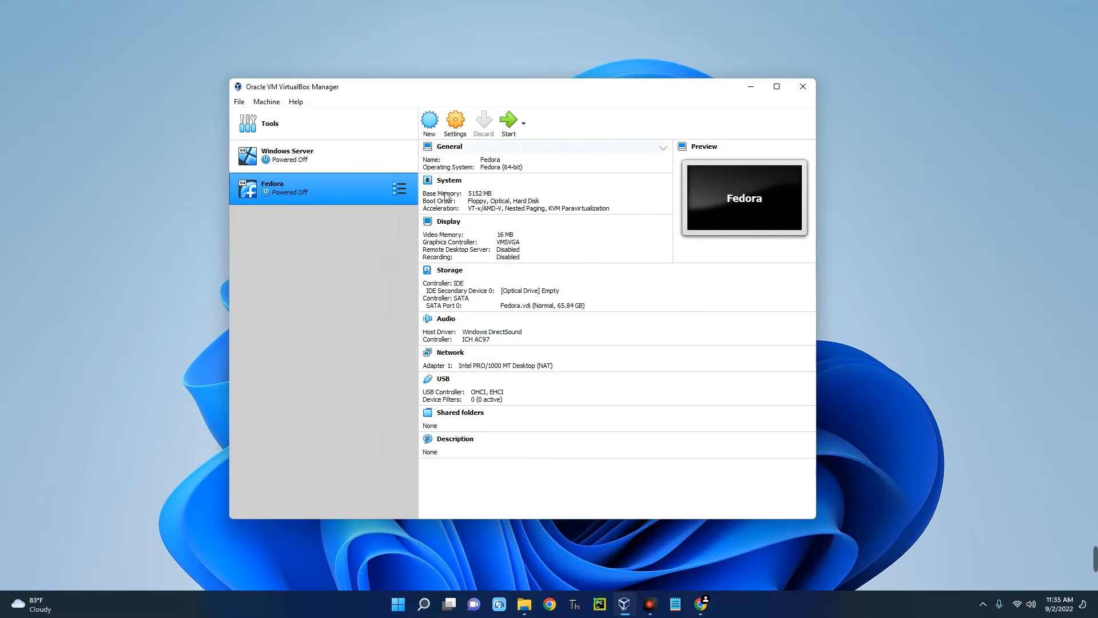
{"action": "left_click", "coordinate": [449, 221]}
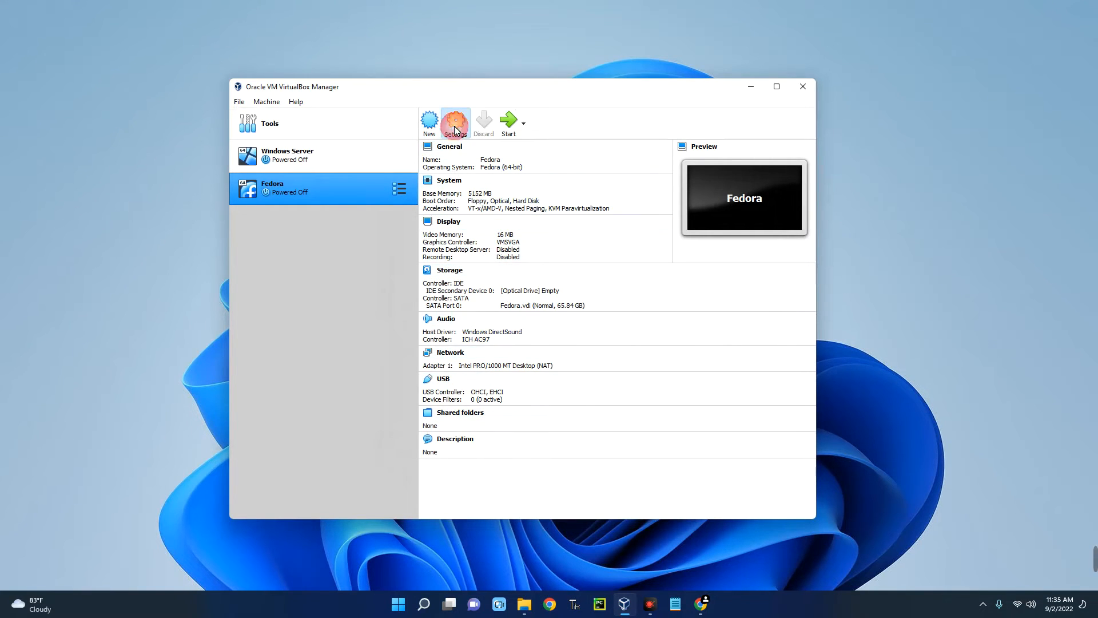
In Fedora's settings, set 3 processors, 128 MB video memory, enable 3D acceleration, and save
{"action": "left_click", "coordinate": [454, 122]}
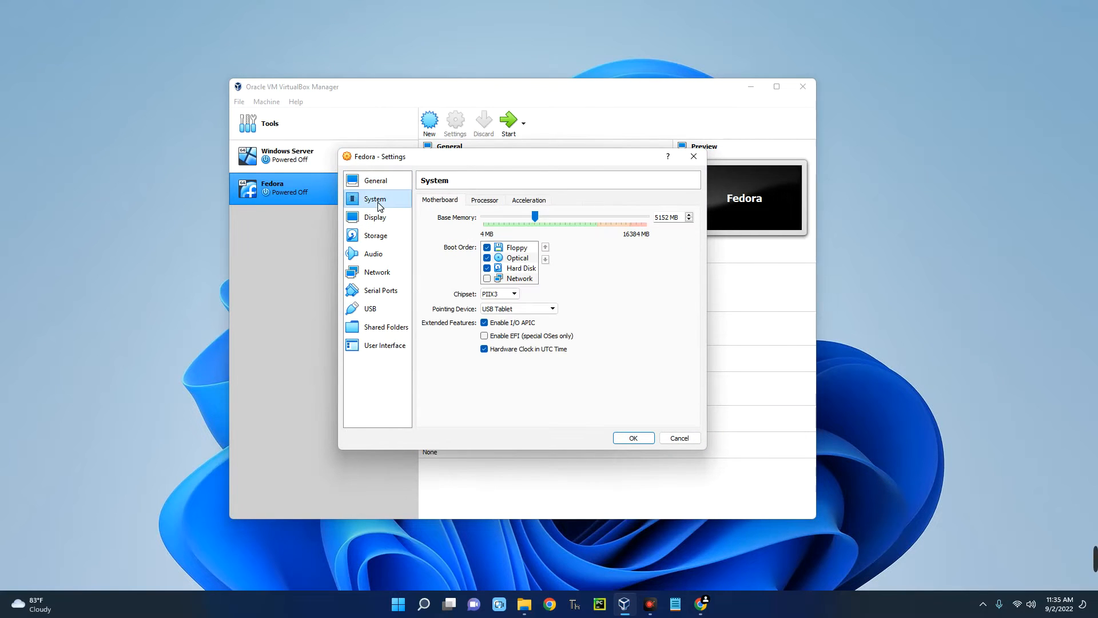
{"action": "mouse_move", "coordinate": [440, 219]}
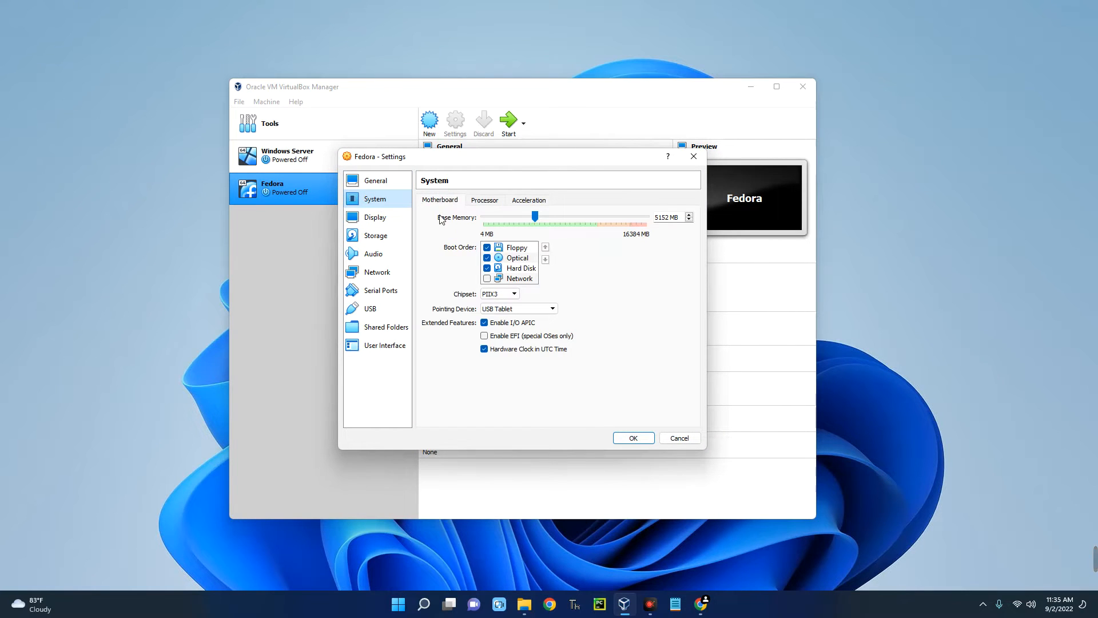
{"action": "mouse_move", "coordinate": [625, 224]}
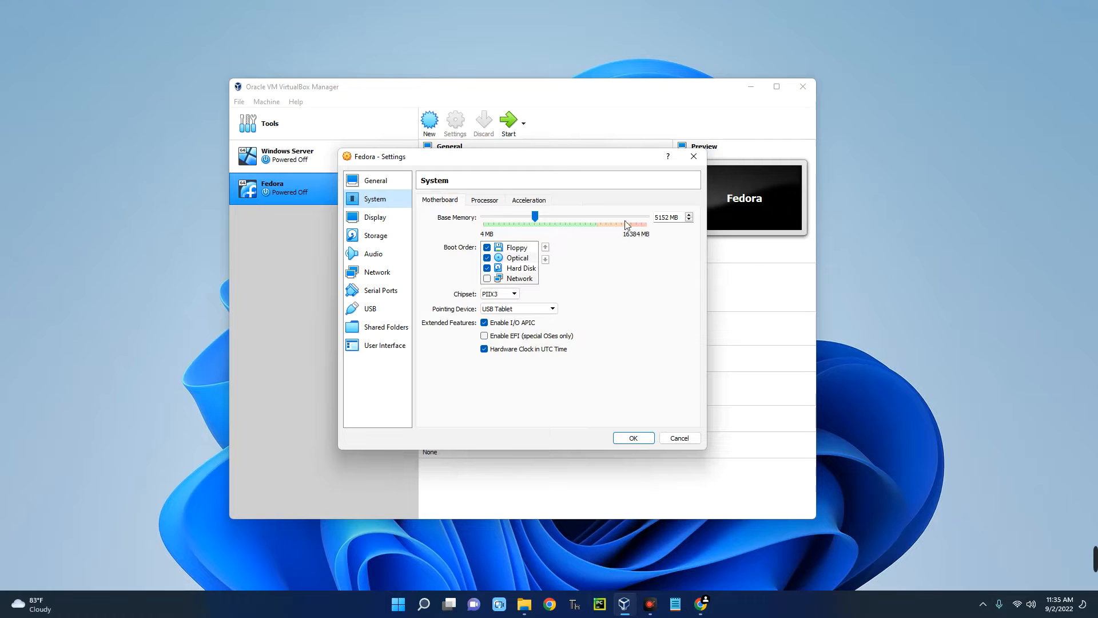
{"action": "left_click", "coordinate": [483, 200]}
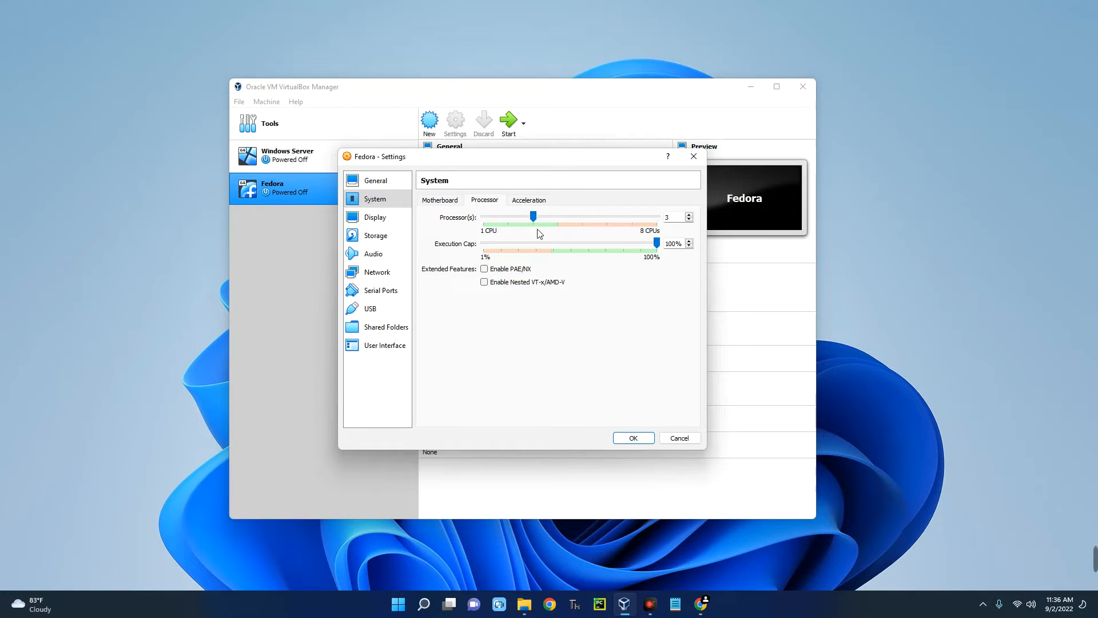
{"action": "mouse_move", "coordinate": [435, 230]}
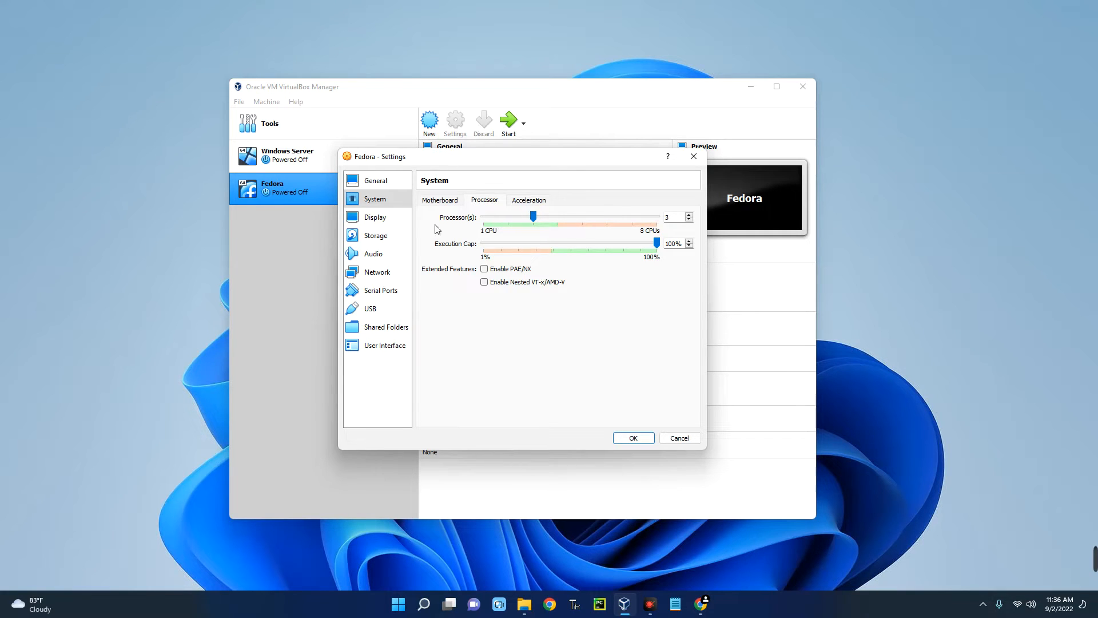
{"action": "left_click", "coordinate": [375, 216]}
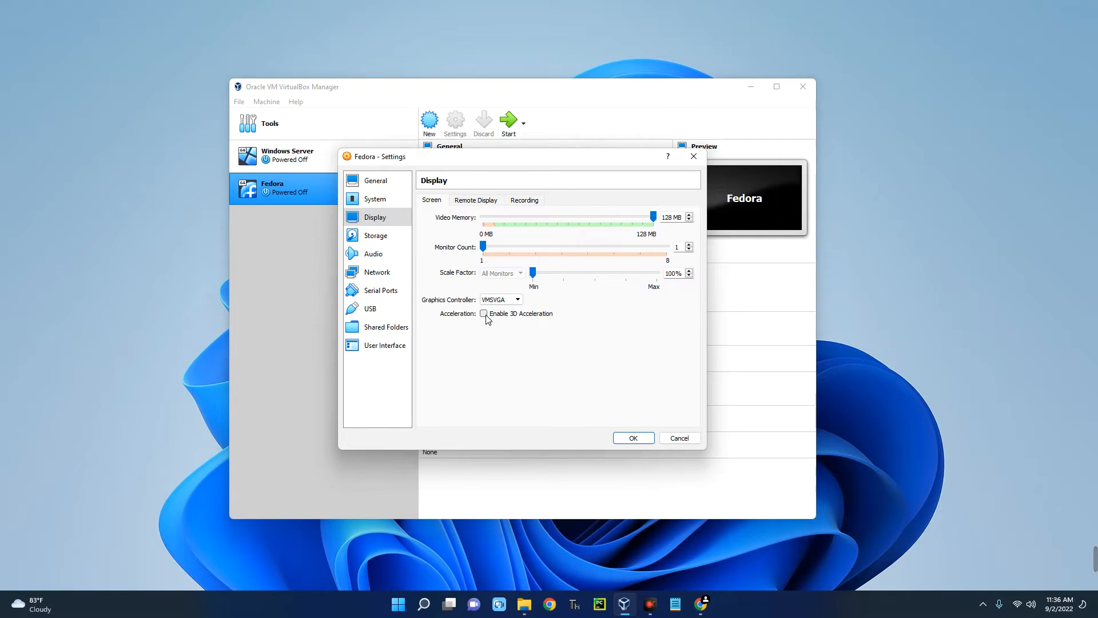
{"action": "left_click", "coordinate": [483, 313]}
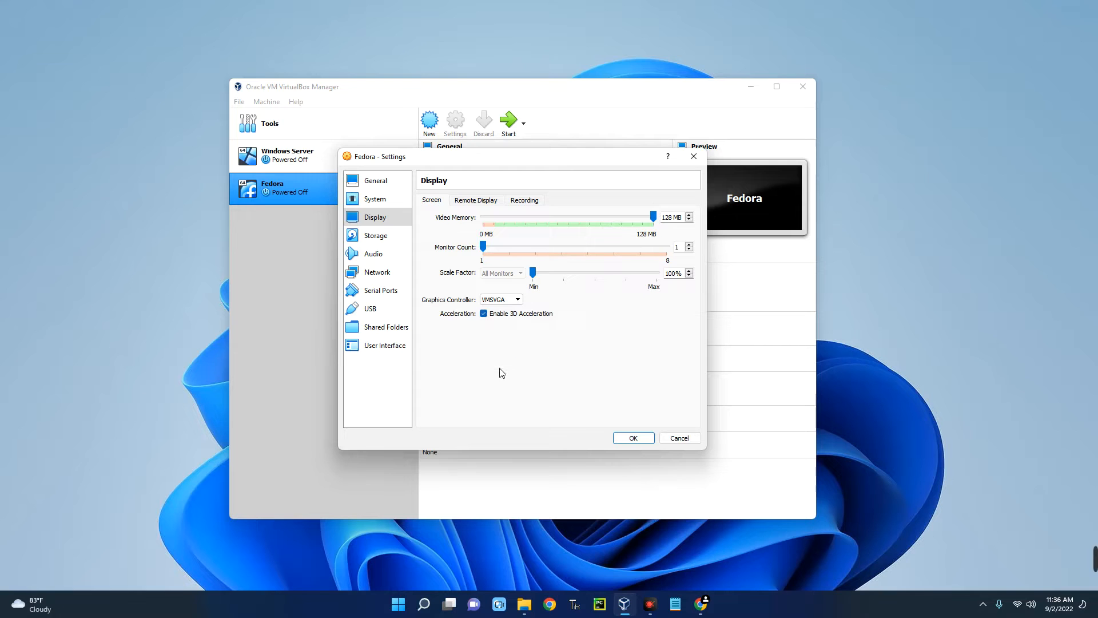
{"action": "left_click", "coordinate": [632, 438]}
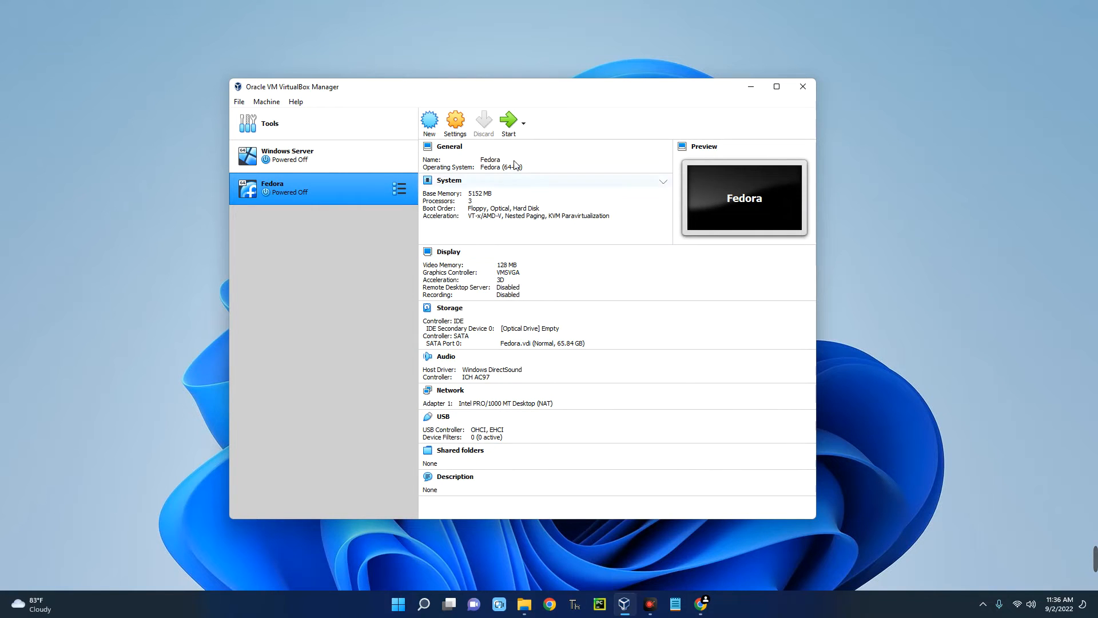
Start Fedora, add the Fedora-Workstation-Live ISO from Downloads as start-up disk, and boot
{"action": "left_click", "coordinate": [449, 180]}
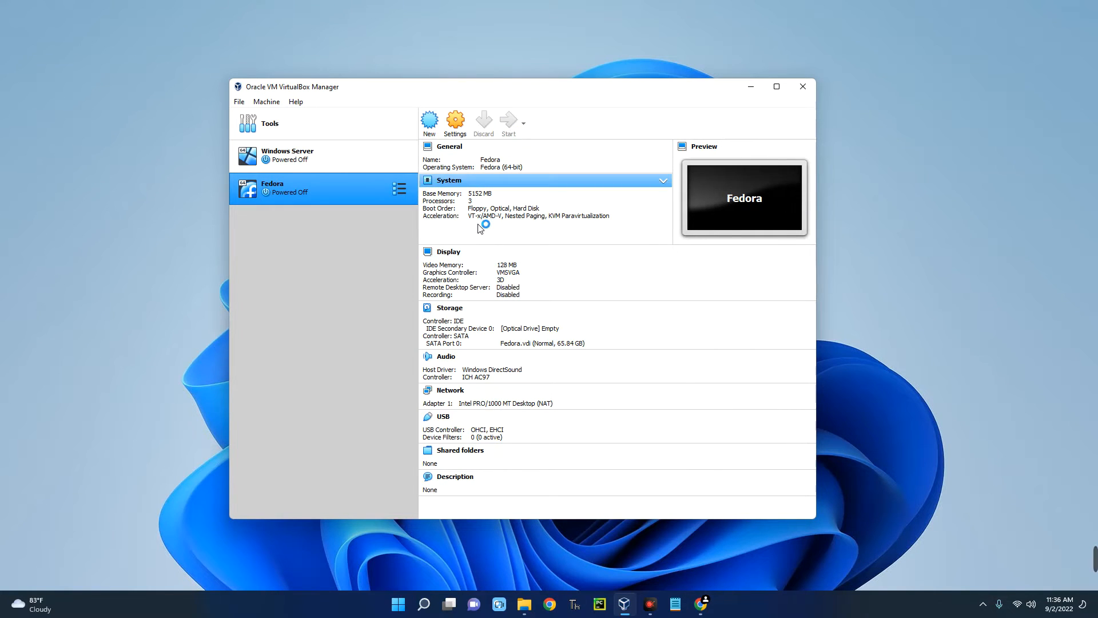
{"action": "left_click", "coordinate": [508, 119]}
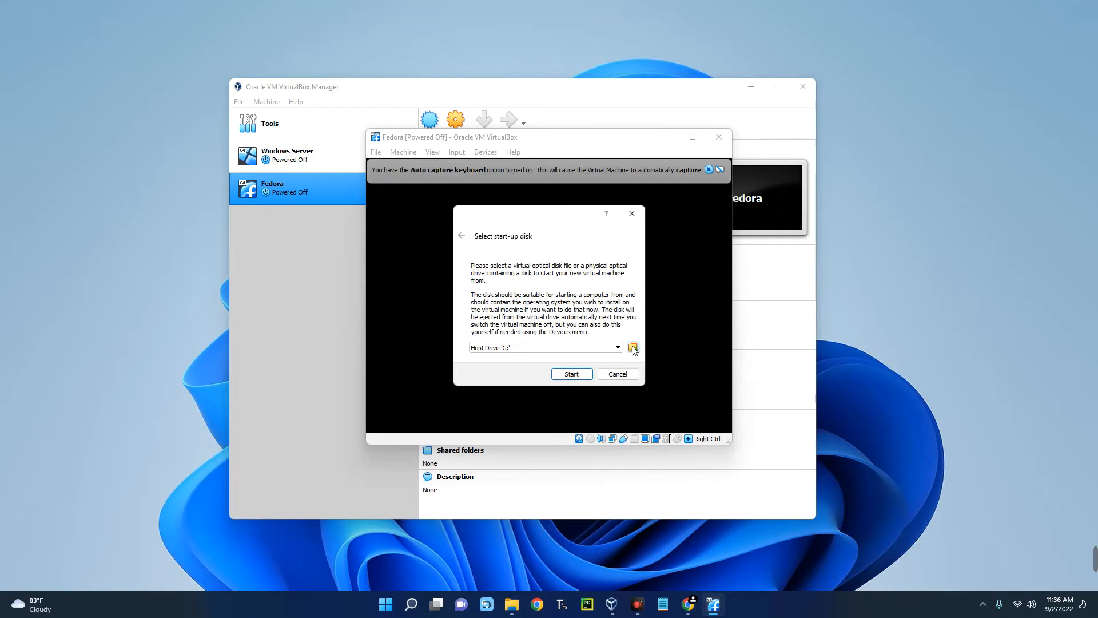
{"action": "left_click", "coordinate": [631, 348]}
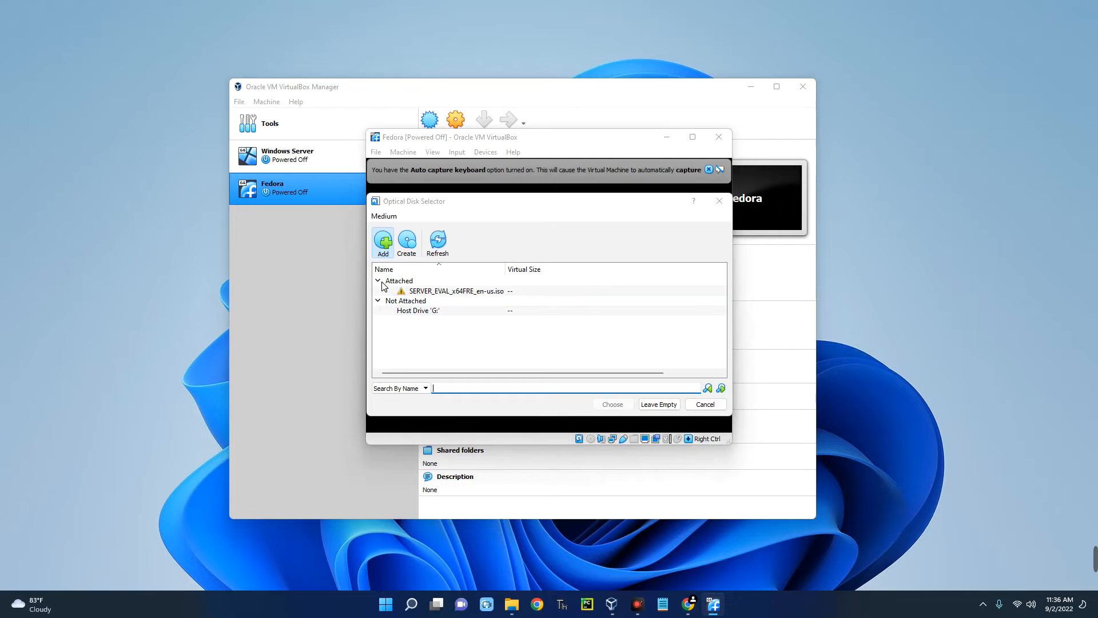
{"action": "left_click", "coordinate": [382, 243]}
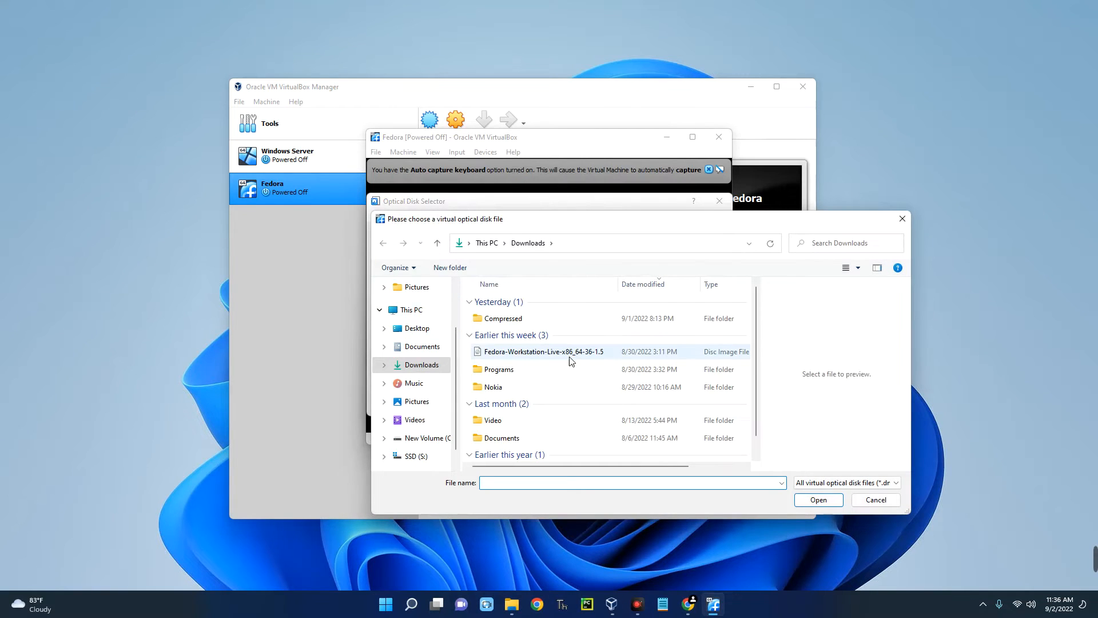
{"action": "left_click", "coordinate": [543, 350]}
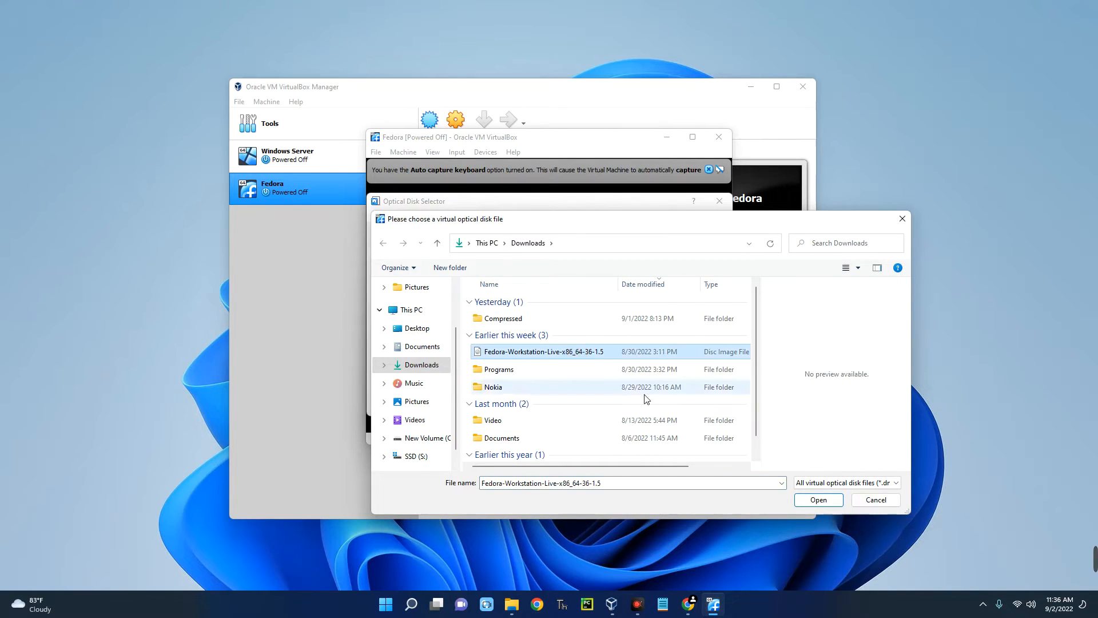
{"action": "left_click", "coordinate": [817, 499]}
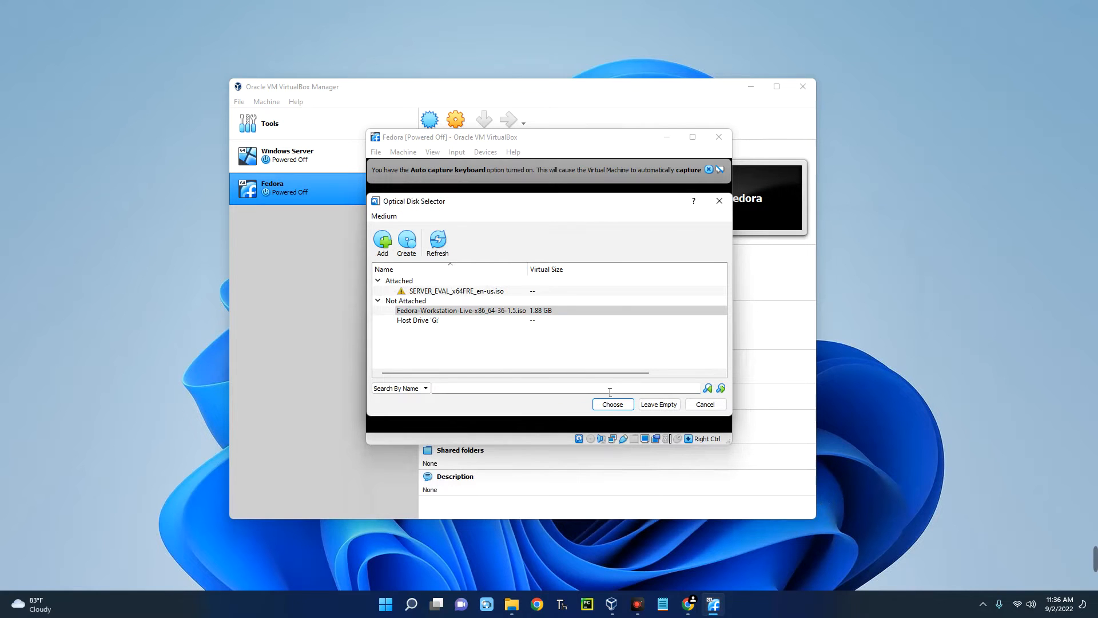
{"action": "left_click", "coordinate": [611, 405]}
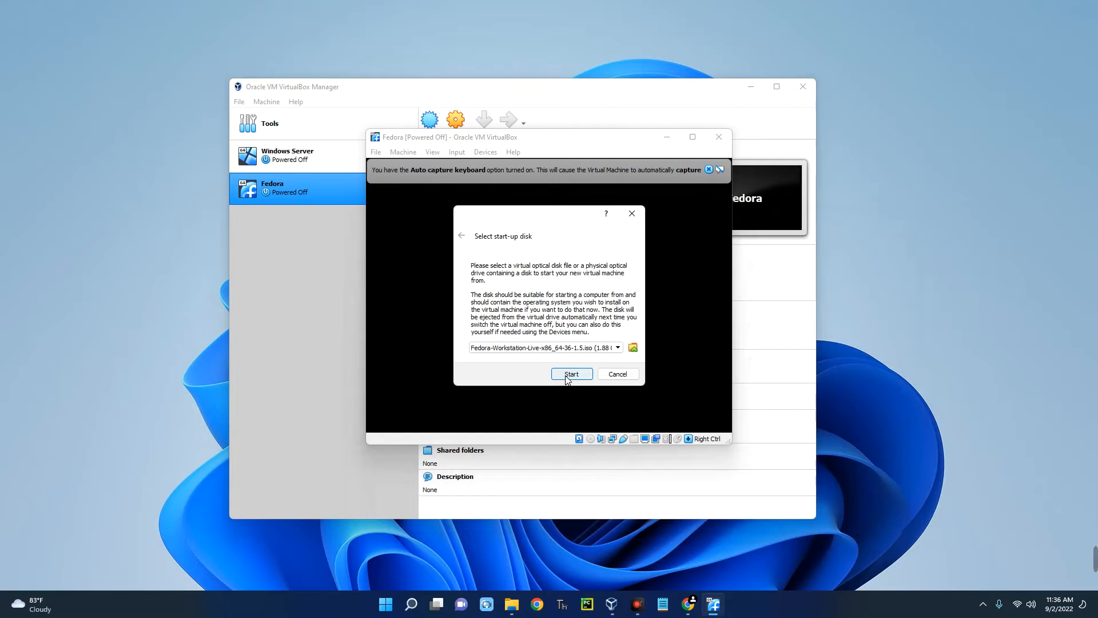
{"action": "left_click", "coordinate": [571, 374]}
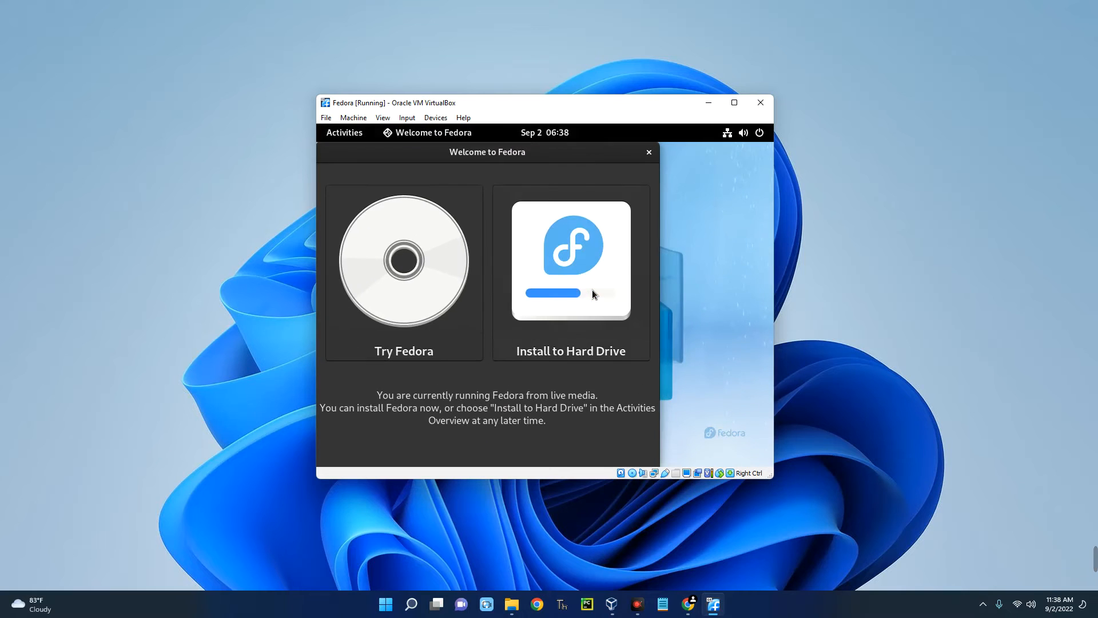
Start Install to Hard Drive, maximize the VM window, and continue with English
{"action": "left_click", "coordinate": [571, 260]}
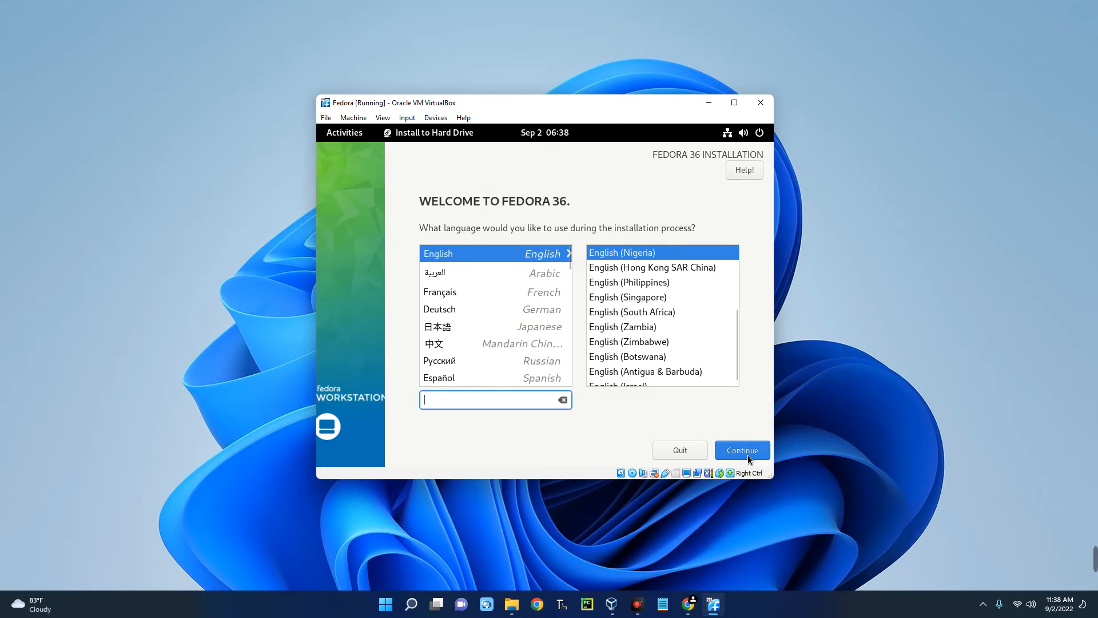
{"action": "mouse_move", "coordinate": [684, 417]}
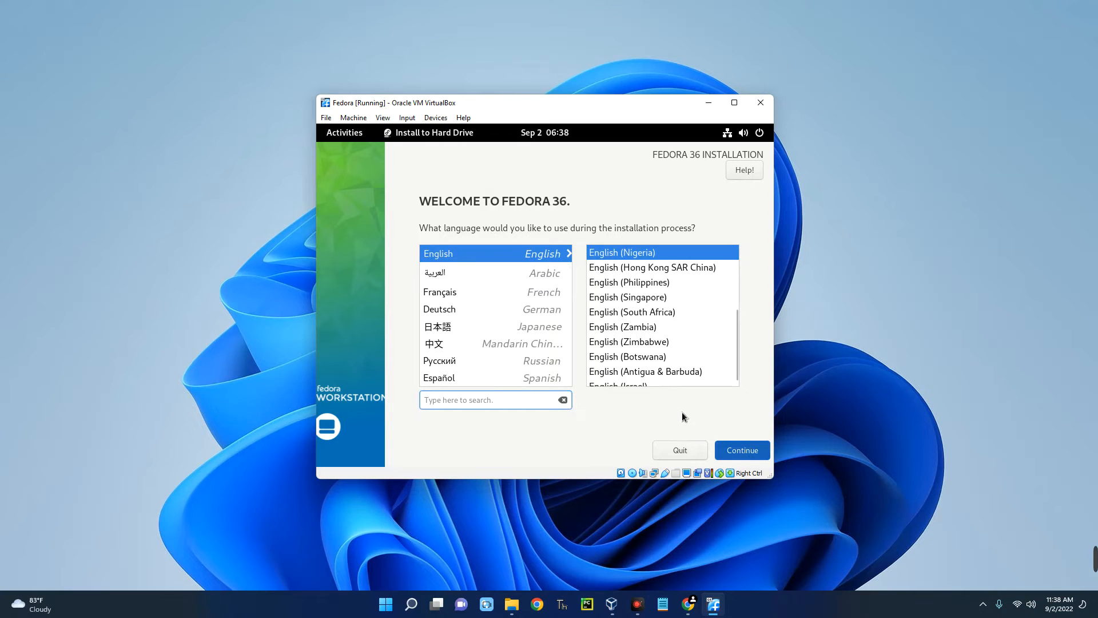
{"action": "left_click", "coordinate": [734, 102]}
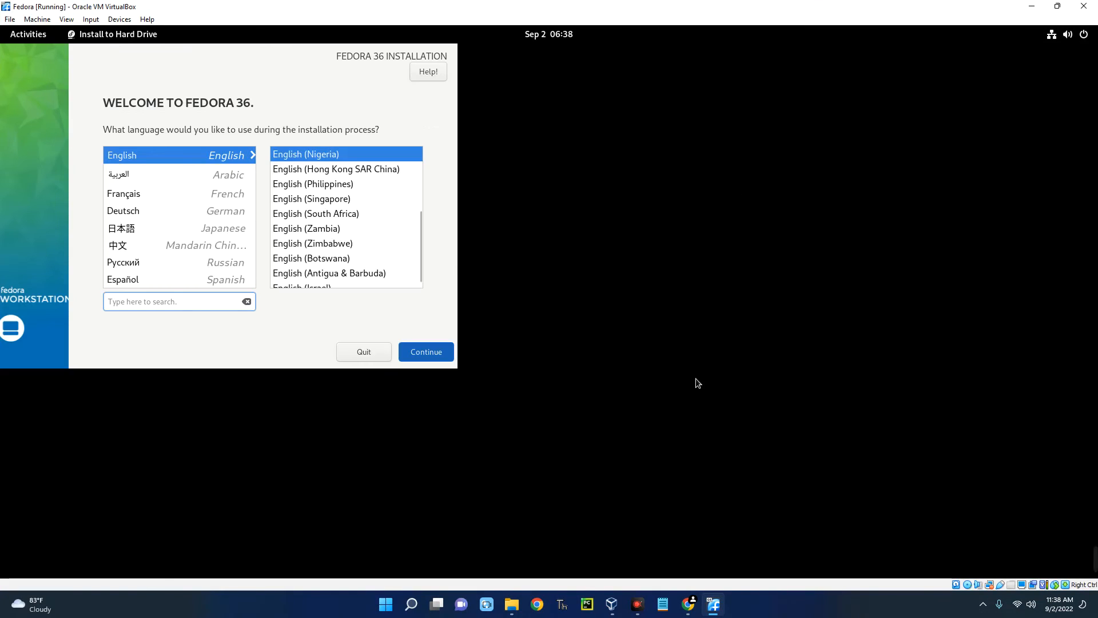
{"action": "left_click", "coordinate": [425, 352]}
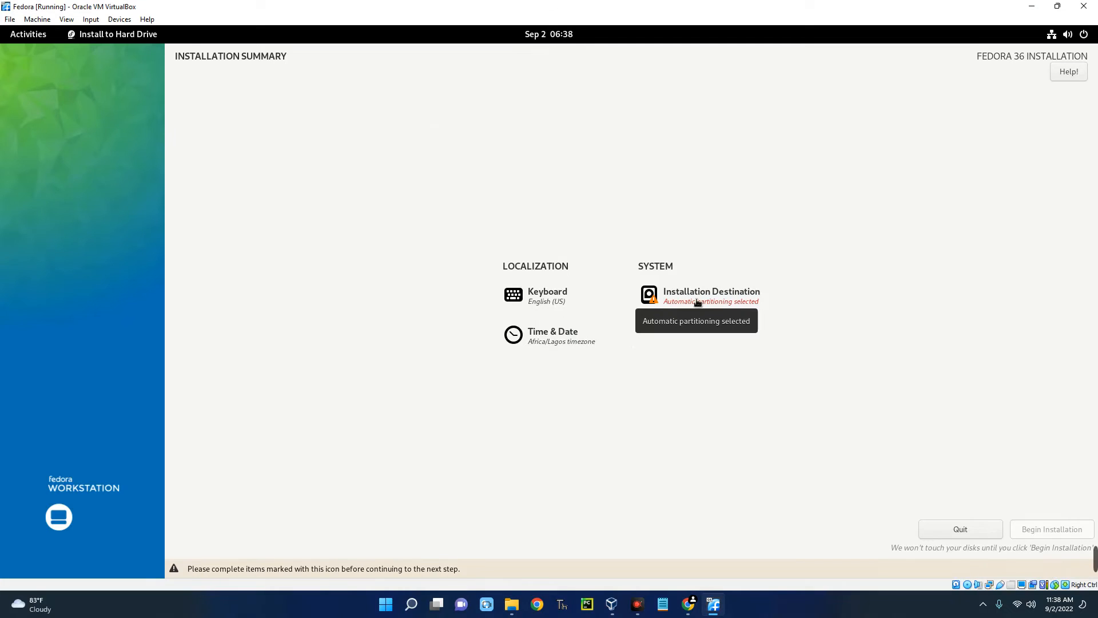
{"action": "mouse_move", "coordinate": [696, 301]}
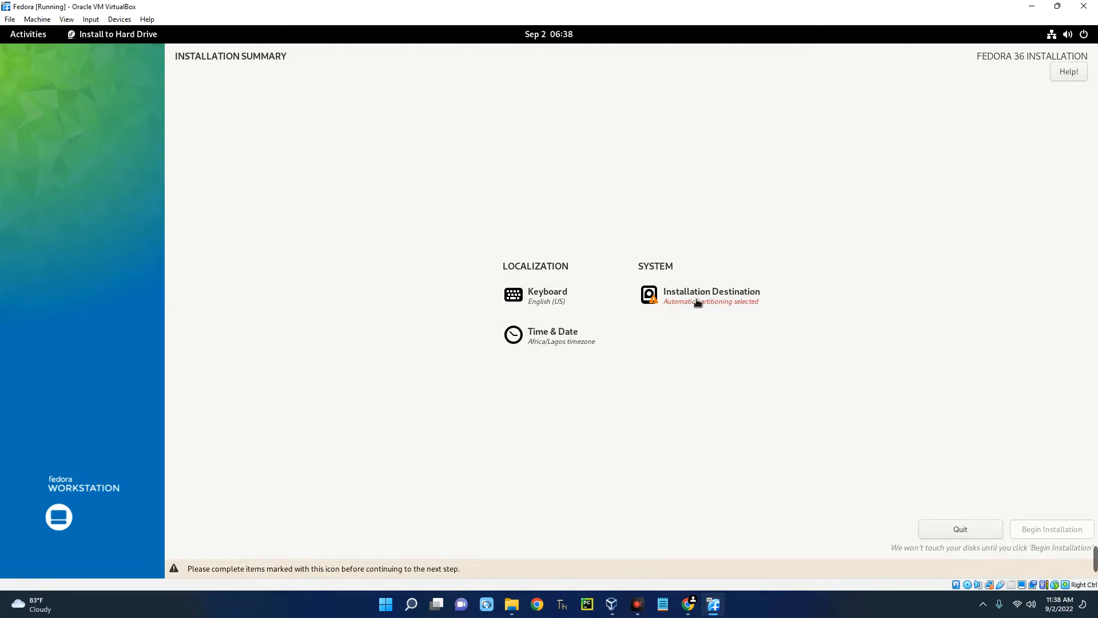
Target the ATA VBOX HARDDISK with automatic partitioning and begin installing Fedora
{"action": "left_click", "coordinate": [711, 296]}
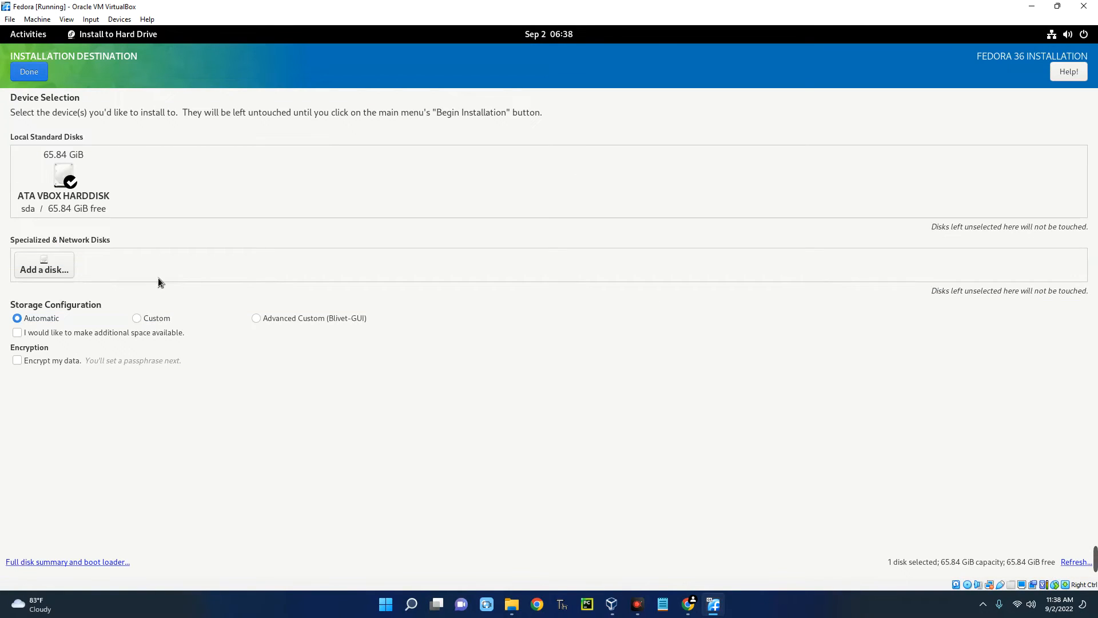
{"action": "left_click", "coordinate": [63, 181]}
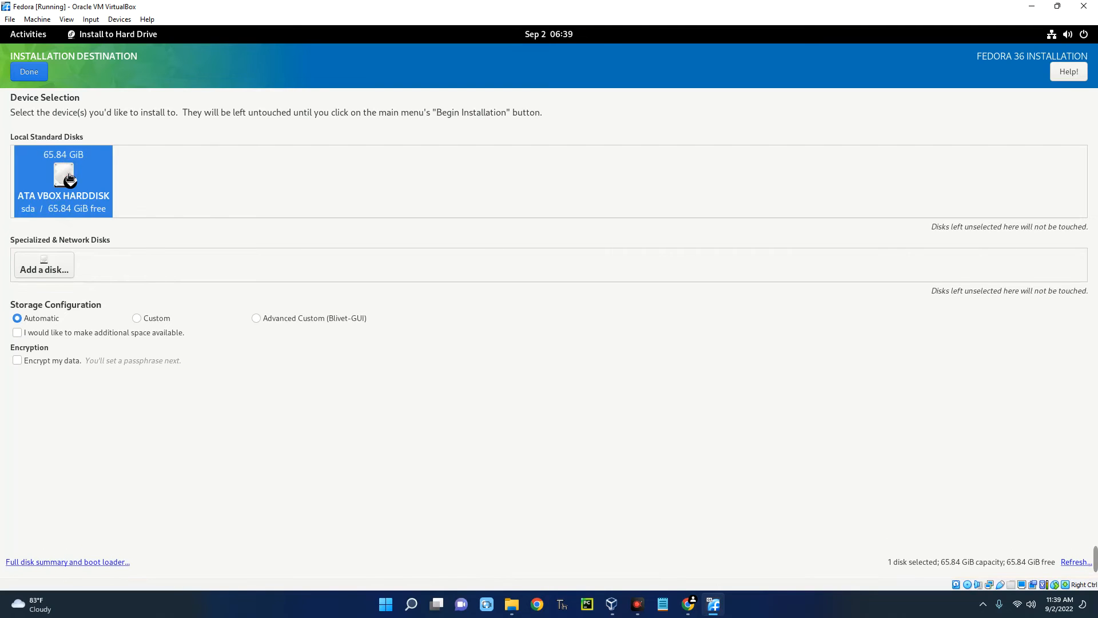
{"action": "left_click", "coordinate": [29, 72]}
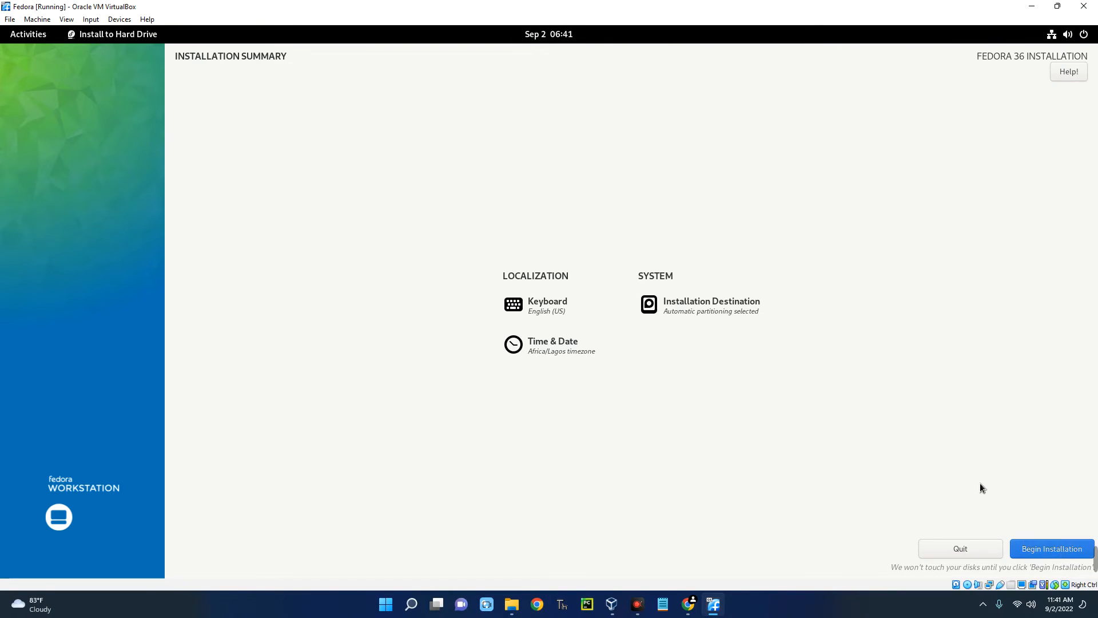
{"action": "left_click", "coordinate": [1050, 549]}
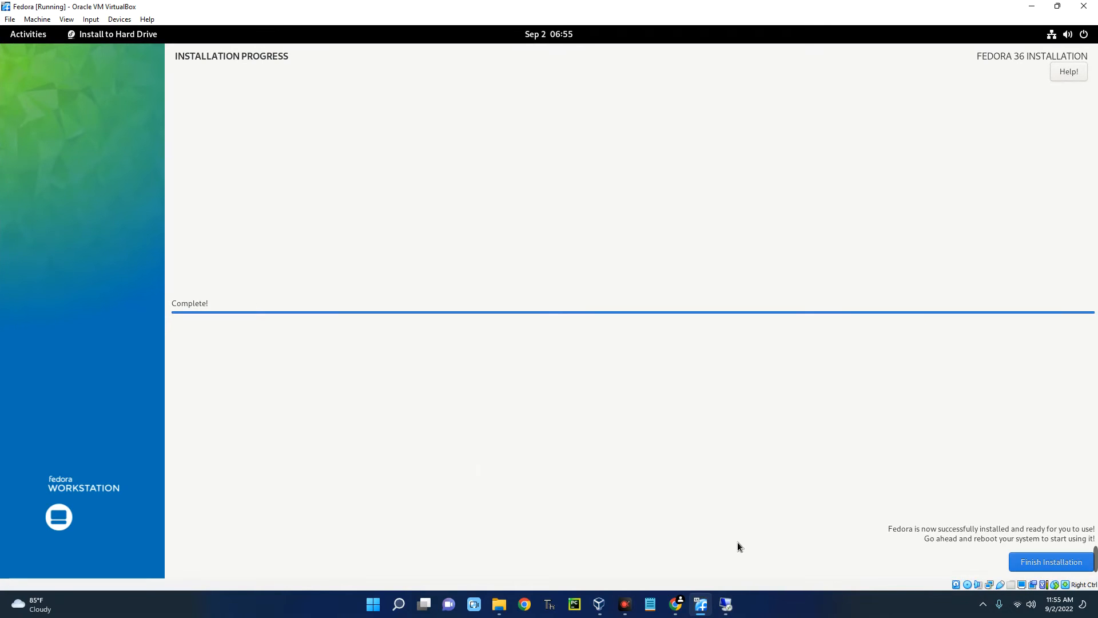
{"action": "mouse_move", "coordinate": [960, 543]}
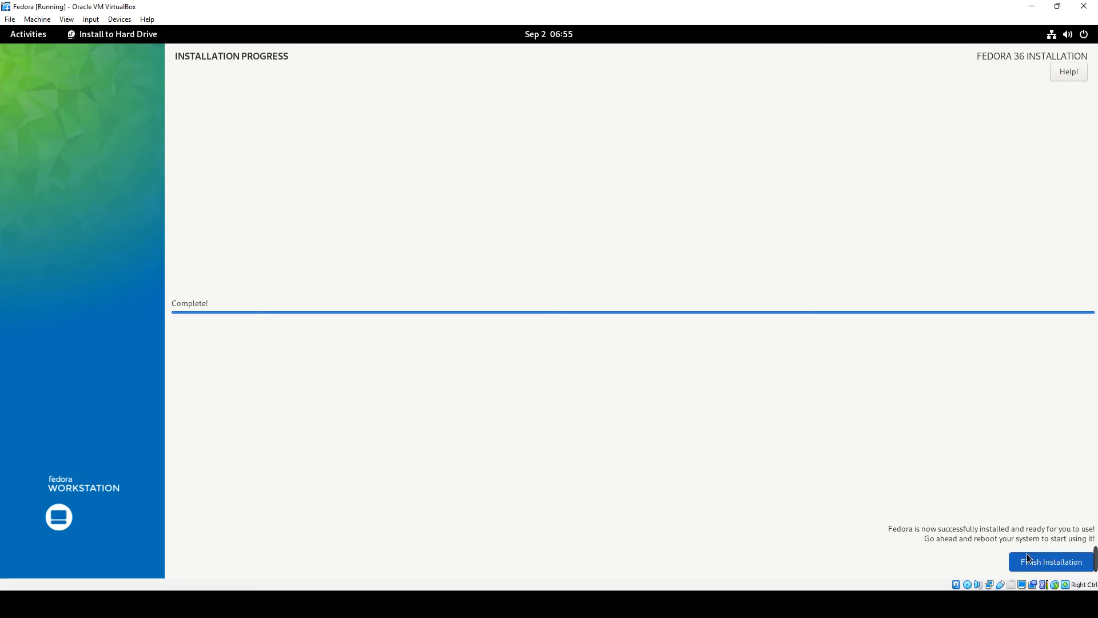
Finish the installation and shut the Fedora VM down to Powered Off
{"action": "left_click", "coordinate": [1050, 562]}
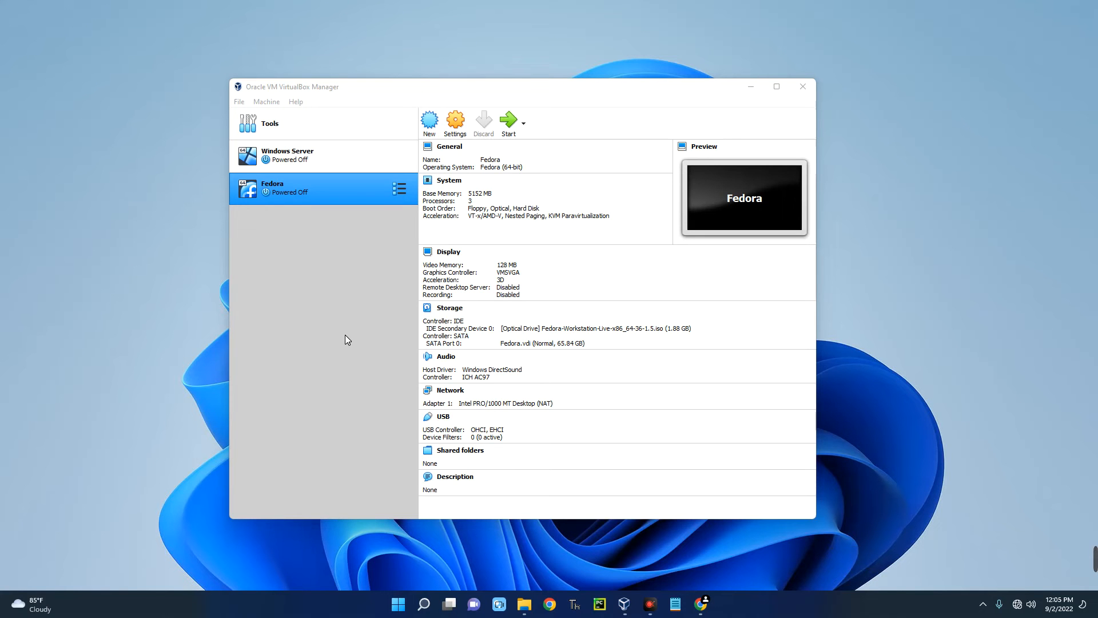
{"action": "mouse_move", "coordinate": [331, 338]}
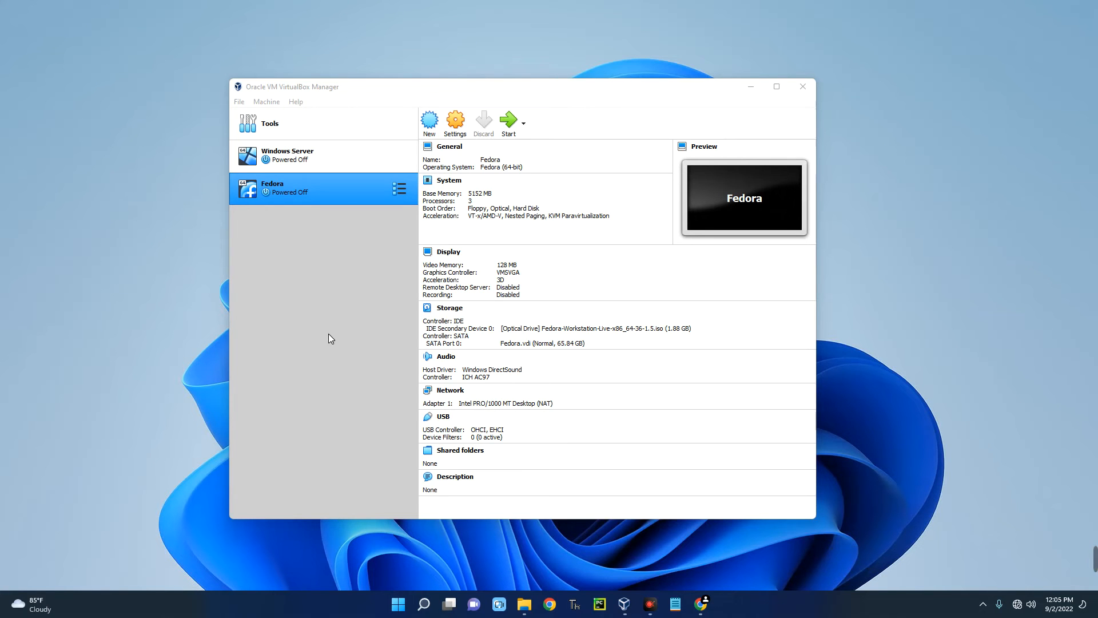
{"action": "mouse_move", "coordinate": [436, 272]}
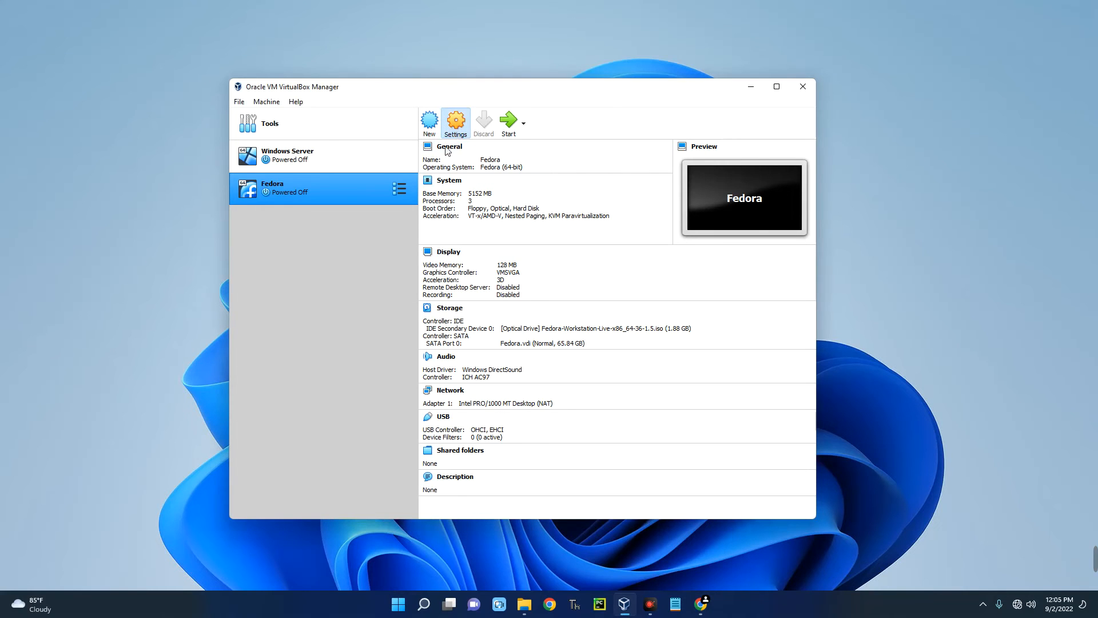
In Storage settings, remove the Fedora Workstation ISO drive from Controller: IDE
{"action": "left_click", "coordinate": [455, 119]}
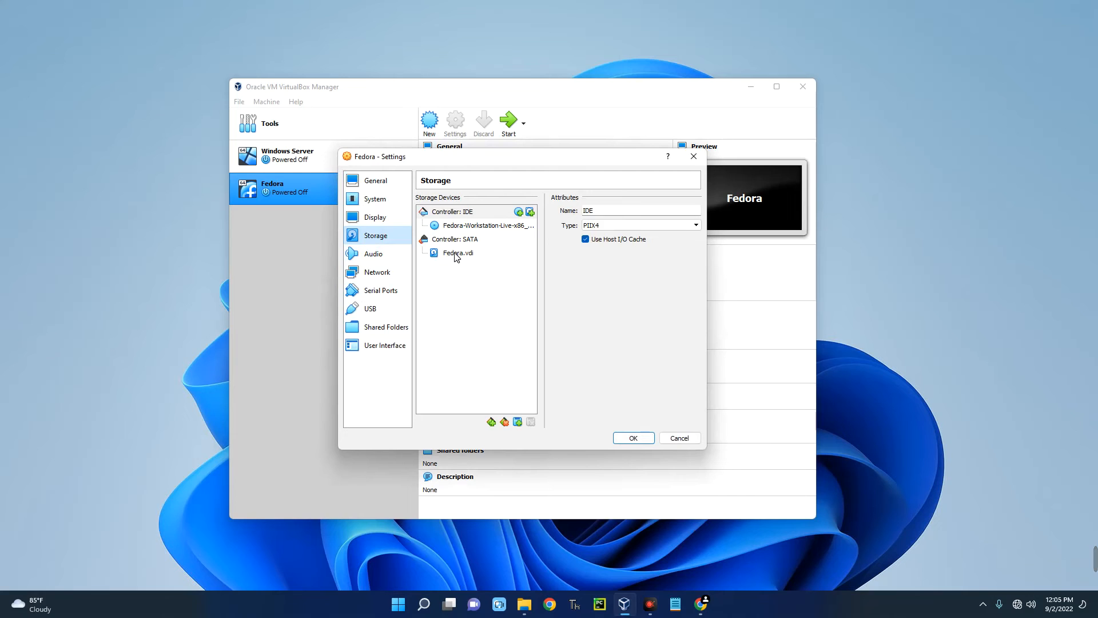
{"action": "left_click", "coordinate": [452, 211]}
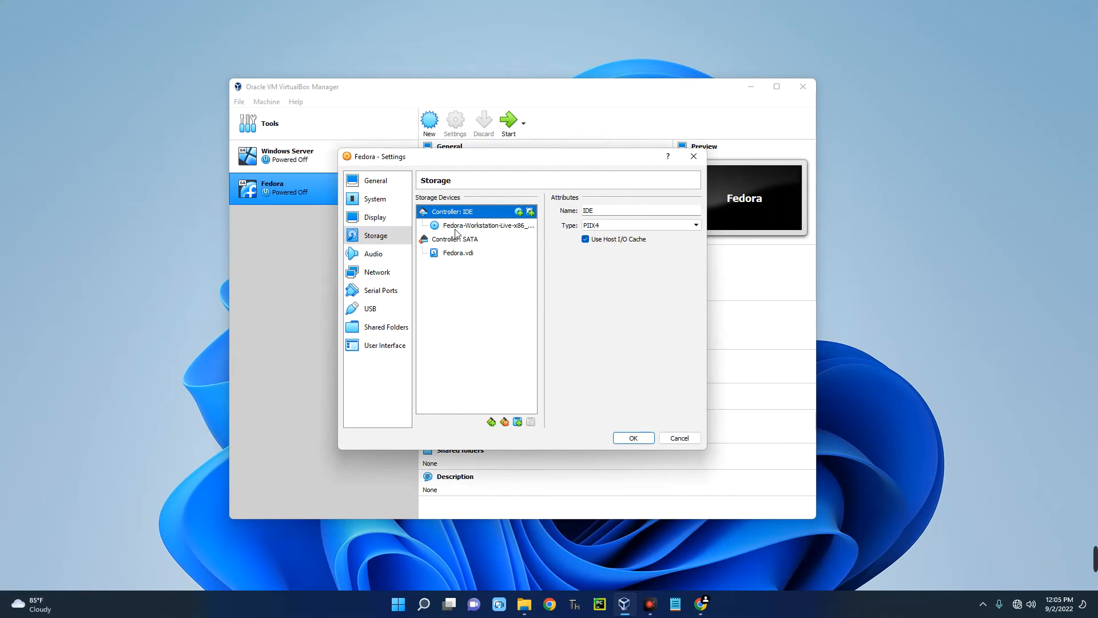
{"action": "left_click", "coordinate": [487, 225]}
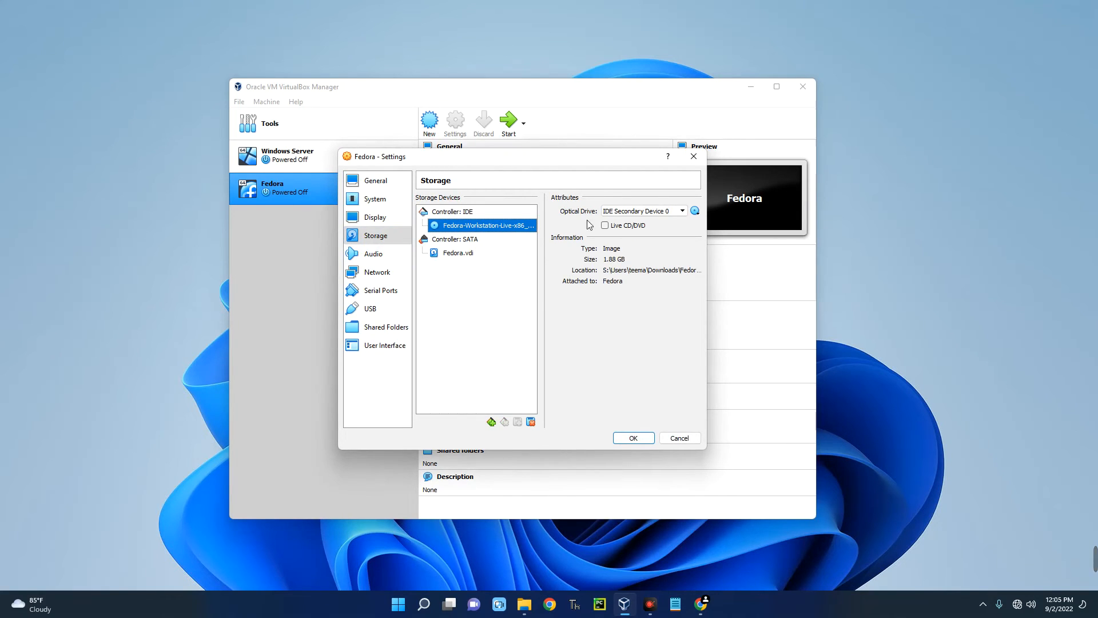
{"action": "left_click", "coordinate": [518, 421]}
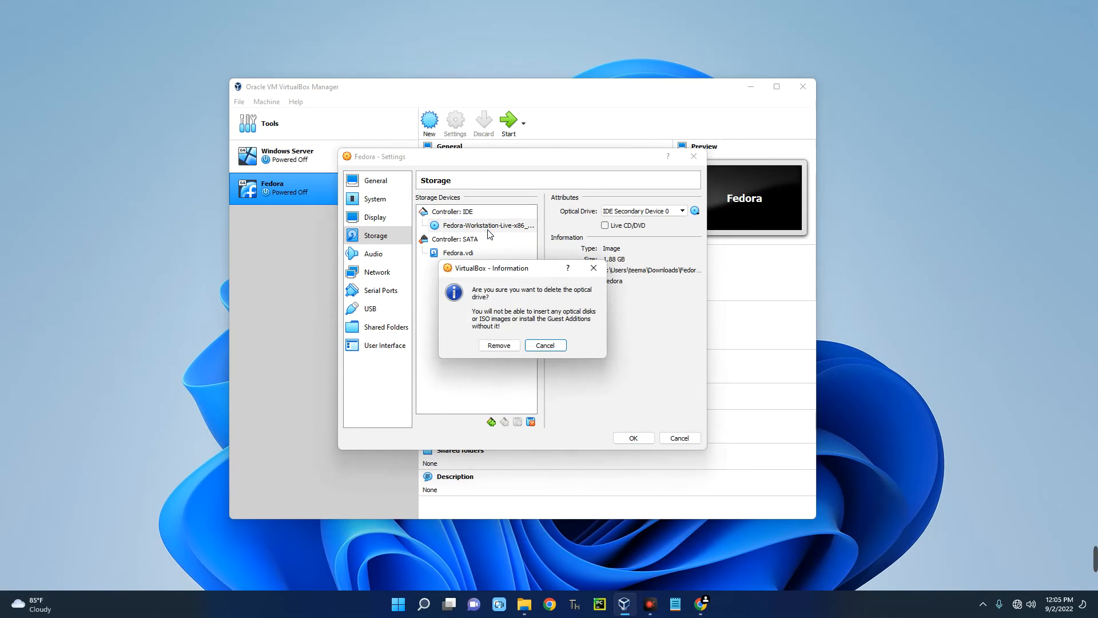
{"action": "left_click", "coordinate": [498, 345]}
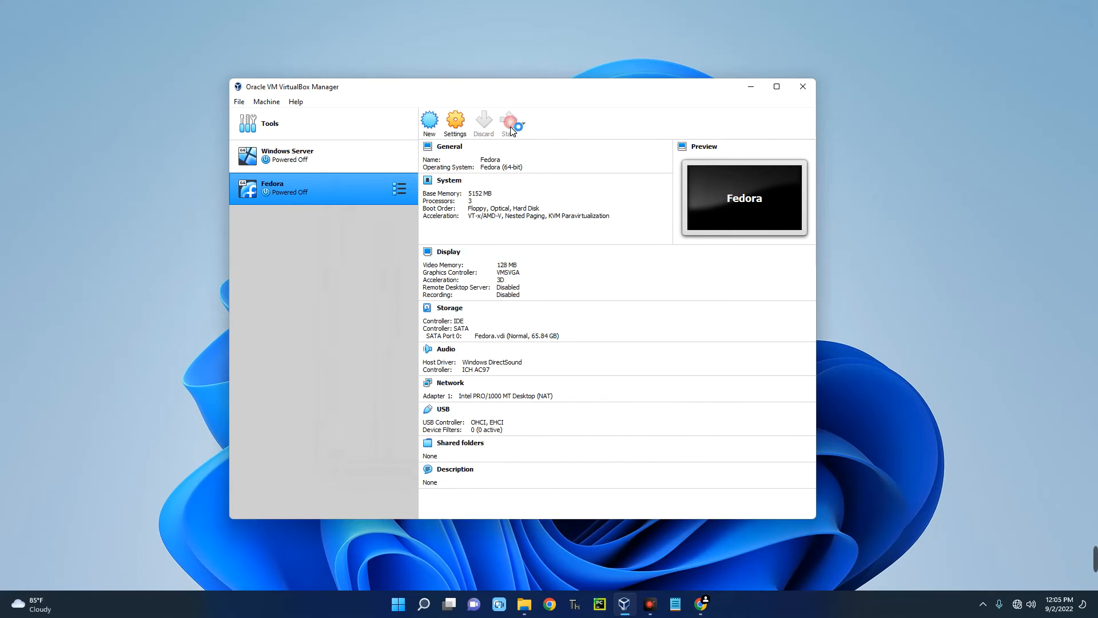
Start the Fedora VM and pass the Privacy, Third-Party Repositories and Online Accounts pages
{"action": "left_click", "coordinate": [512, 122]}
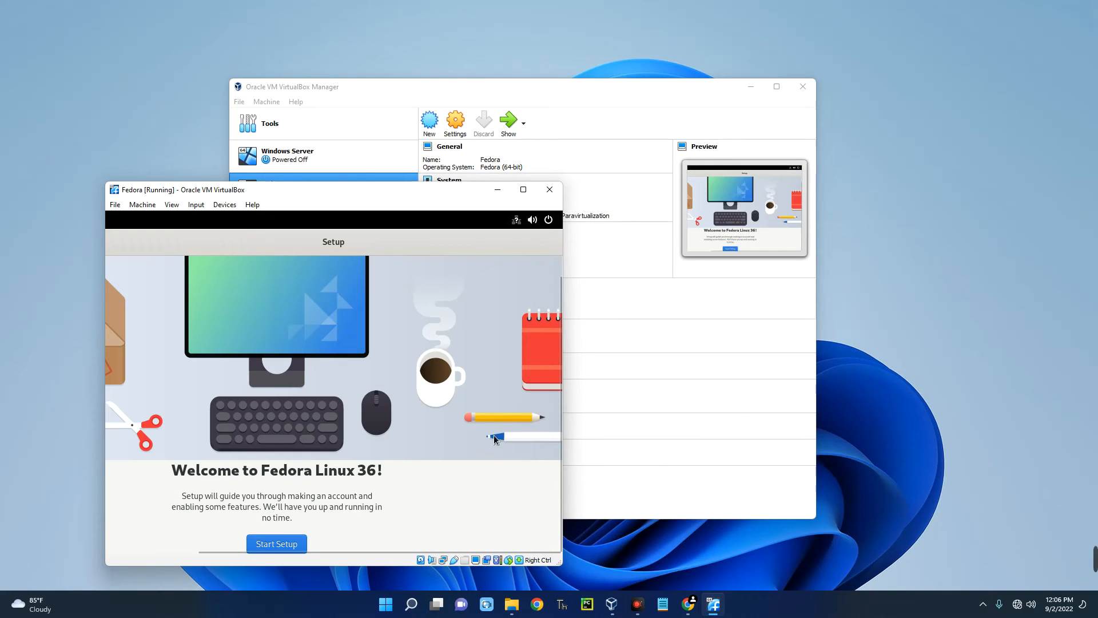
{"action": "left_click", "coordinate": [275, 543]}
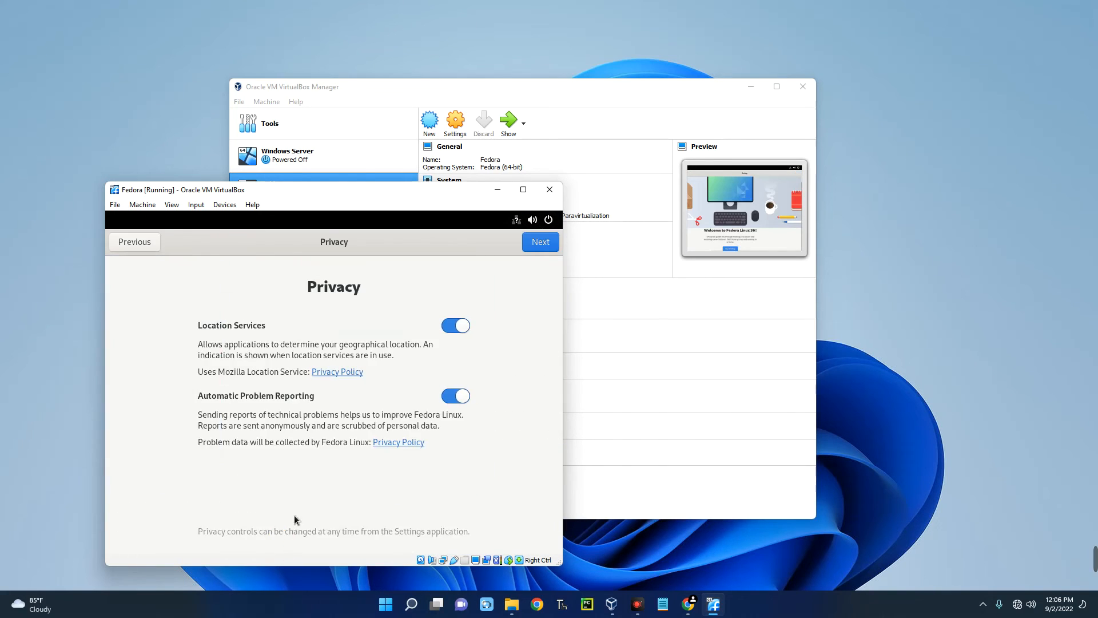
{"action": "left_click", "coordinate": [540, 242]}
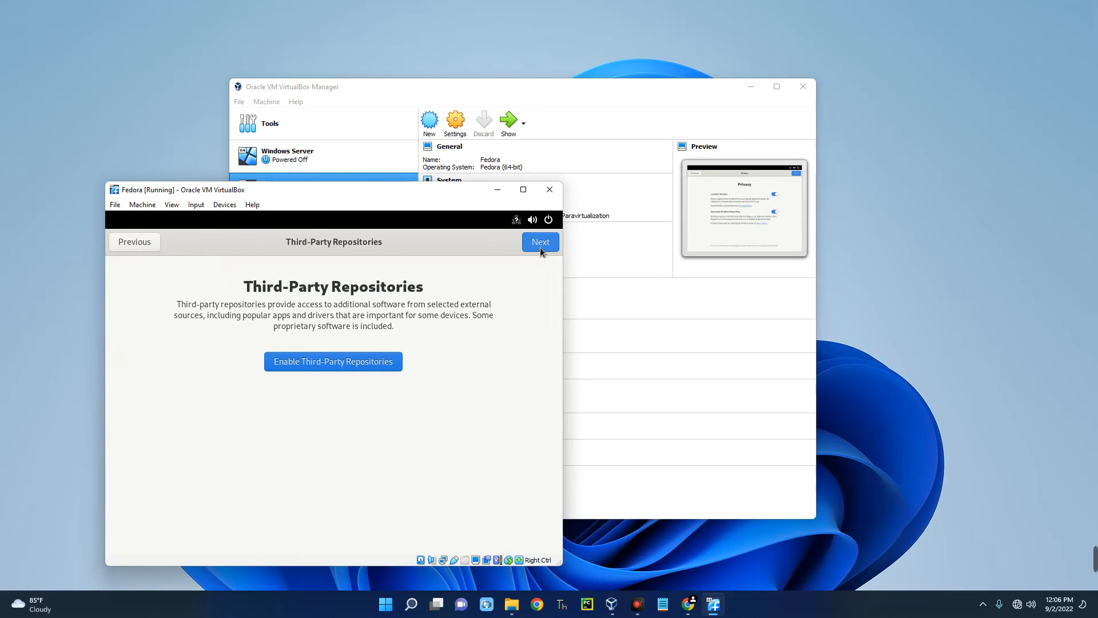
{"action": "left_click", "coordinate": [540, 241]}
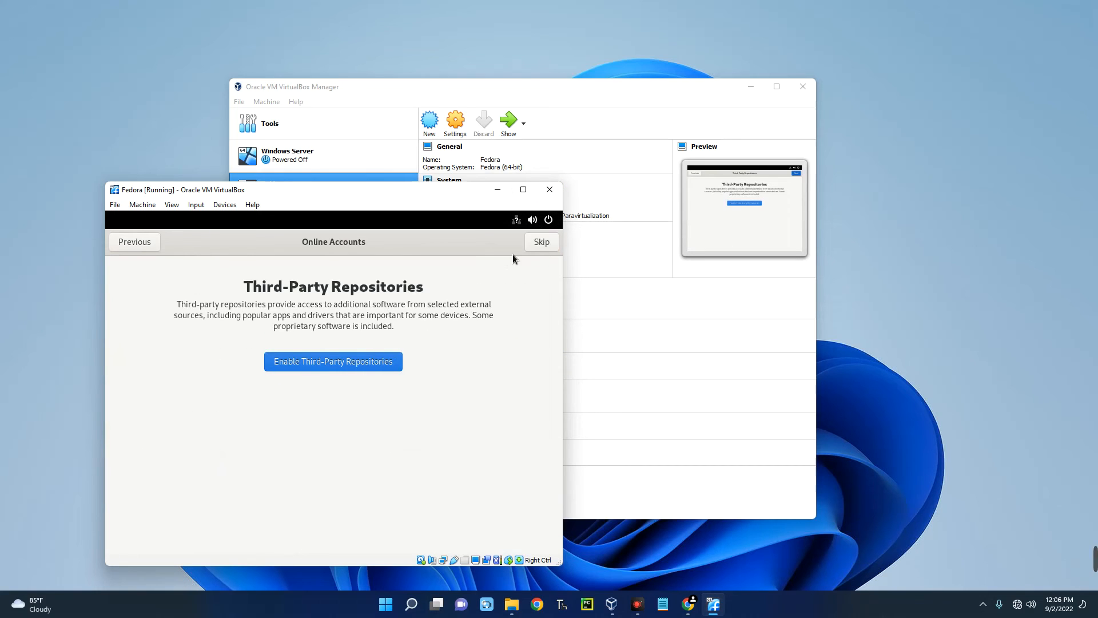
{"action": "left_click", "coordinate": [541, 241]}
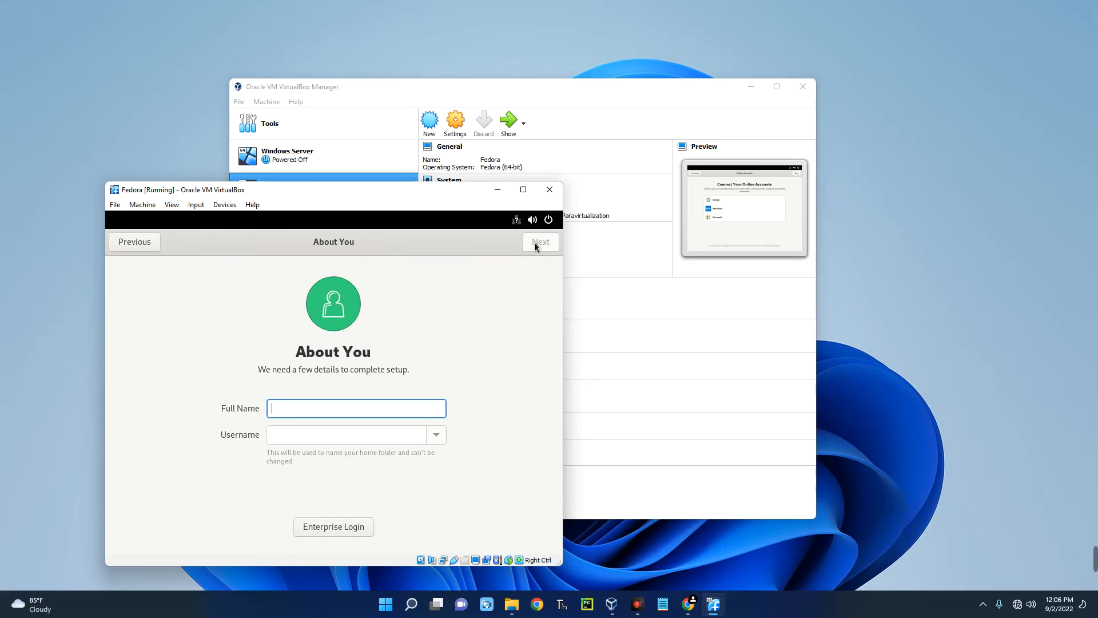
{"action": "mouse_move", "coordinate": [396, 427]}
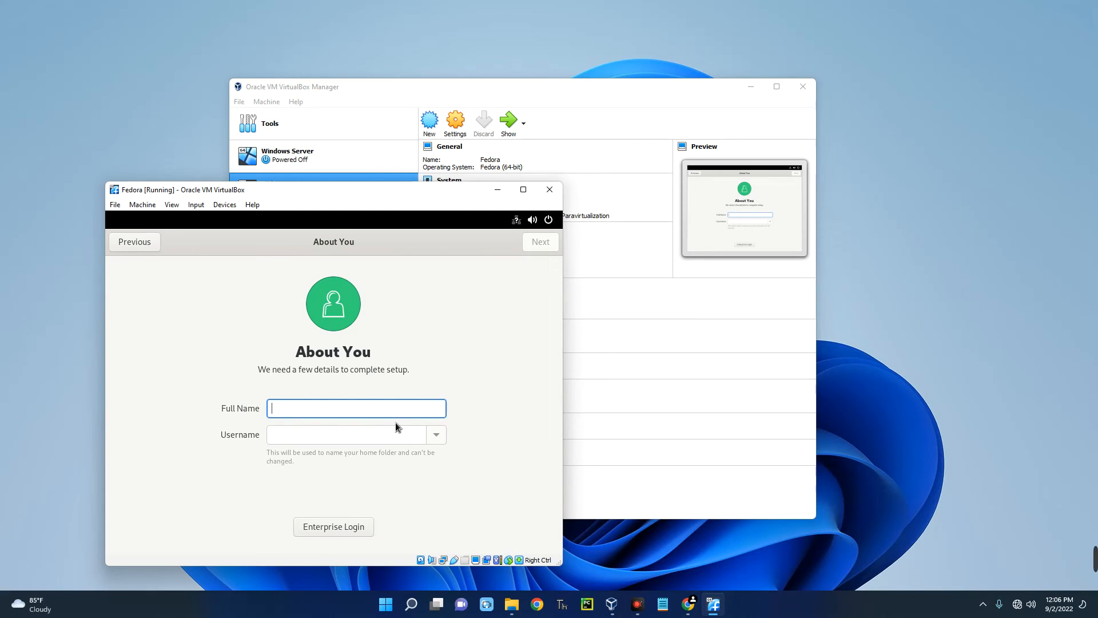
Create the account 'Everything' with a password and choose Start Using Fedora Linux
{"action": "type", "text": "Everything"}
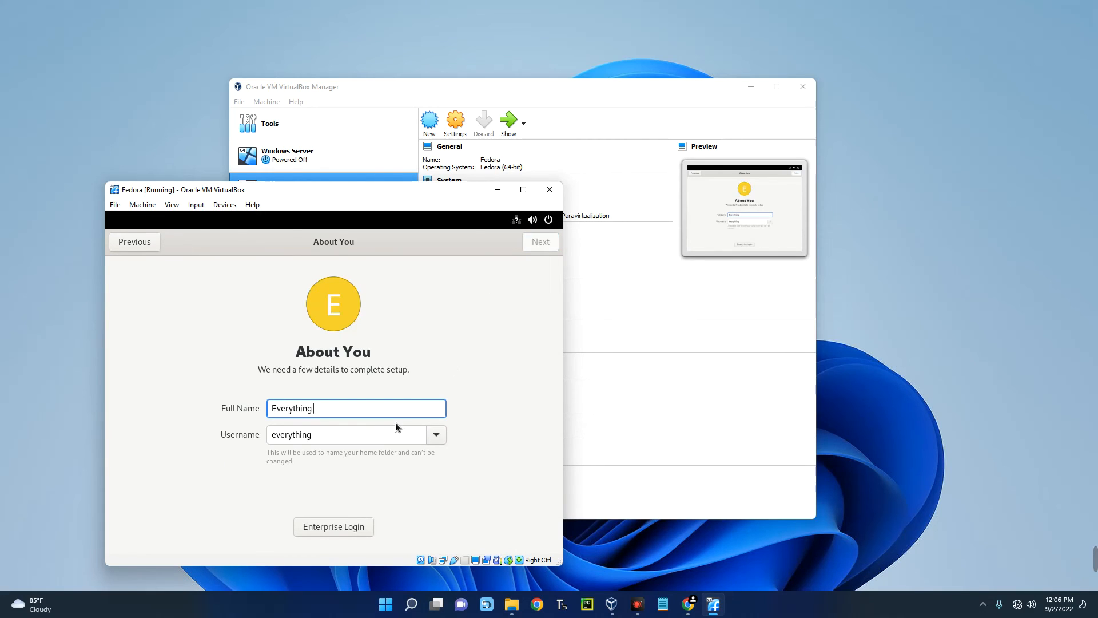
{"action": "left_click", "coordinate": [539, 241]}
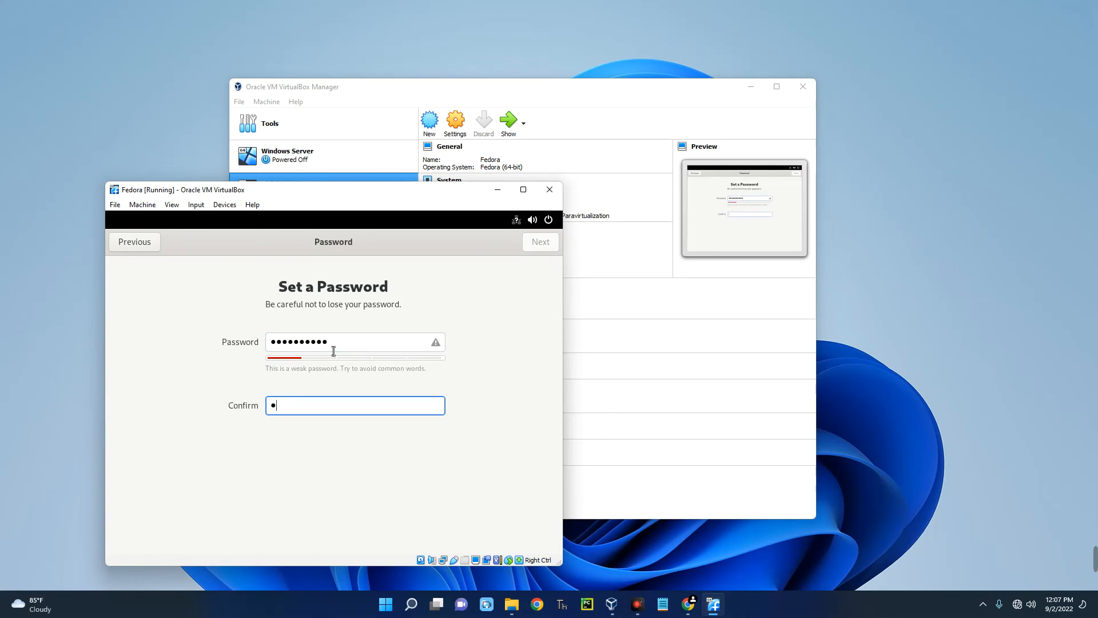
{"action": "left_click", "coordinate": [540, 241]}
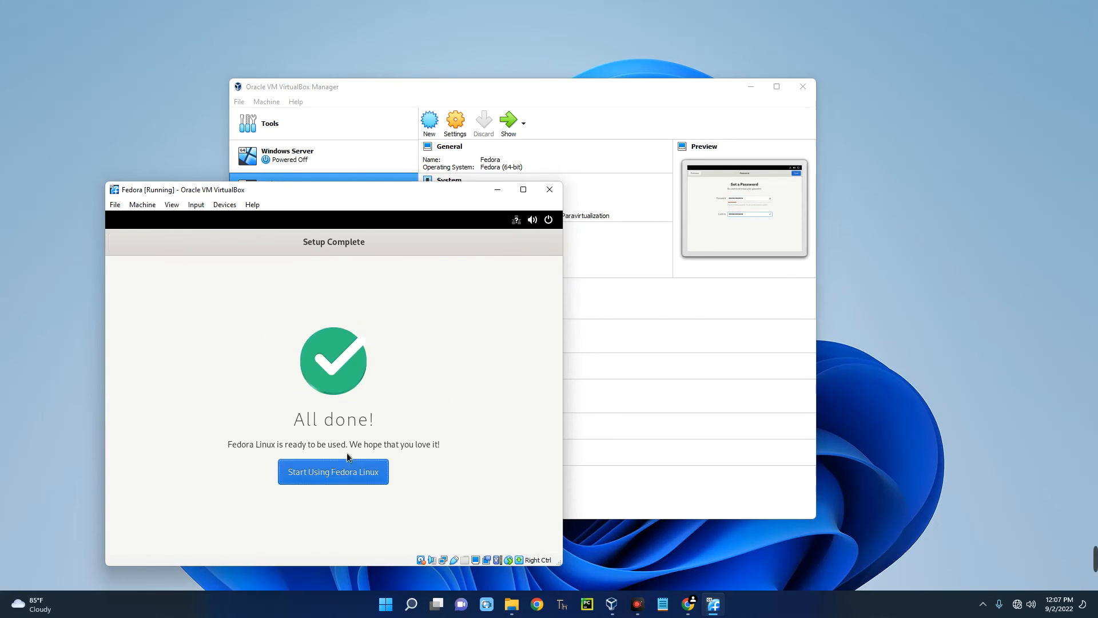
{"action": "left_click", "coordinate": [333, 471]}
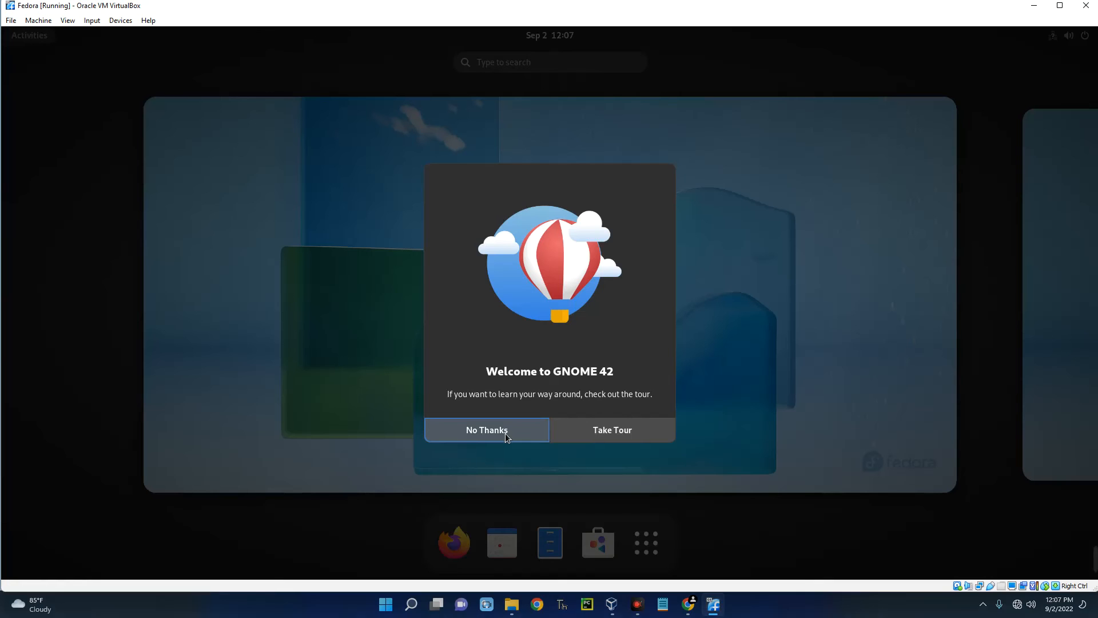
Dismiss the Welcome to GNOME 42 tour and open the Show Applications grid
{"action": "left_click", "coordinate": [486, 429]}
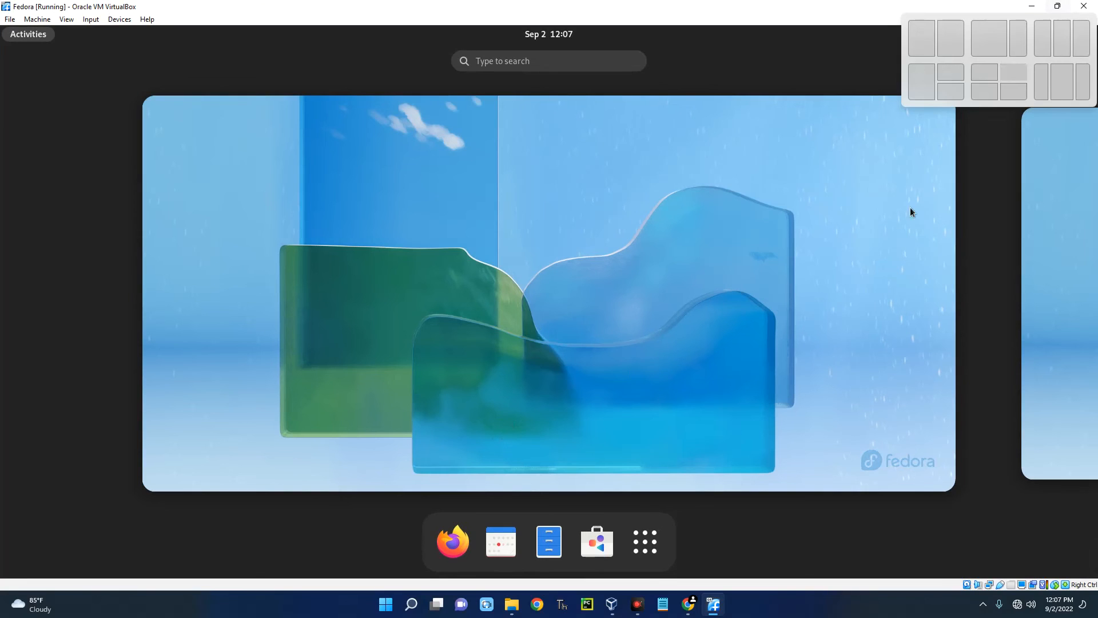
{"action": "left_click", "coordinate": [645, 542]}
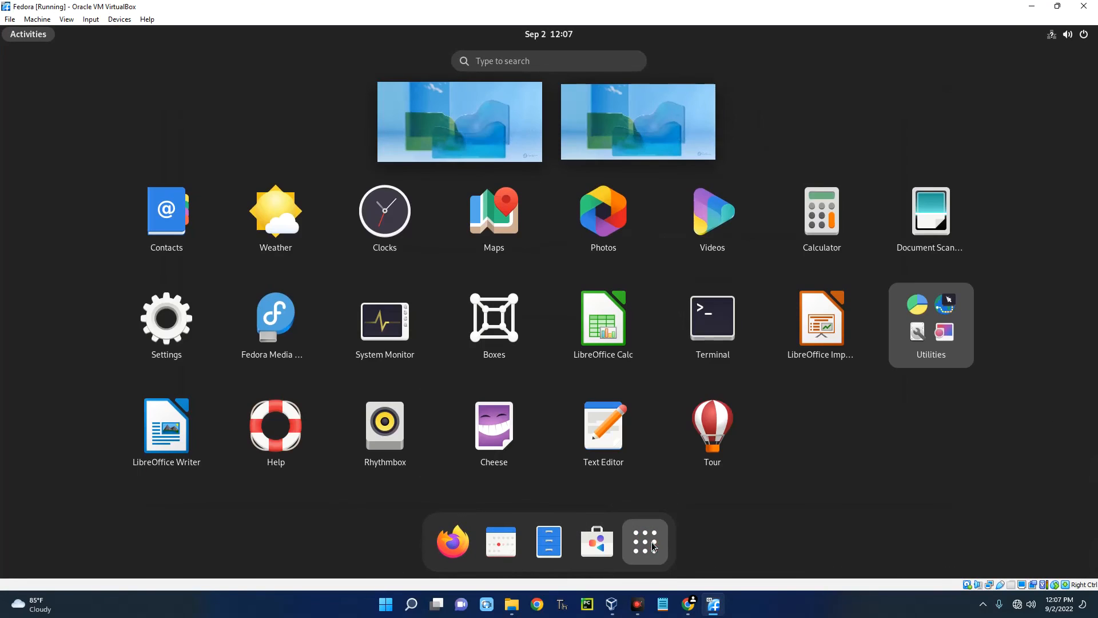
{"action": "mouse_move", "coordinate": [711, 521]}
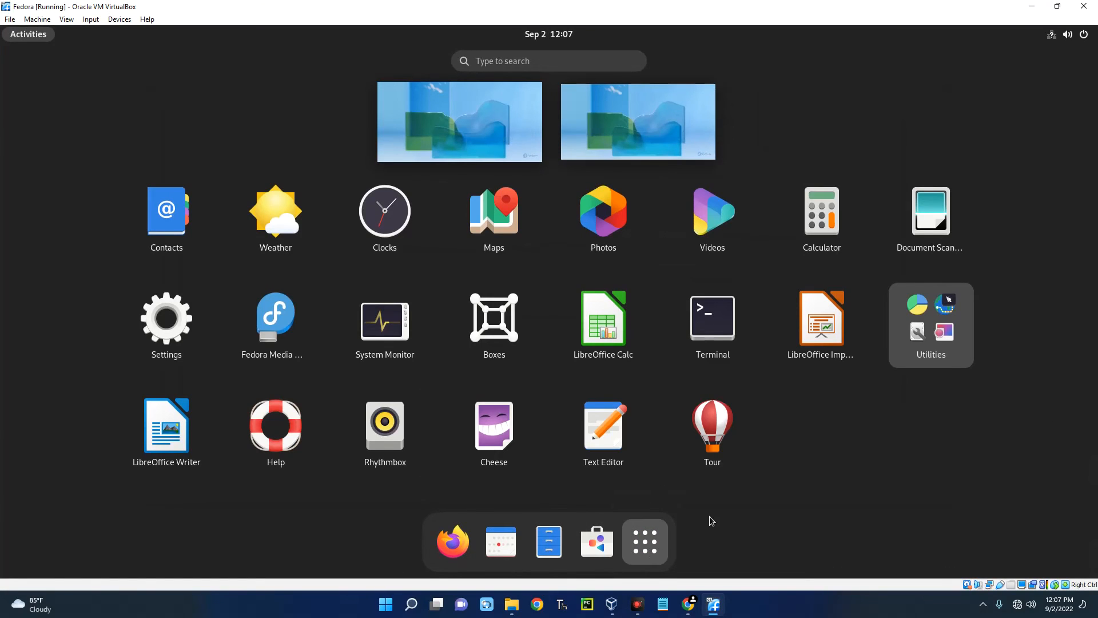